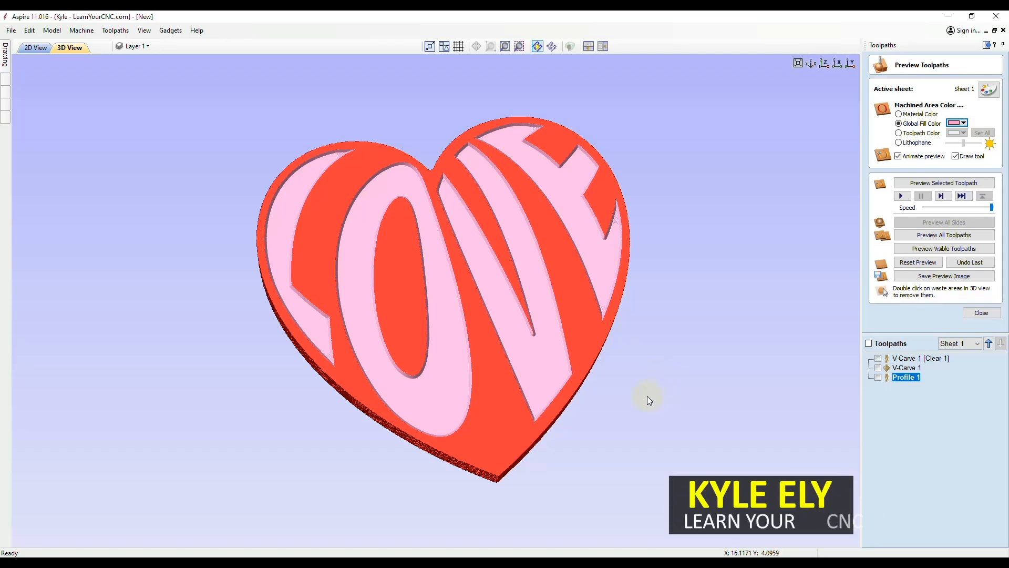
mouse_move(304, 200)
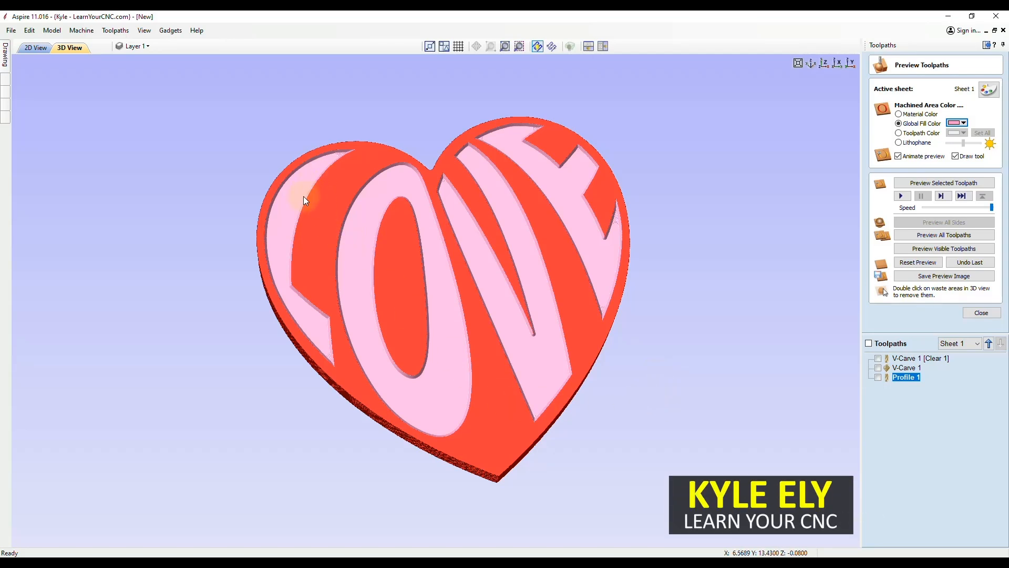
mouse_move(514, 251)
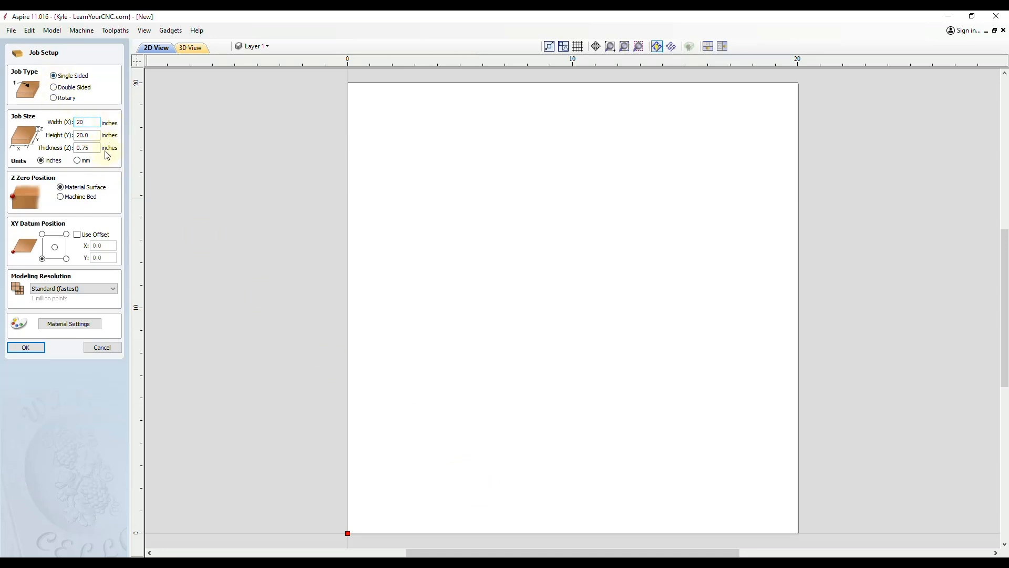
Create a single-sided 20 × 20 inch job that is 0.75 inches thick.
click(84, 123)
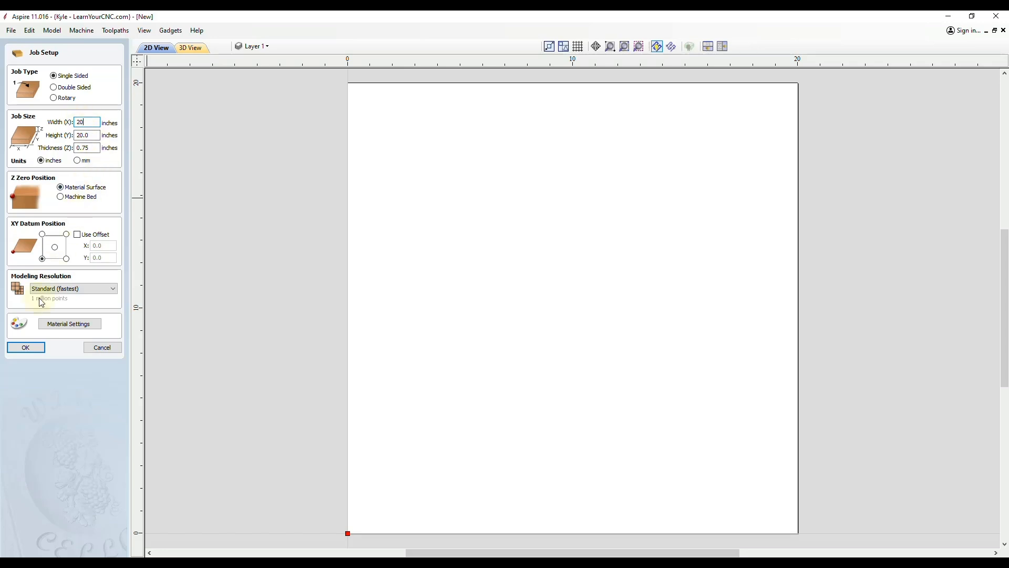
click(25, 347)
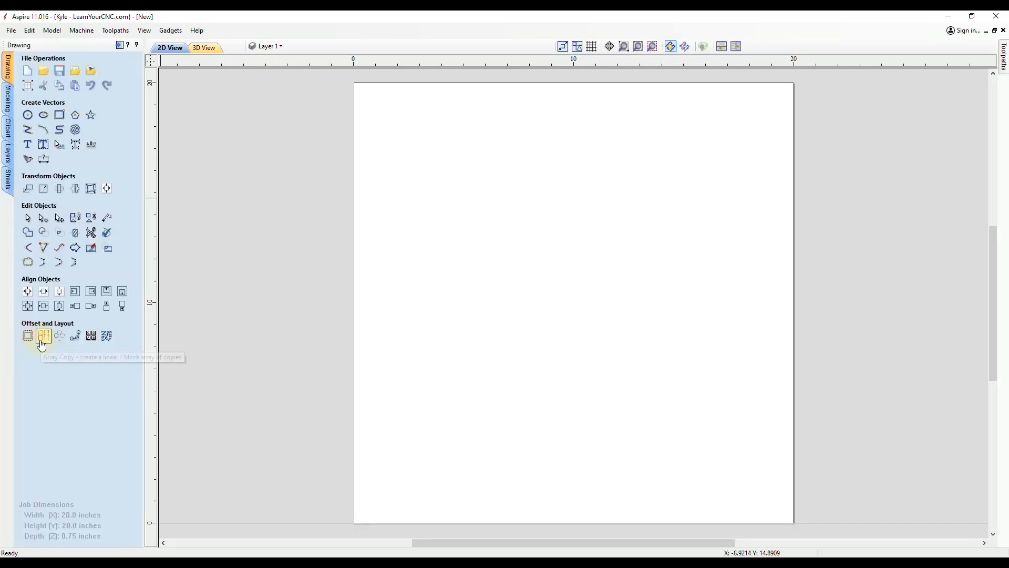
mouse_move(124, 190)
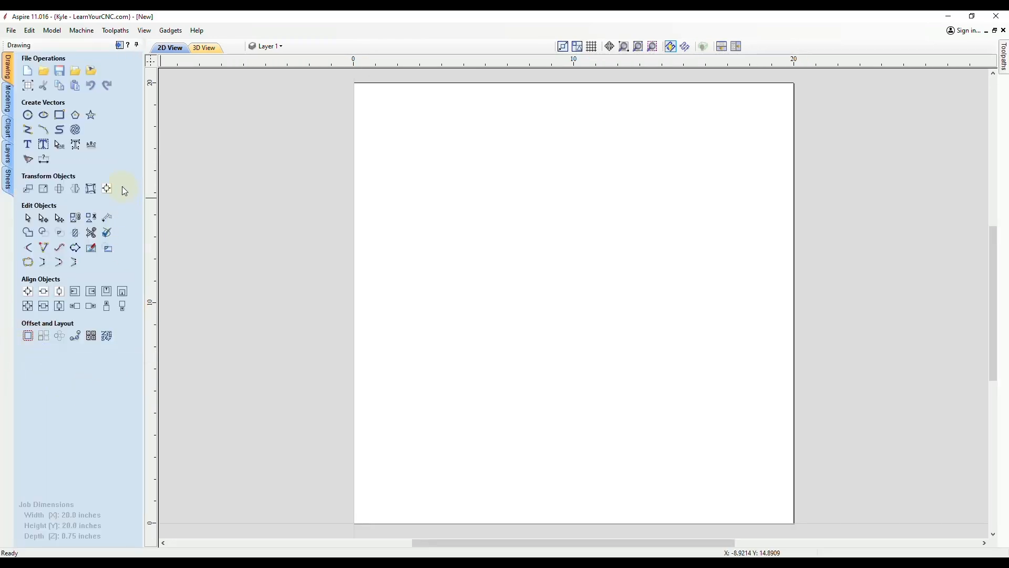
mouse_move(123, 176)
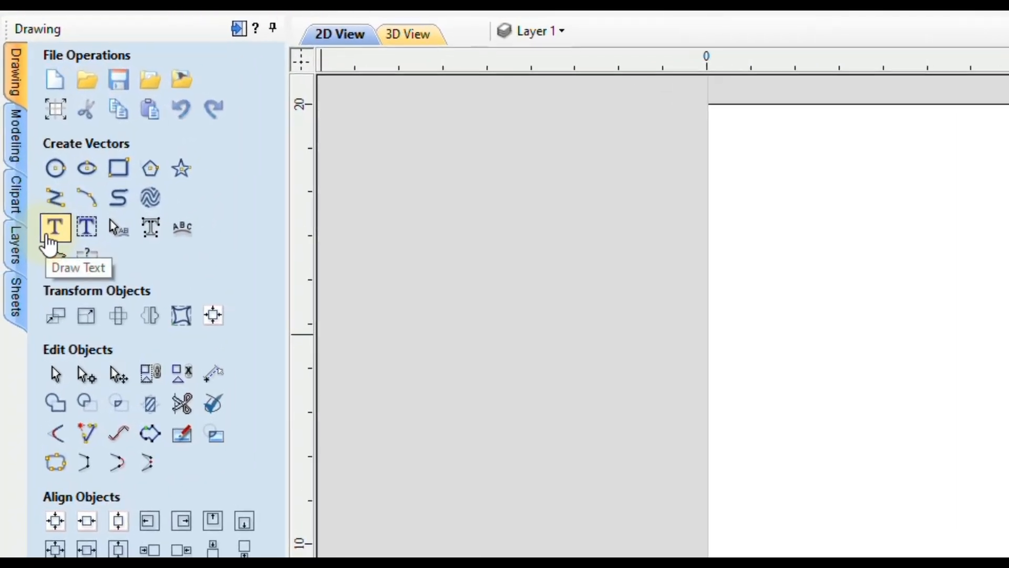
mouse_move(55, 234)
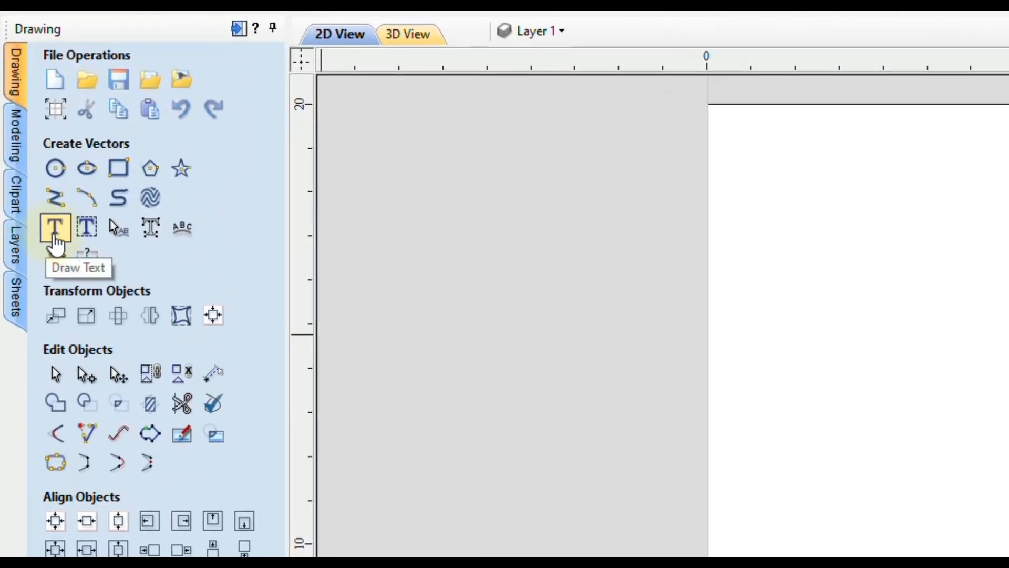
Place the text LOVE in American Purpose font near the top of the sheet.
click(55, 227)
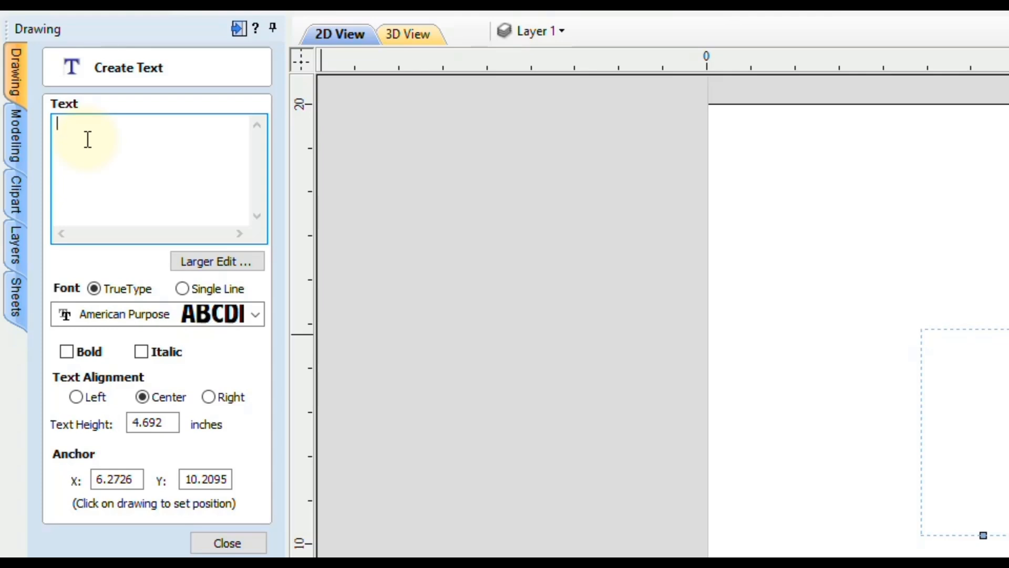
text(LOVE)
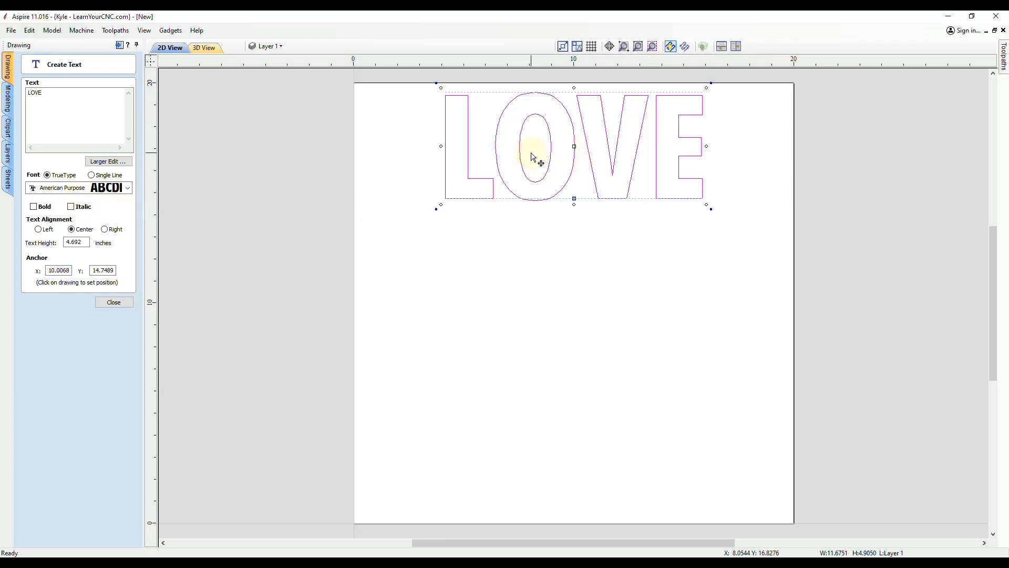
mouse_move(604, 173)
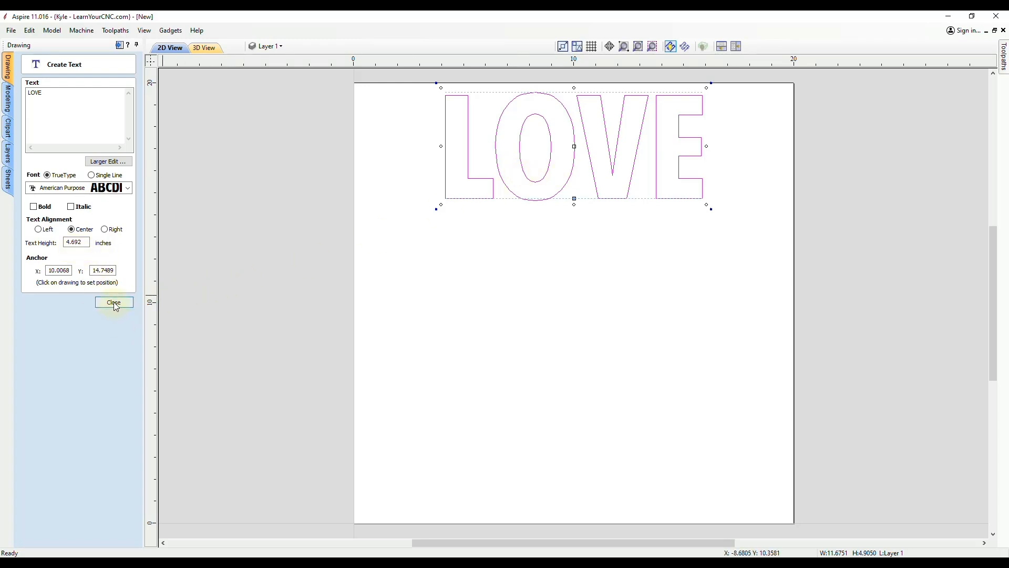
click(114, 302)
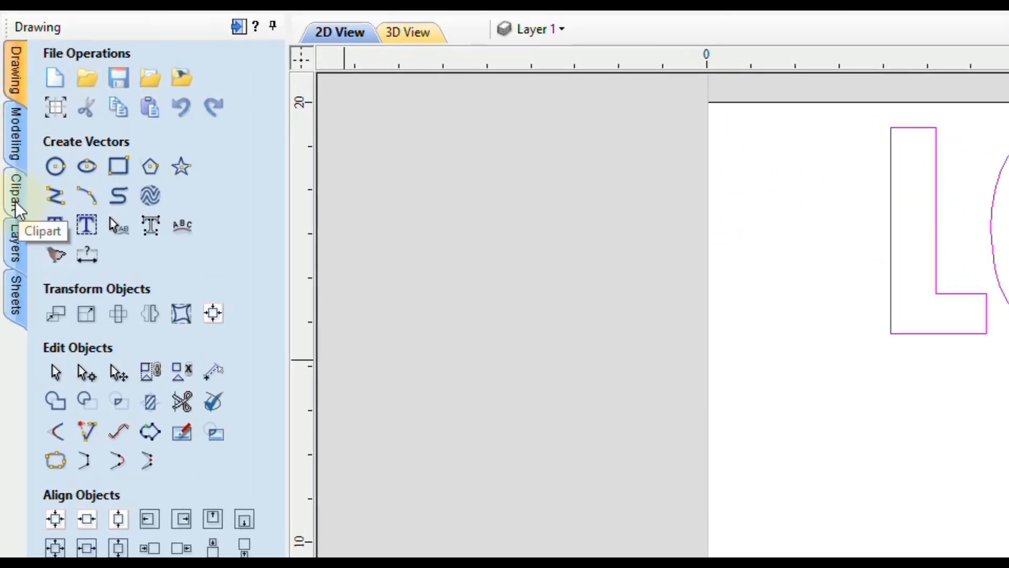
Import the Panel20 heart from Clipart > 2D Vectors onto the sheet.
click(14, 196)
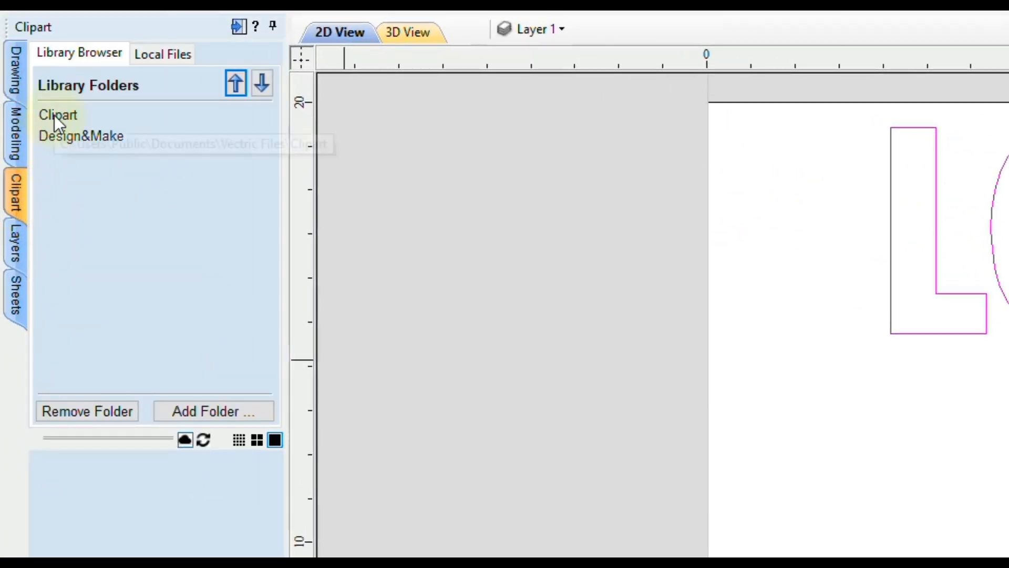
click(58, 114)
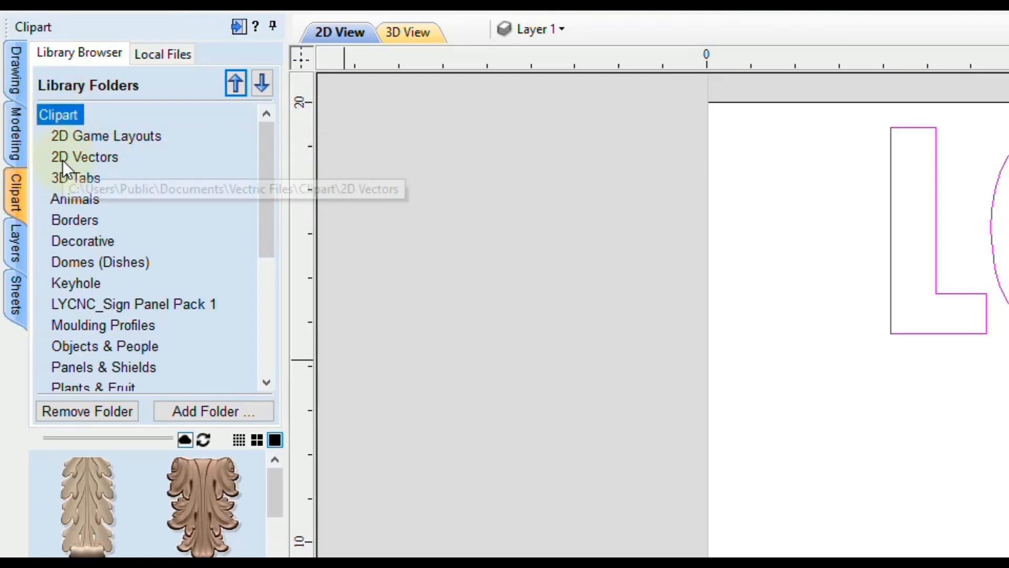
click(84, 157)
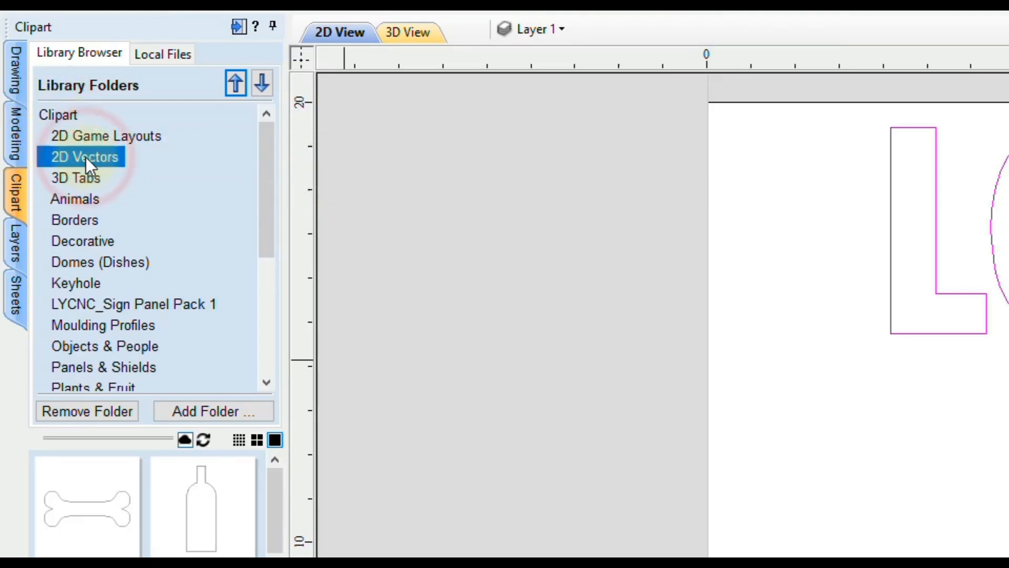
scroll(down, 3)
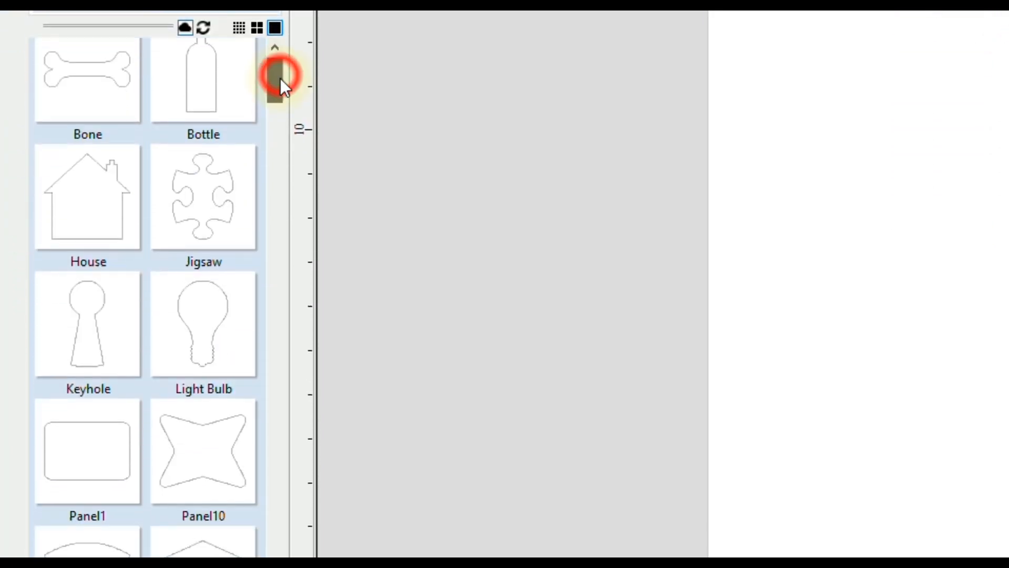
scroll(down, 3)
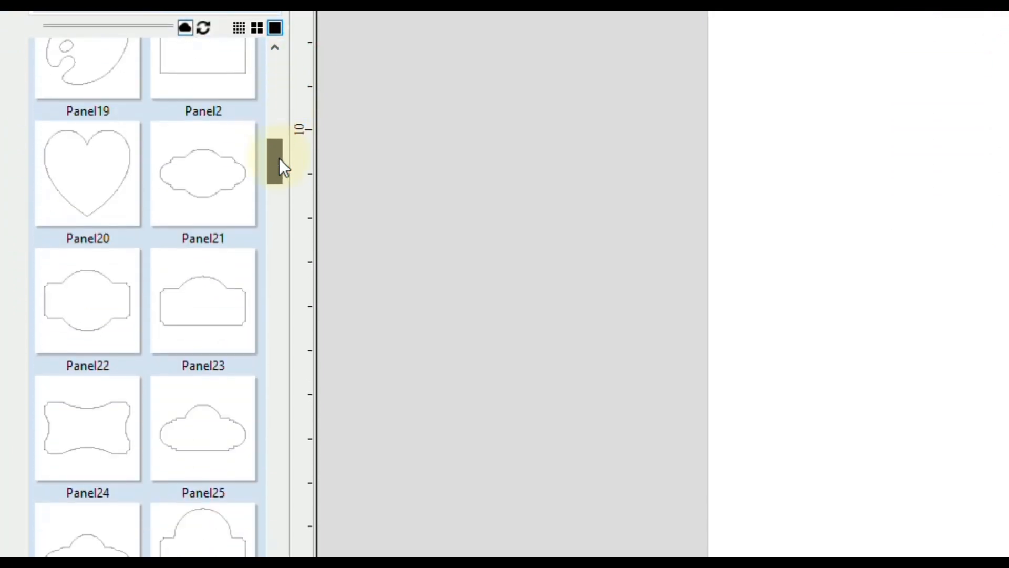
scroll(down, 3)
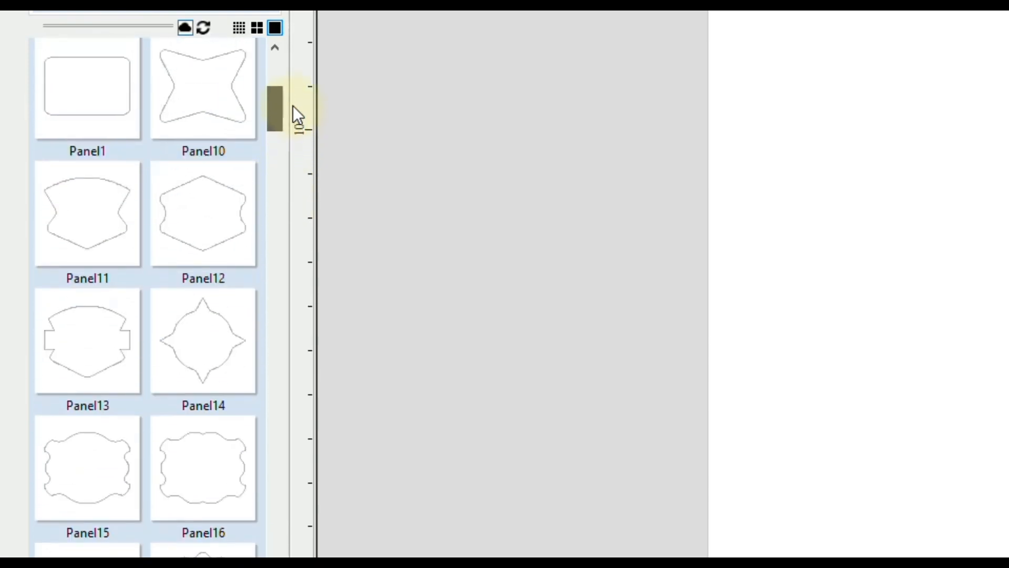
scroll(down, 3)
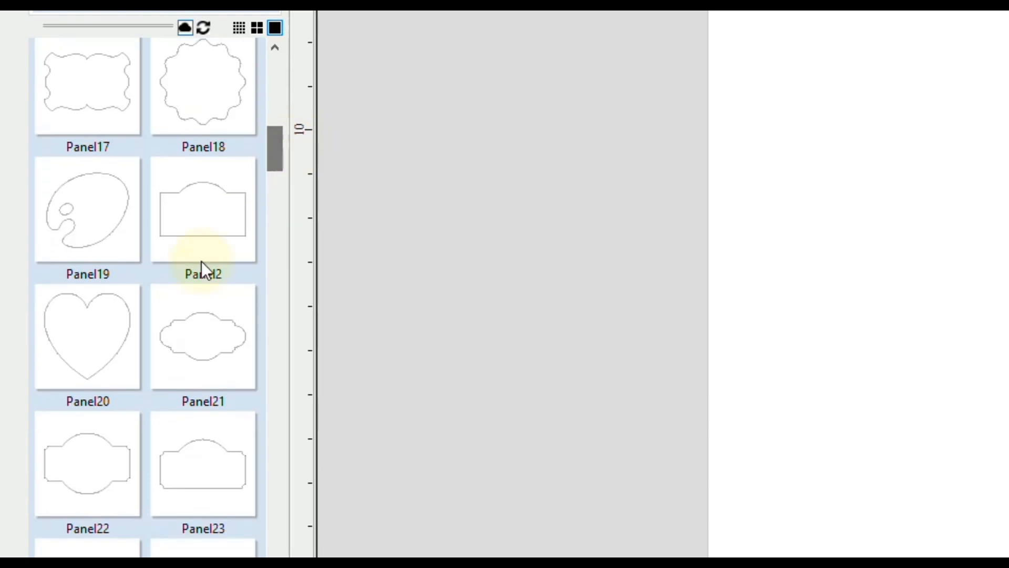
mouse_move(86, 338)
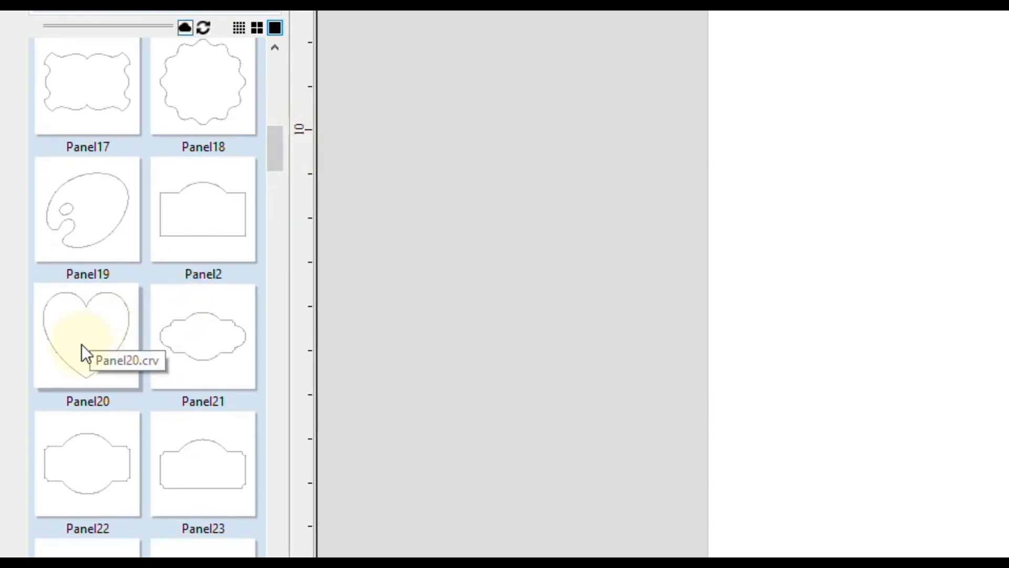
double_click(87, 335)
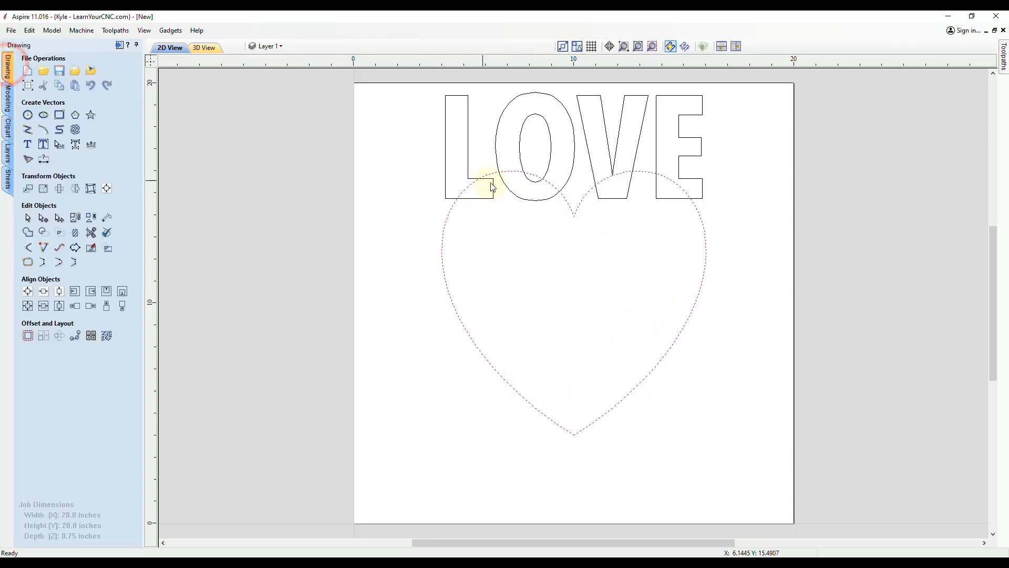
mouse_move(643, 277)
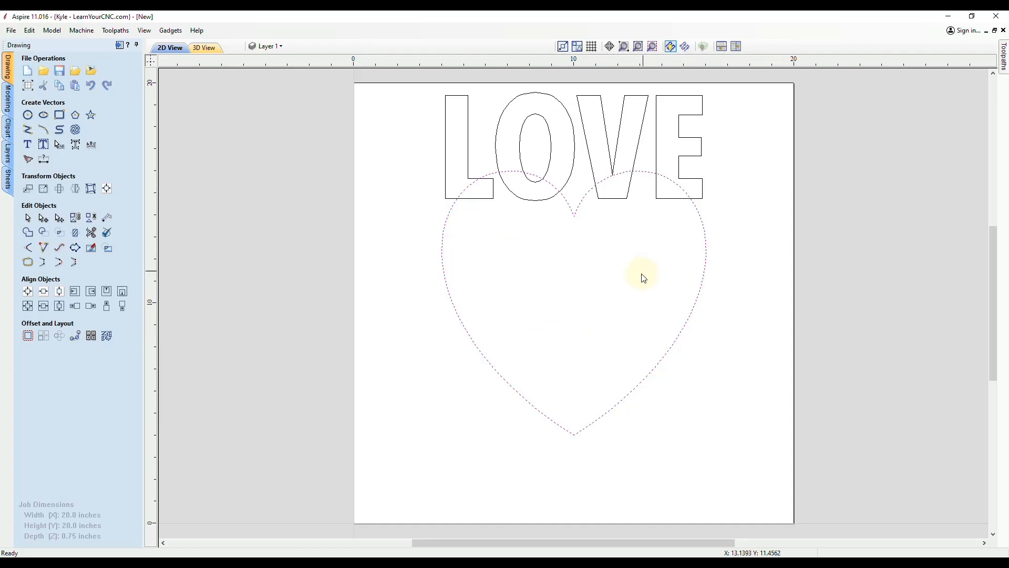
mouse_move(558, 336)
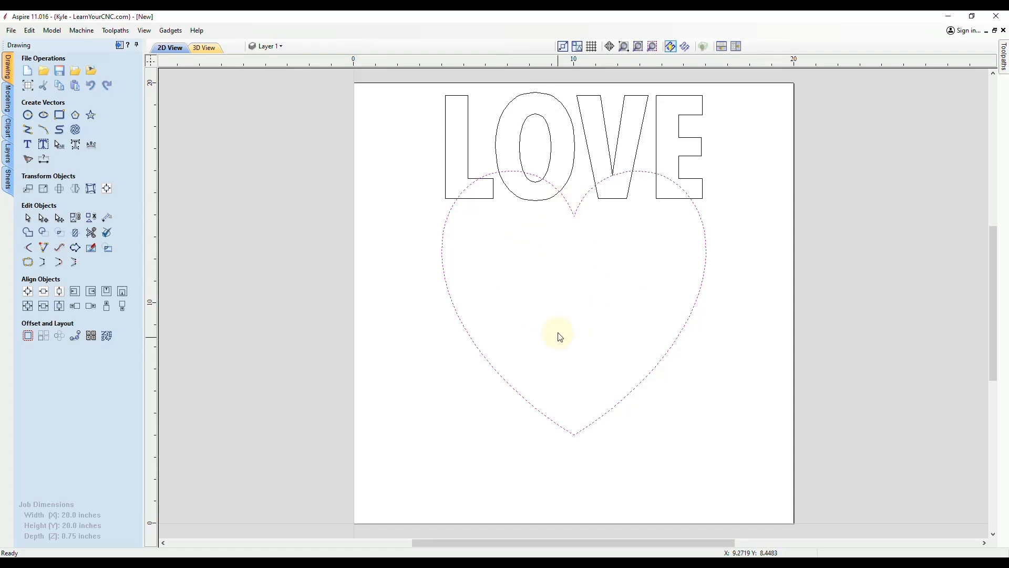
mouse_move(564, 200)
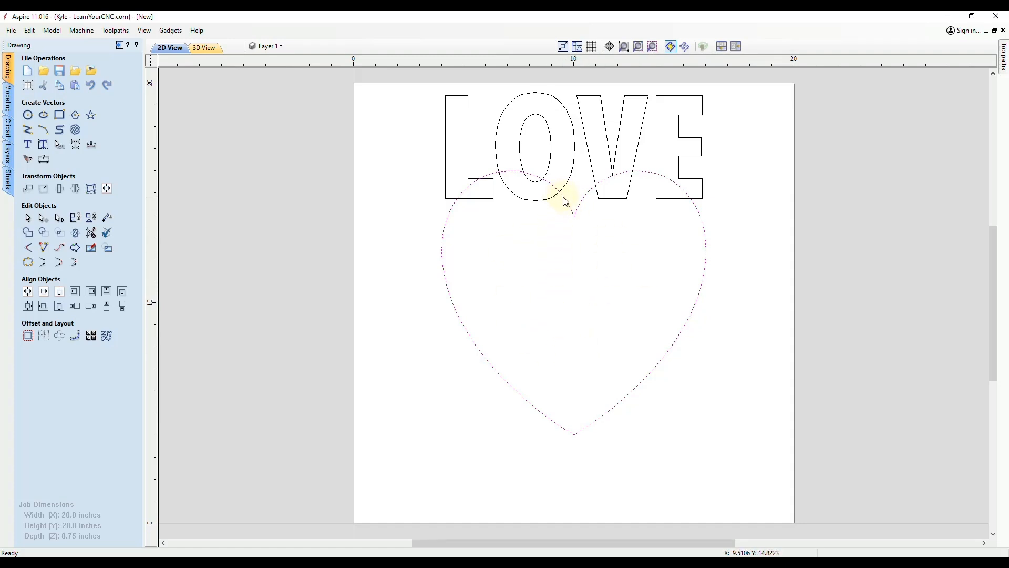
Drag the heart down so its top sits just beneath the LOVE lettering.
click(570, 203)
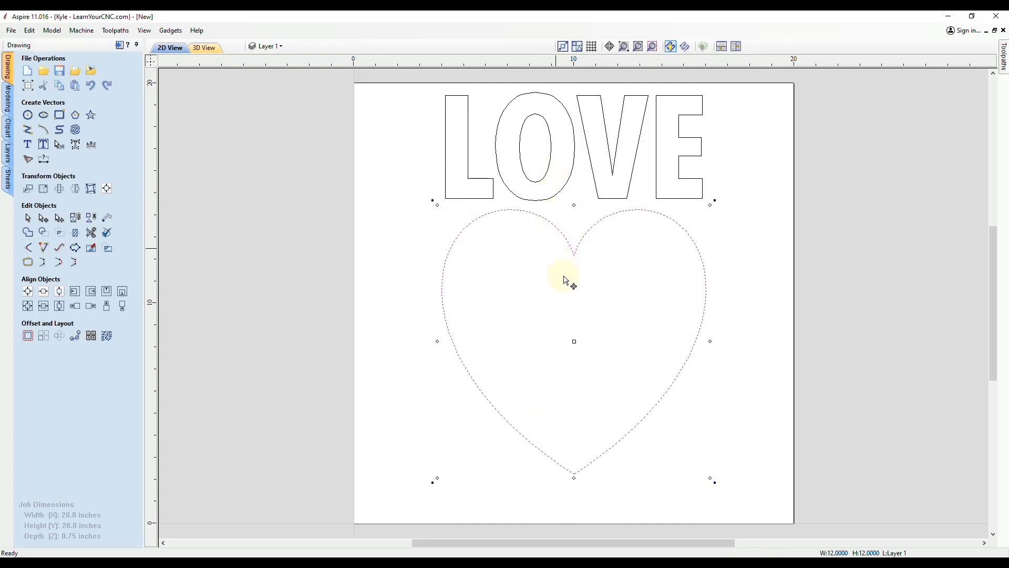
mouse_move(549, 284)
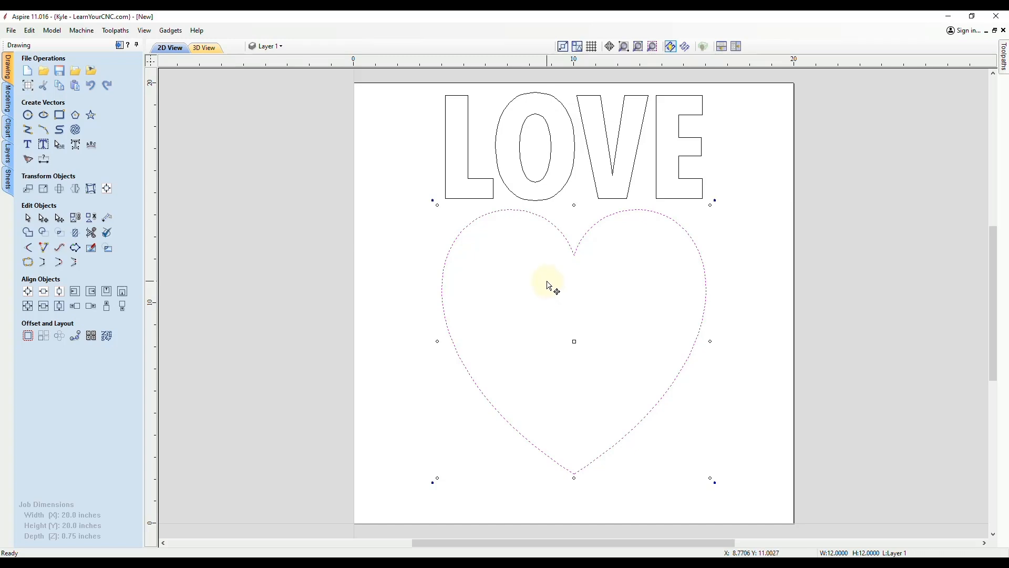
mouse_move(484, 316)
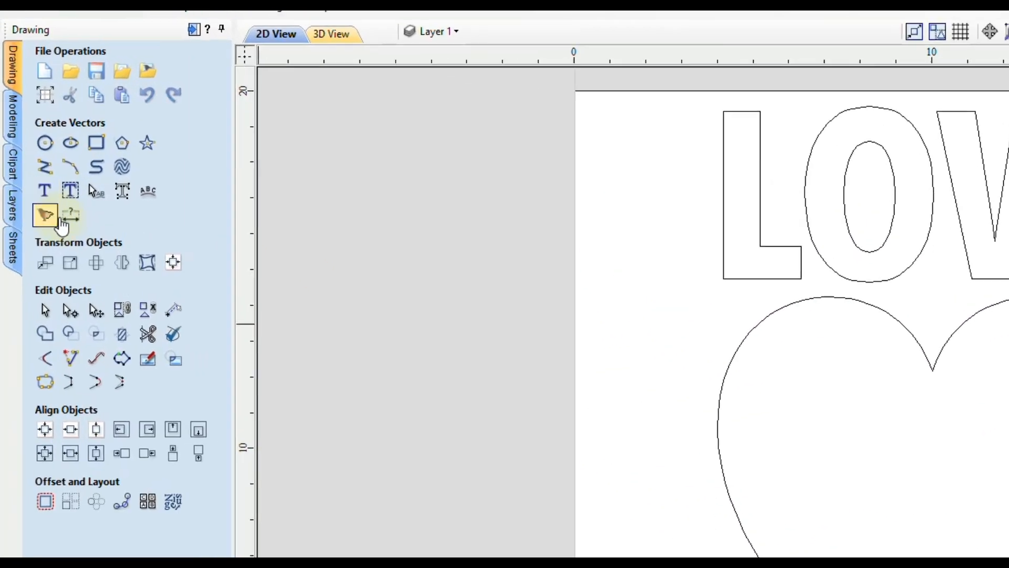
mouse_move(183, 307)
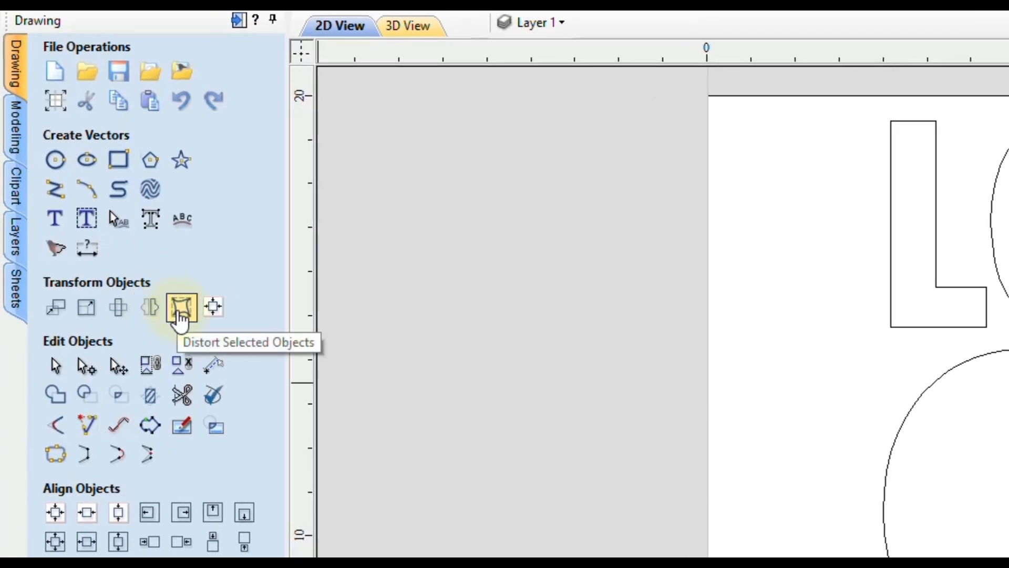
mouse_move(118, 295)
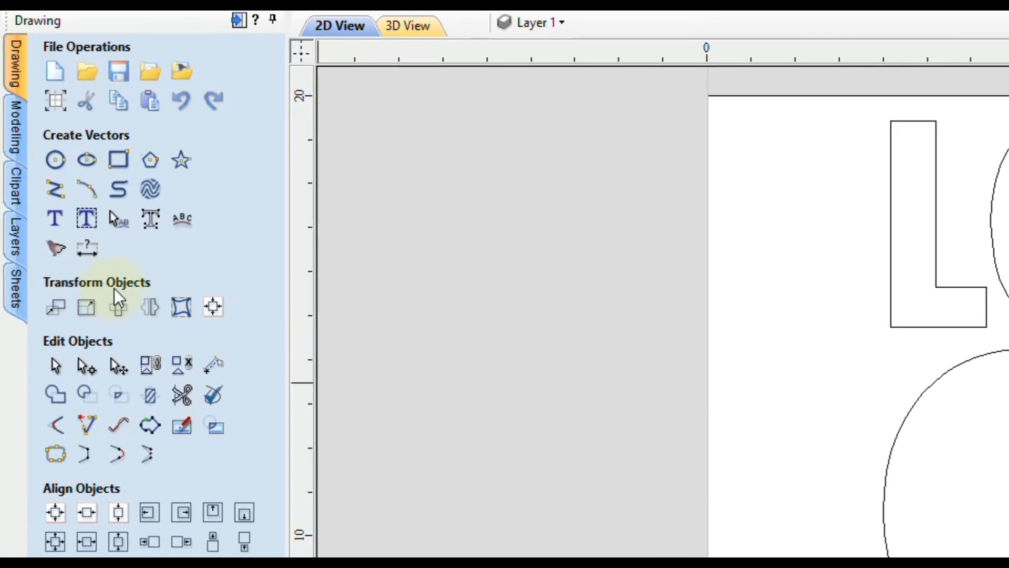
mouse_move(181, 306)
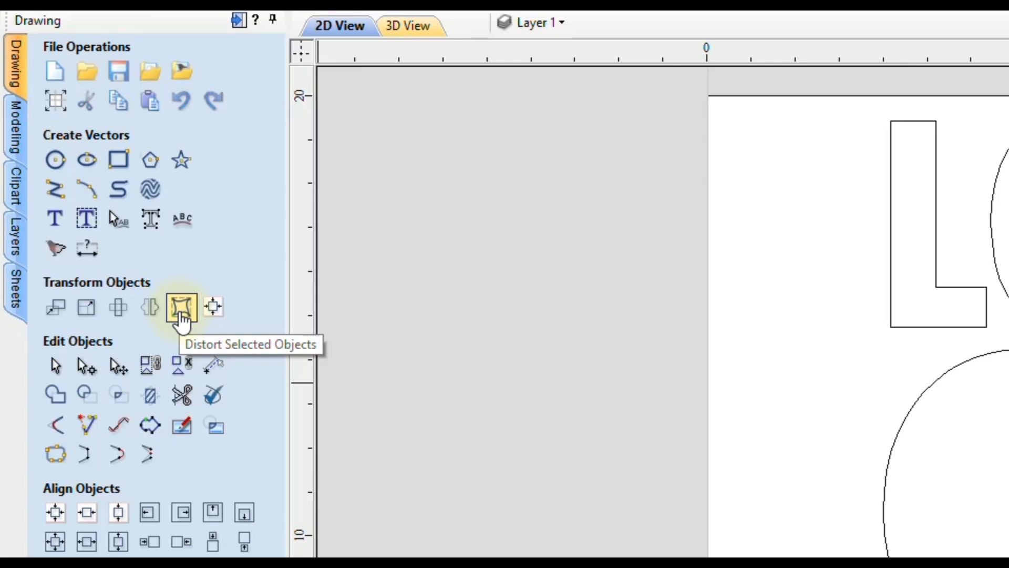
Open and close the Distort Object form unchanged, then select the heart.
click(180, 306)
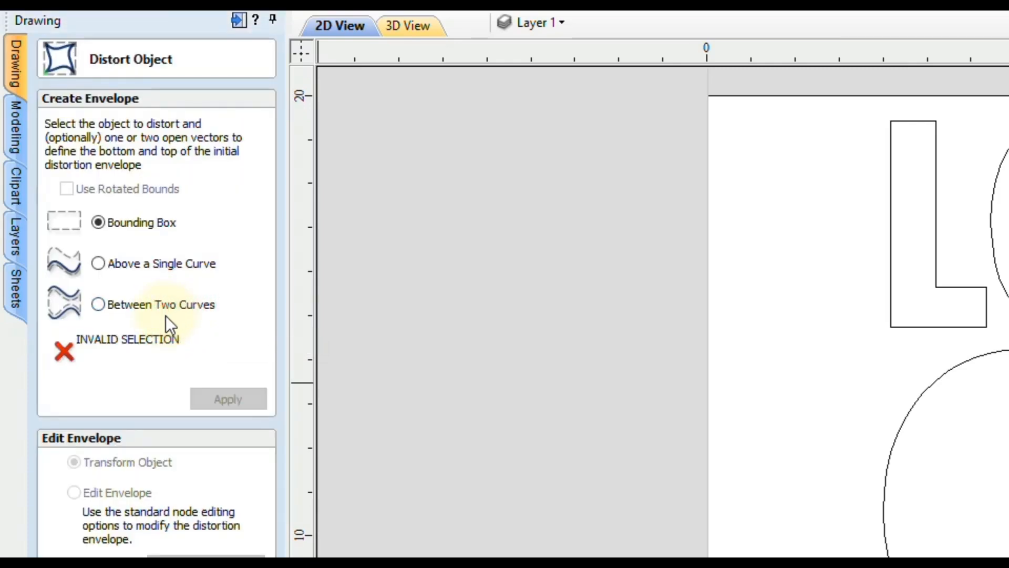
mouse_move(132, 237)
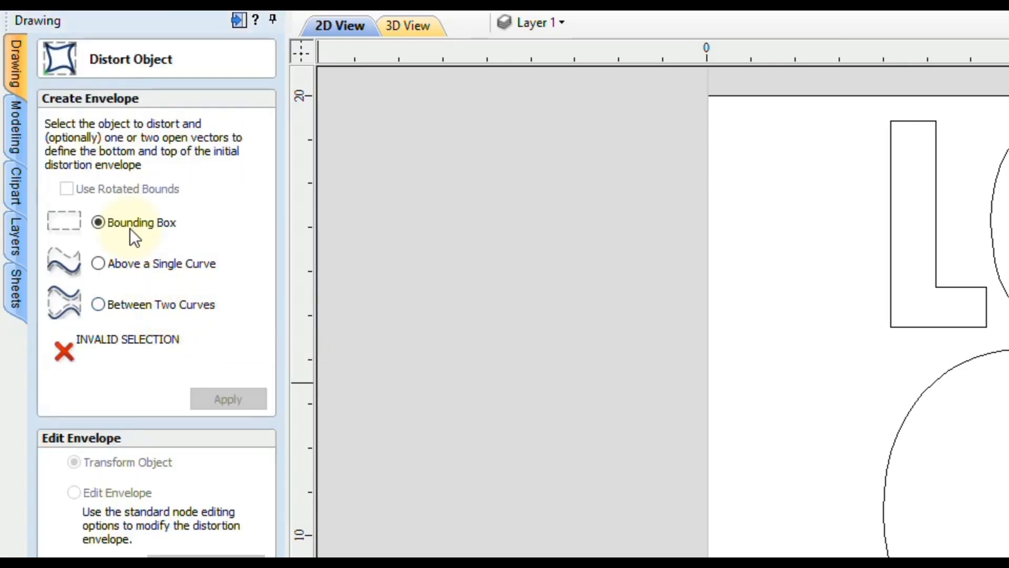
mouse_move(129, 304)
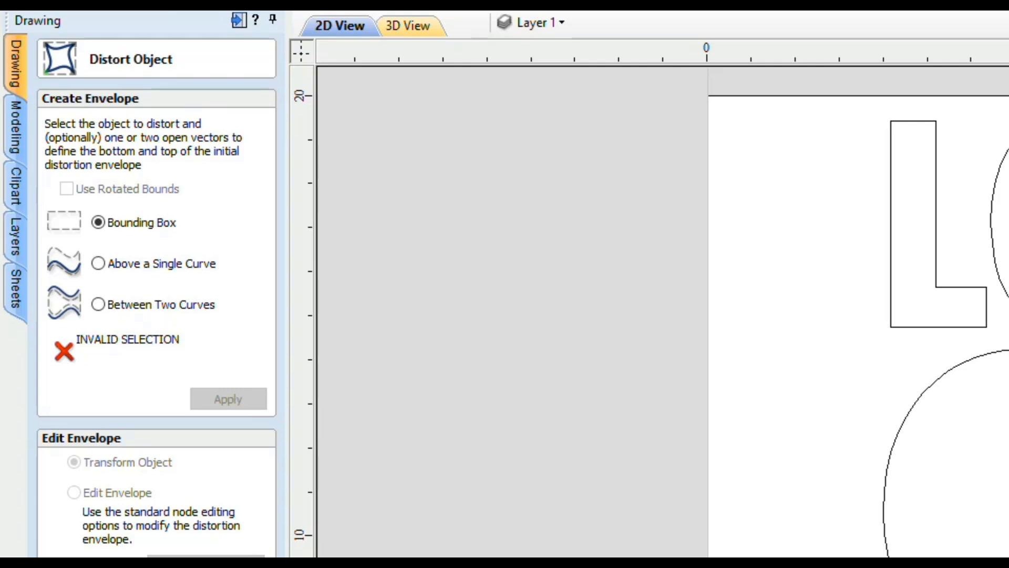
mouse_move(112, 321)
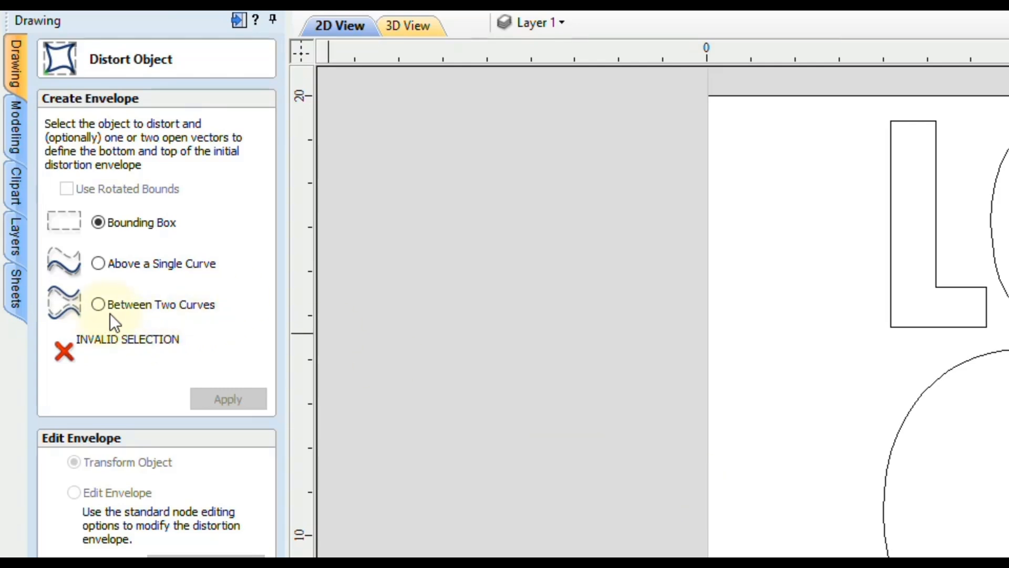
mouse_move(178, 325)
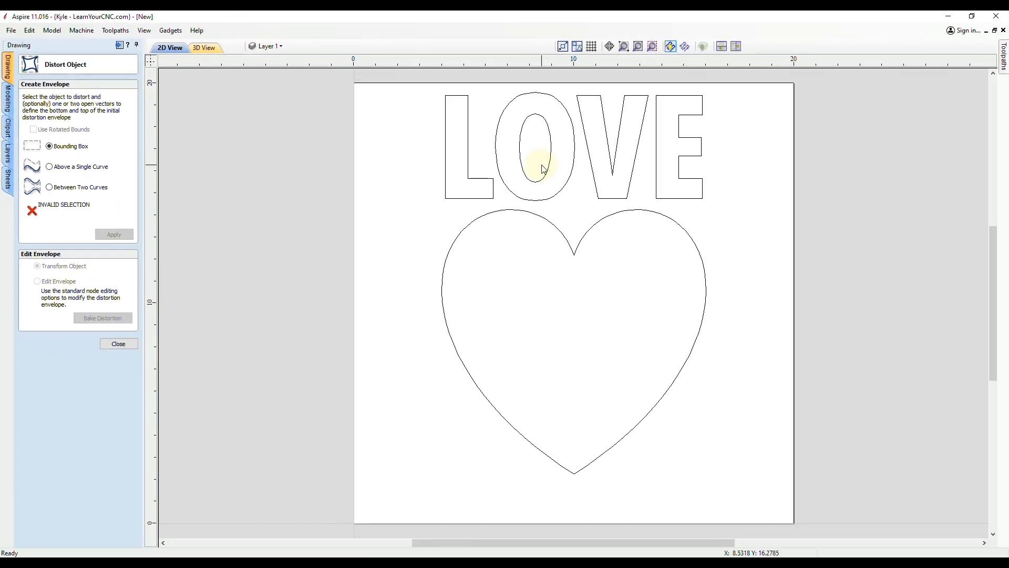
mouse_move(544, 169)
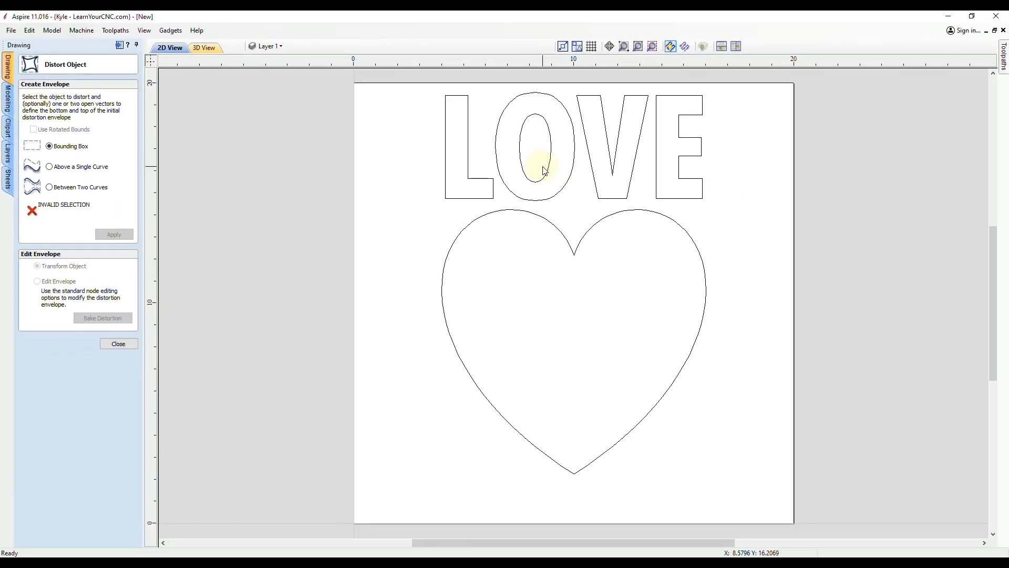
mouse_move(569, 269)
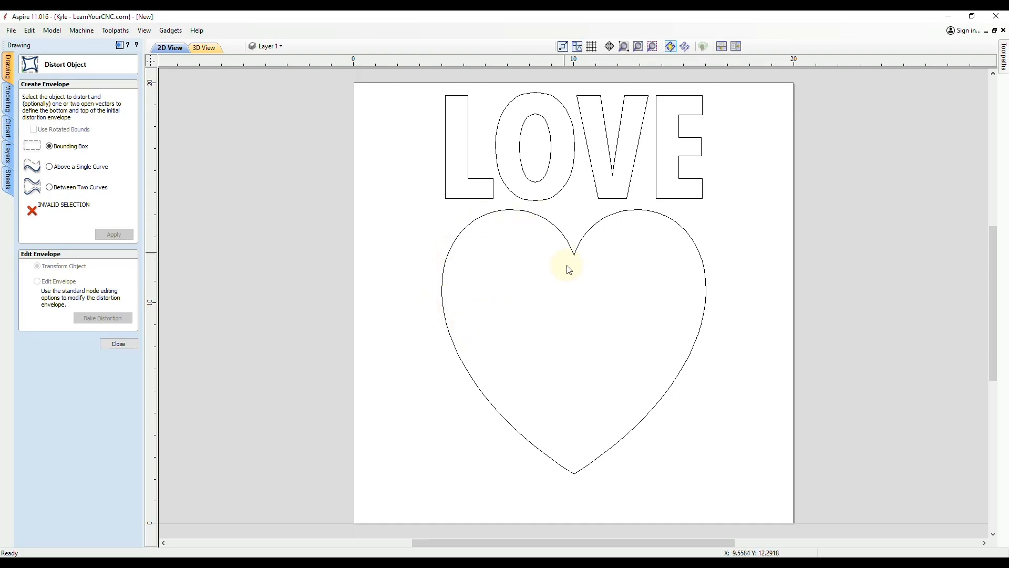
mouse_move(504, 312)
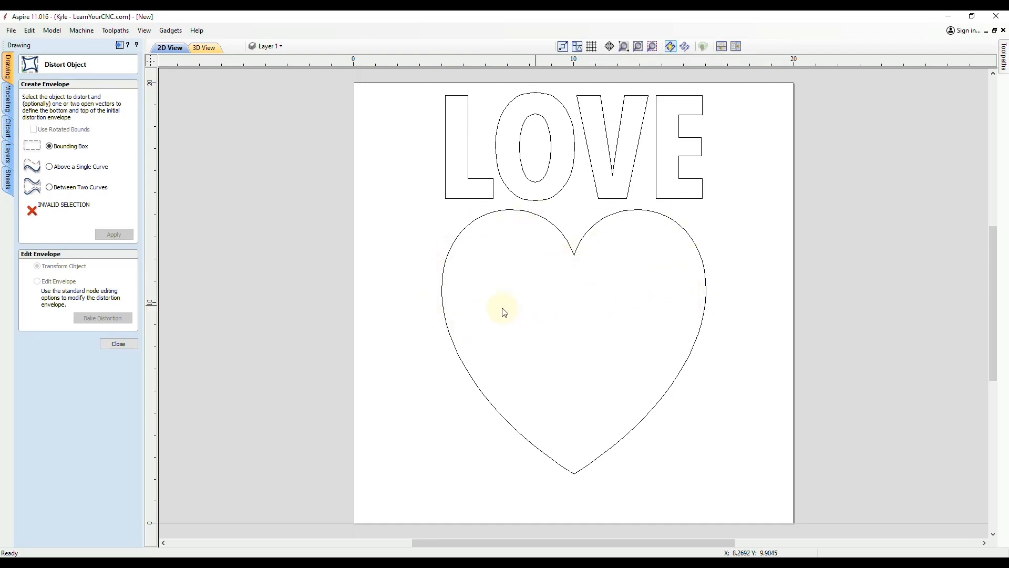
mouse_move(654, 314)
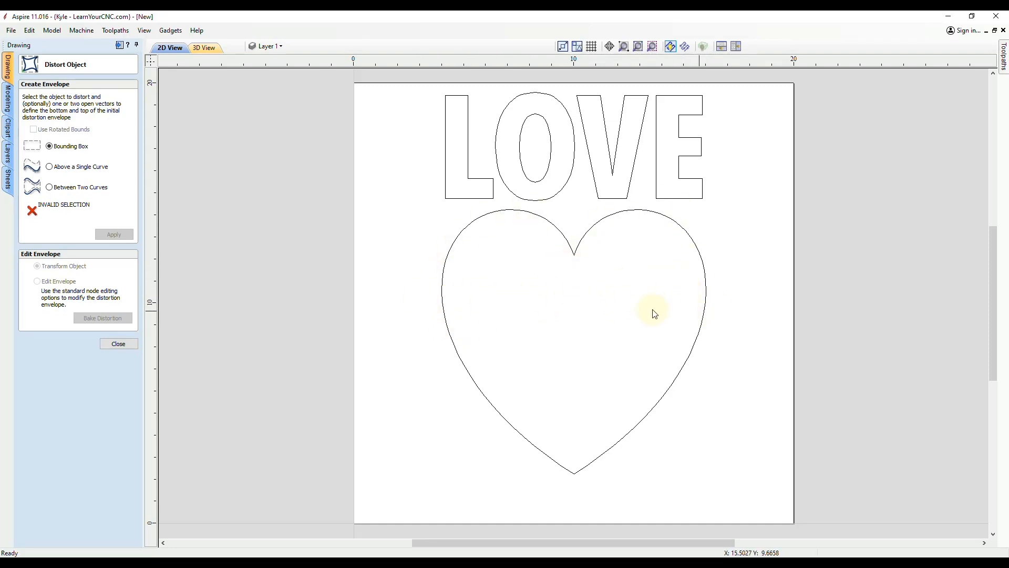
click(118, 343)
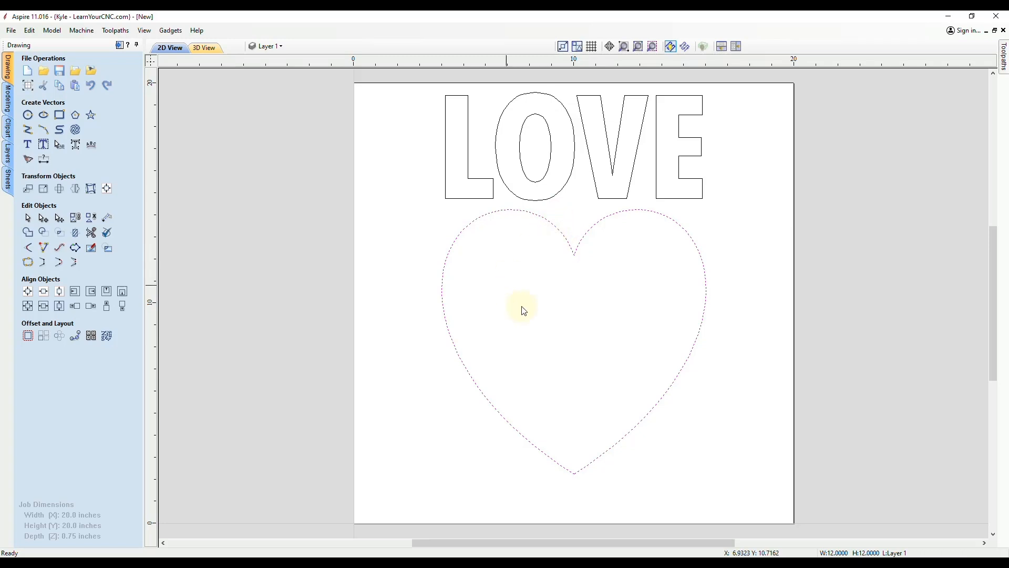
mouse_move(530, 306)
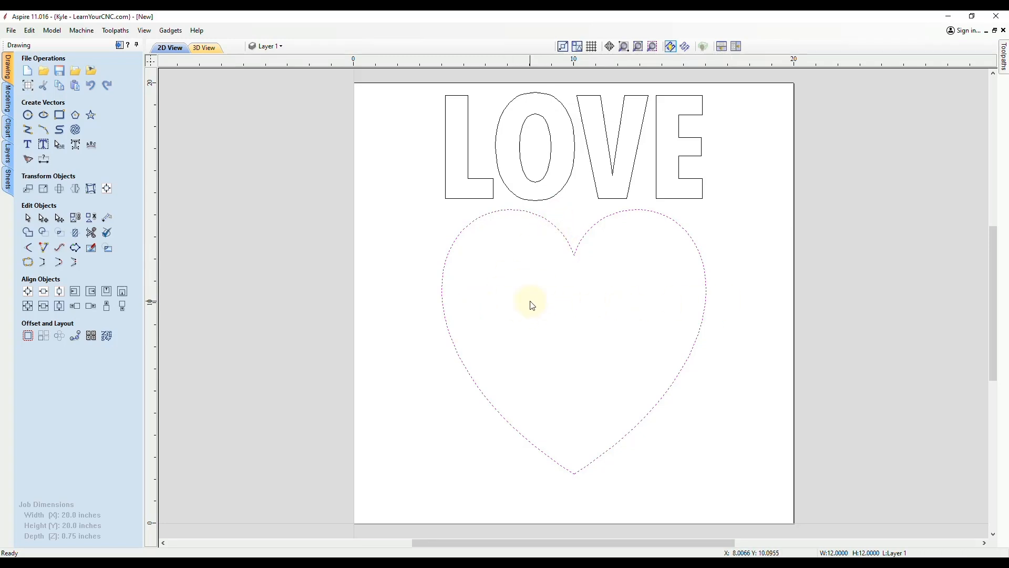
Node-edit the heart, cutting its outline at the left and right side points.
key(n)
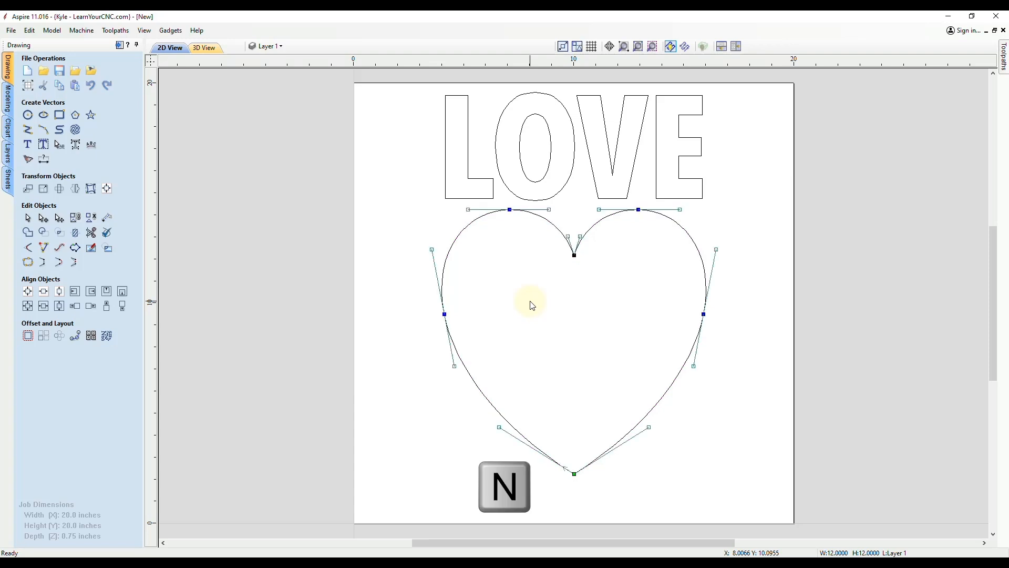
mouse_move(528, 302)
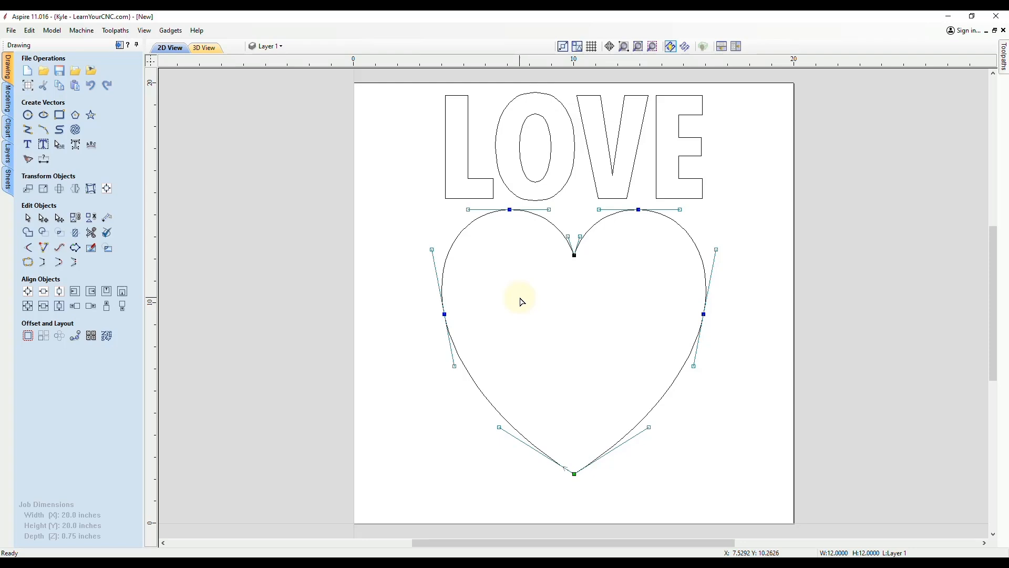
mouse_move(514, 296)
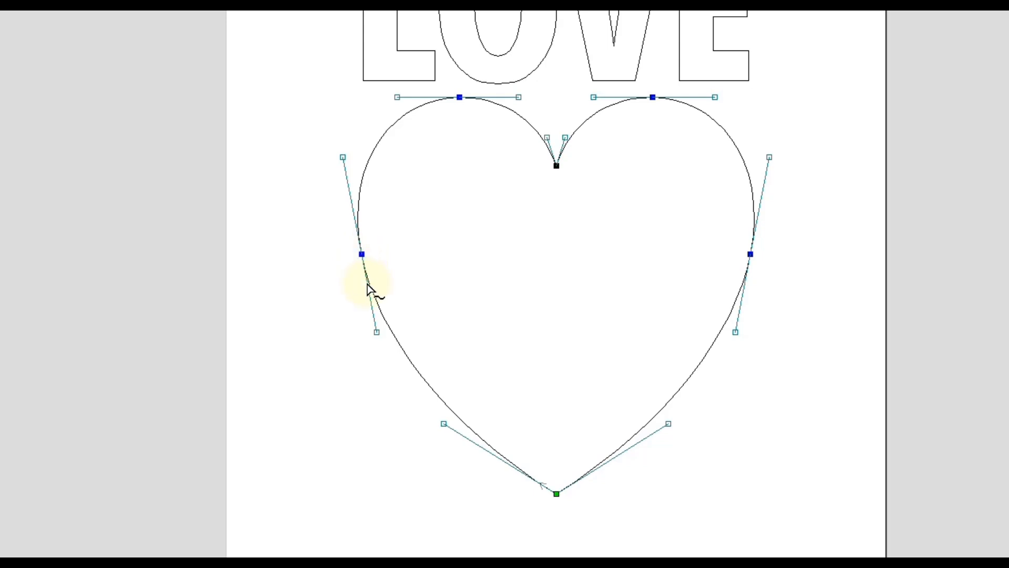
right_click(361, 254)
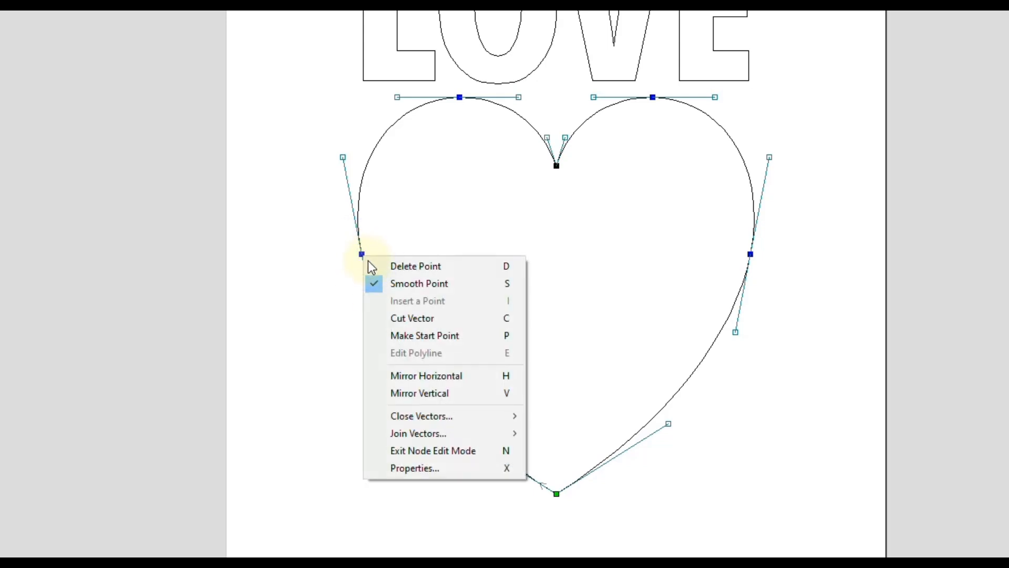
click(418, 284)
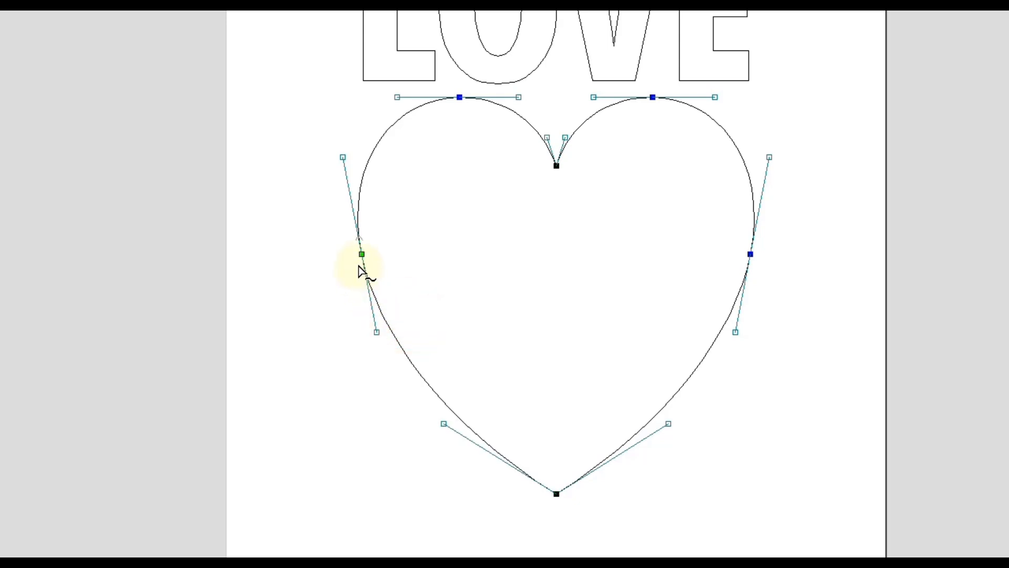
mouse_move(387, 264)
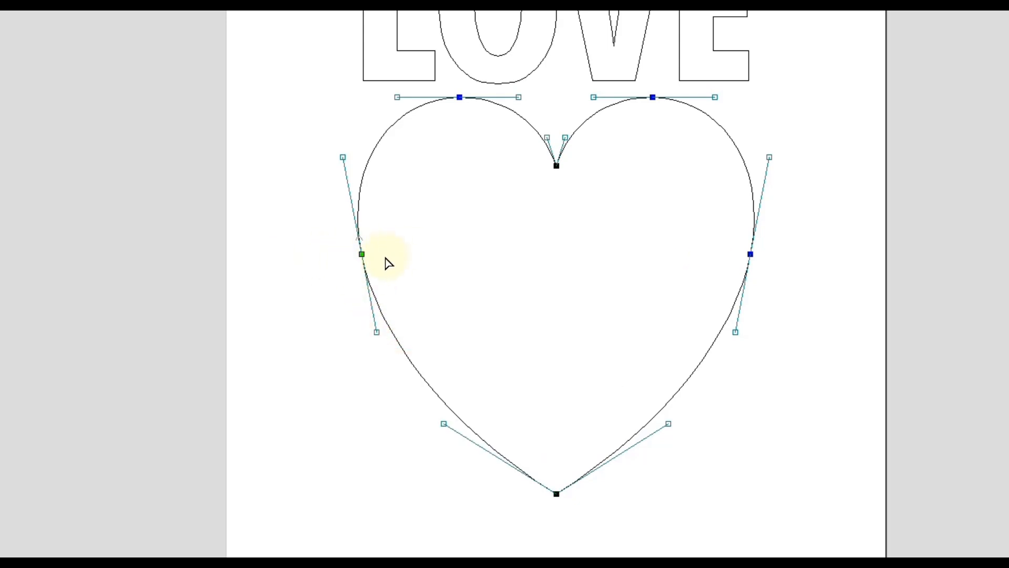
mouse_move(705, 283)
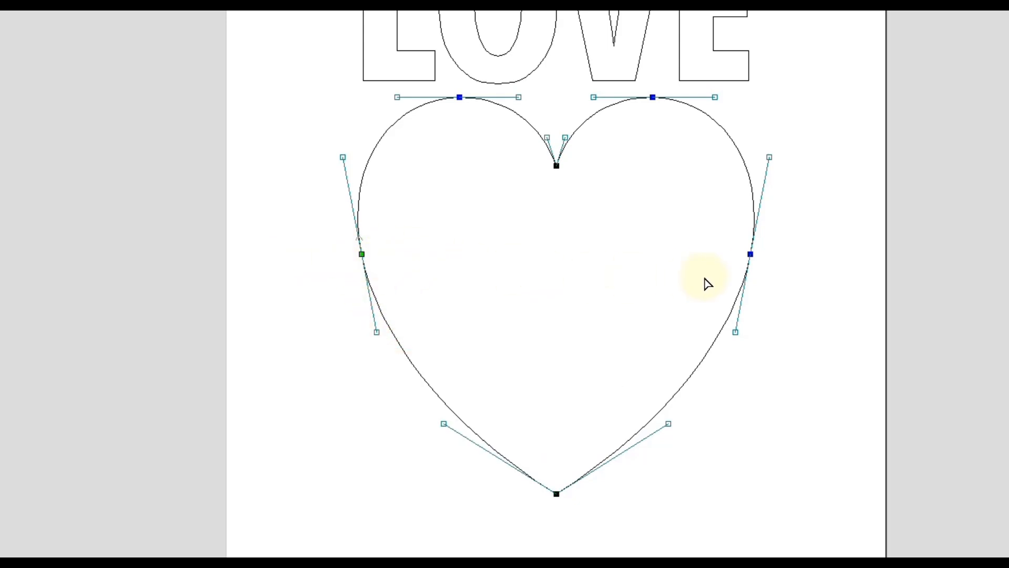
right_click(750, 253)
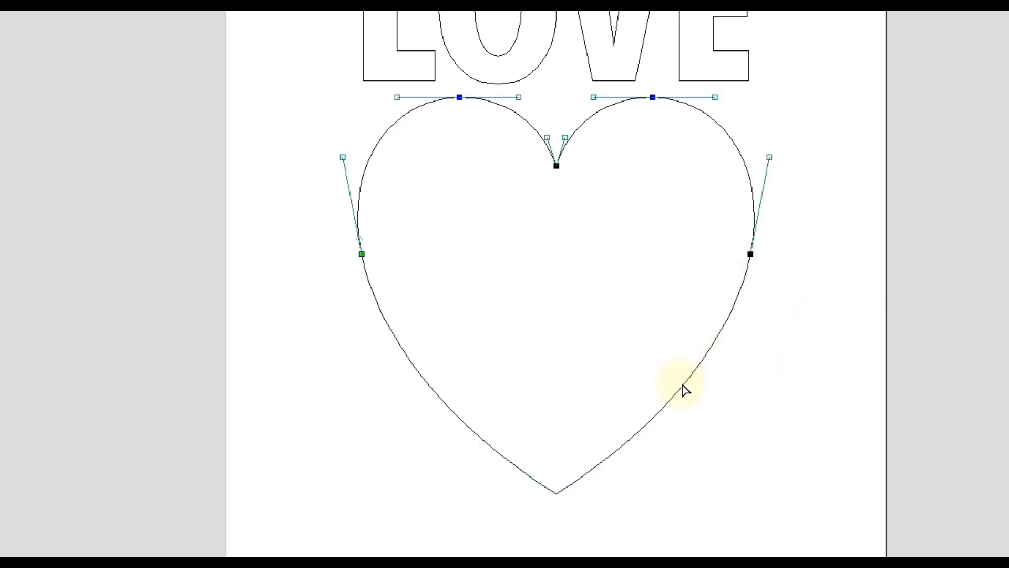
click(652, 97)
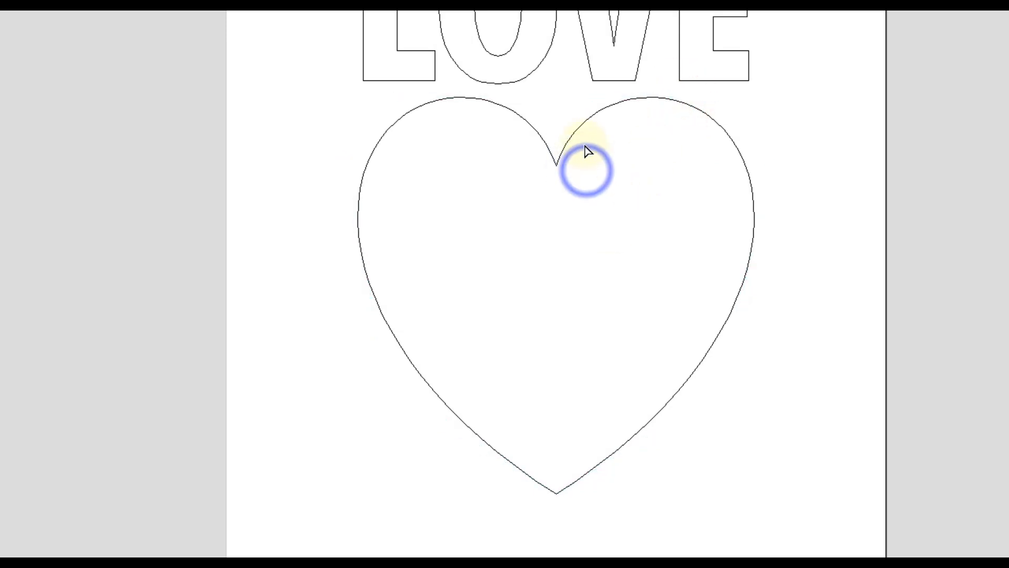
click(585, 152)
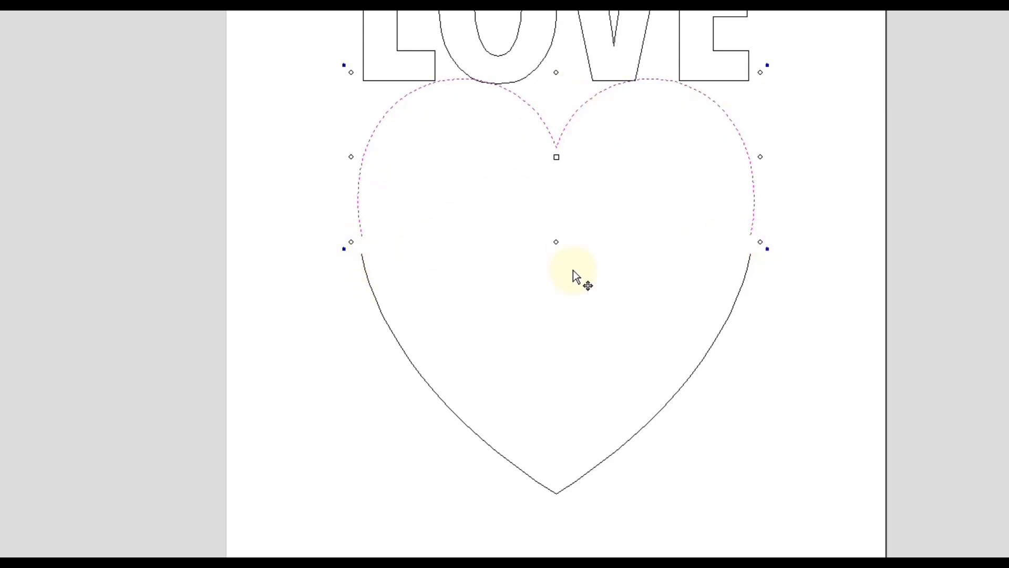
click(541, 380)
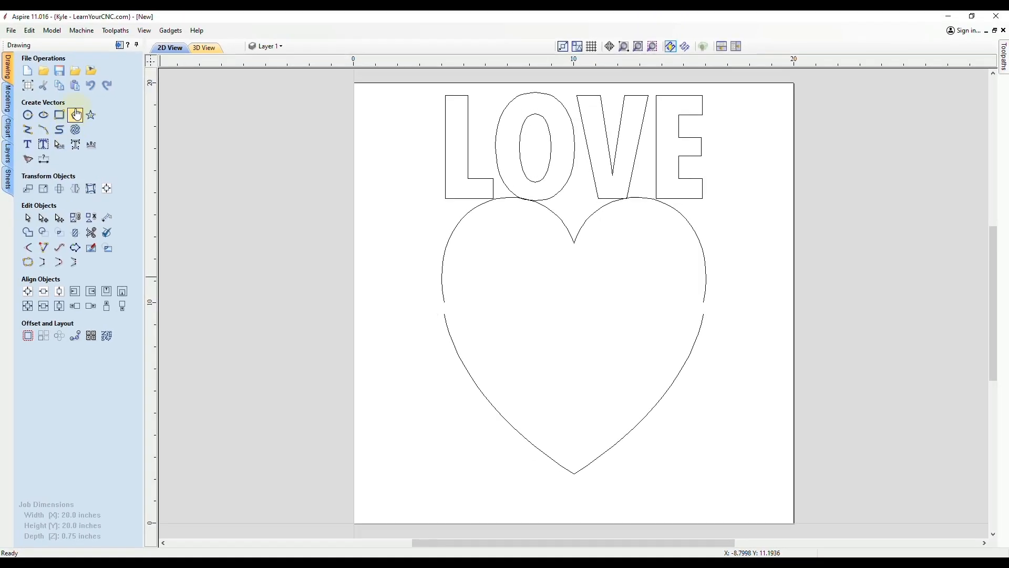
click(89, 85)
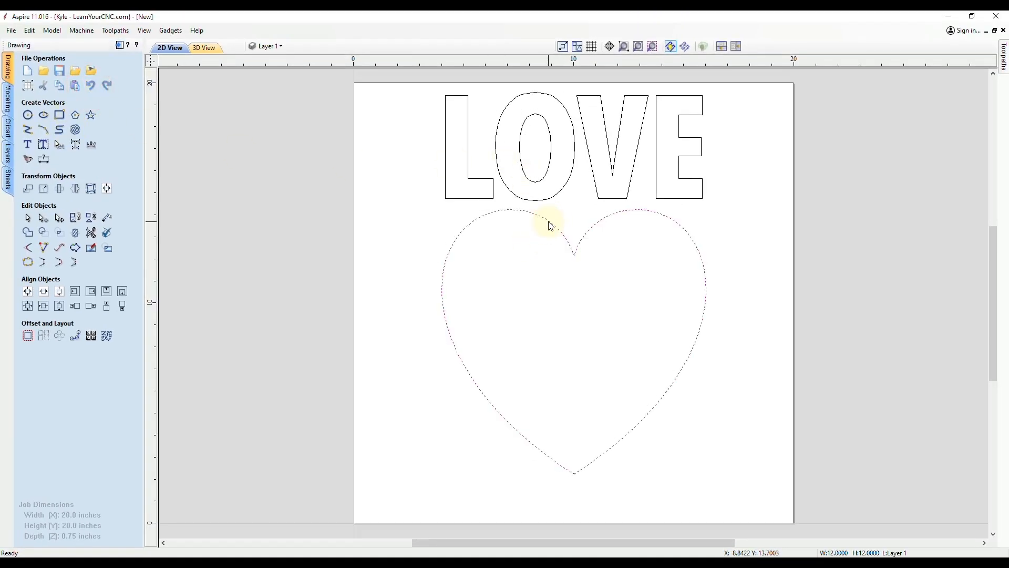
Cut the heart's left and right sides where the horizontal guide crosses them.
click(550, 226)
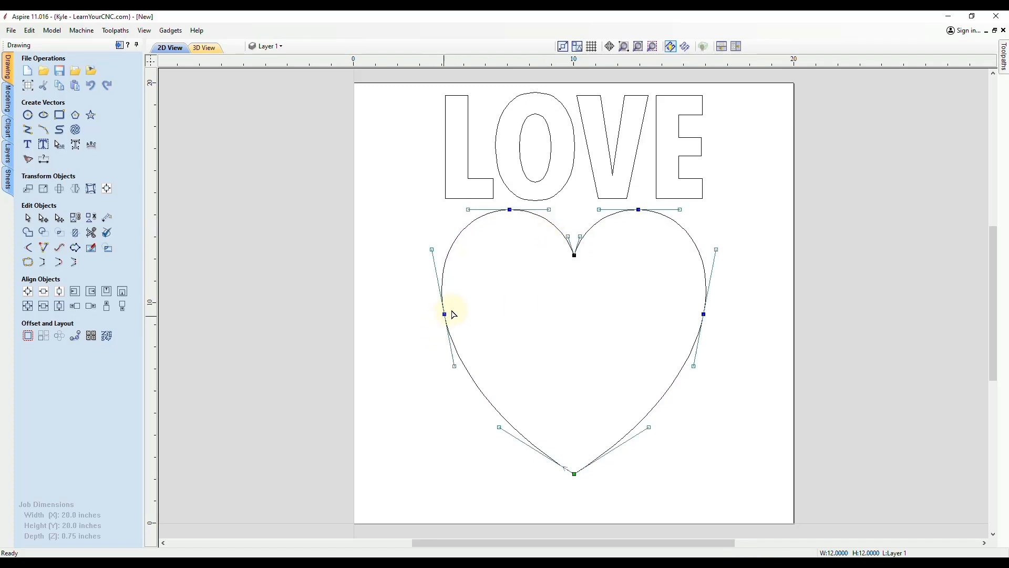
mouse_move(473, 331)
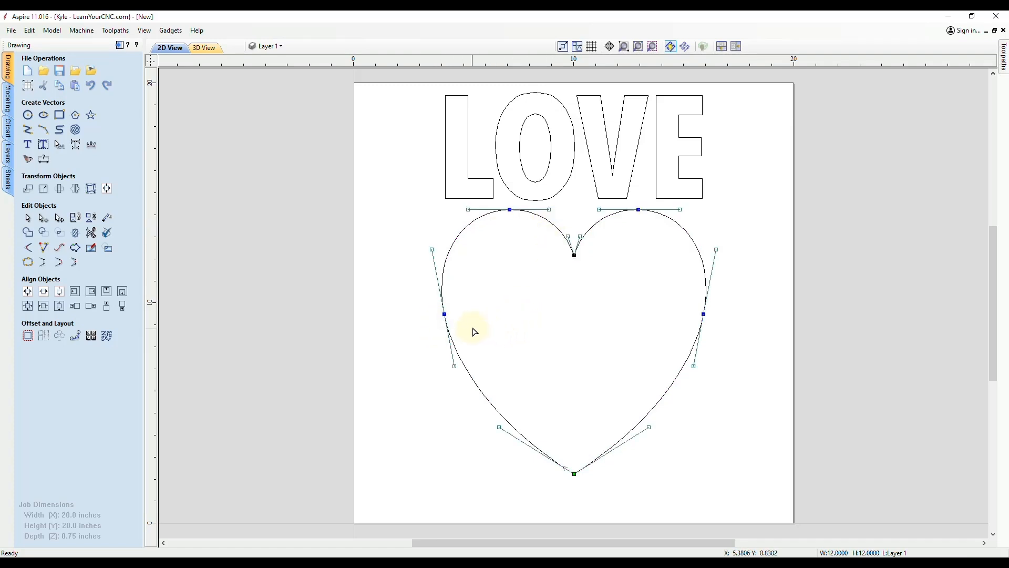
mouse_move(457, 361)
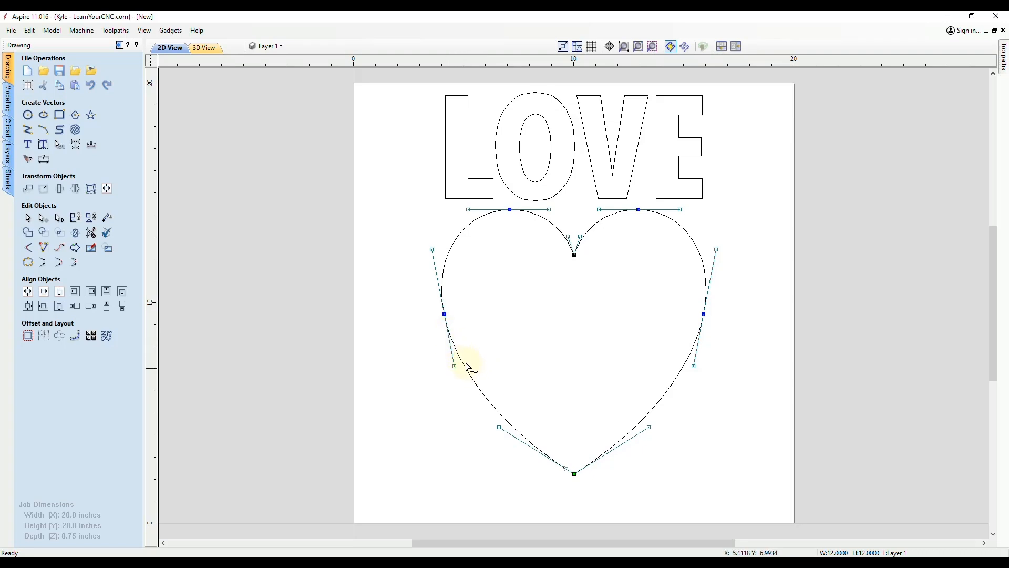
mouse_move(460, 60)
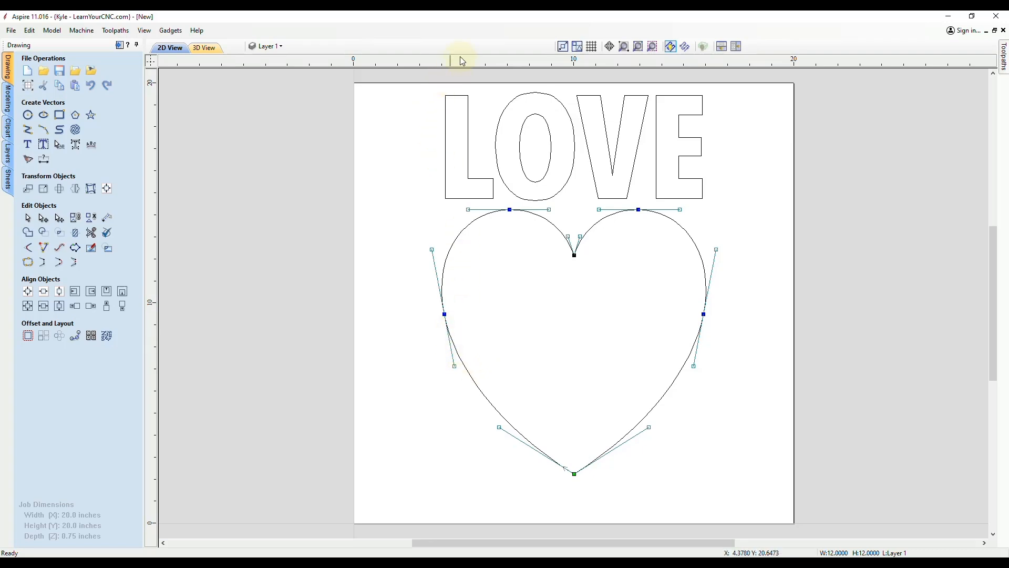
mouse_move(399, 325)
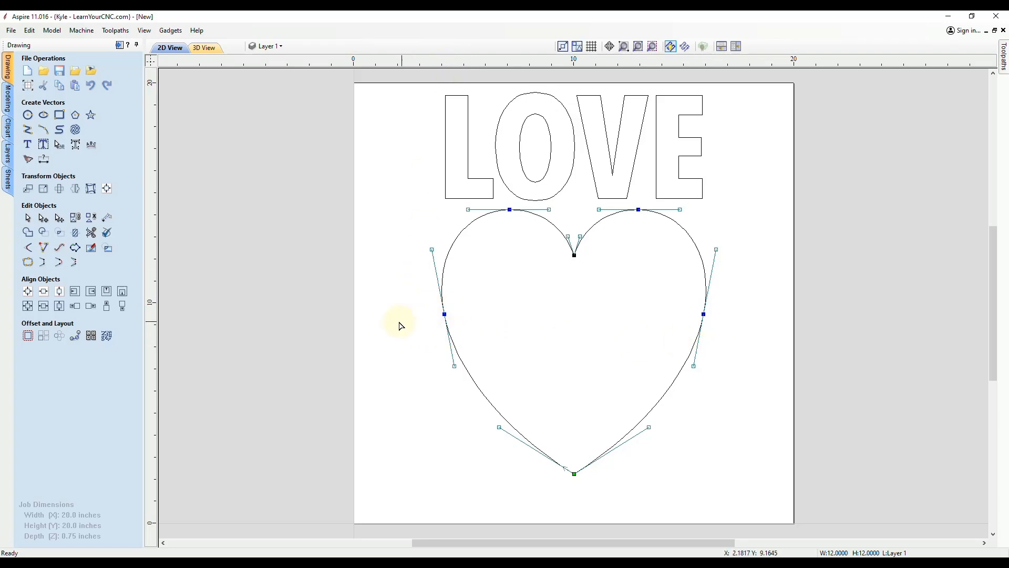
mouse_move(450, 62)
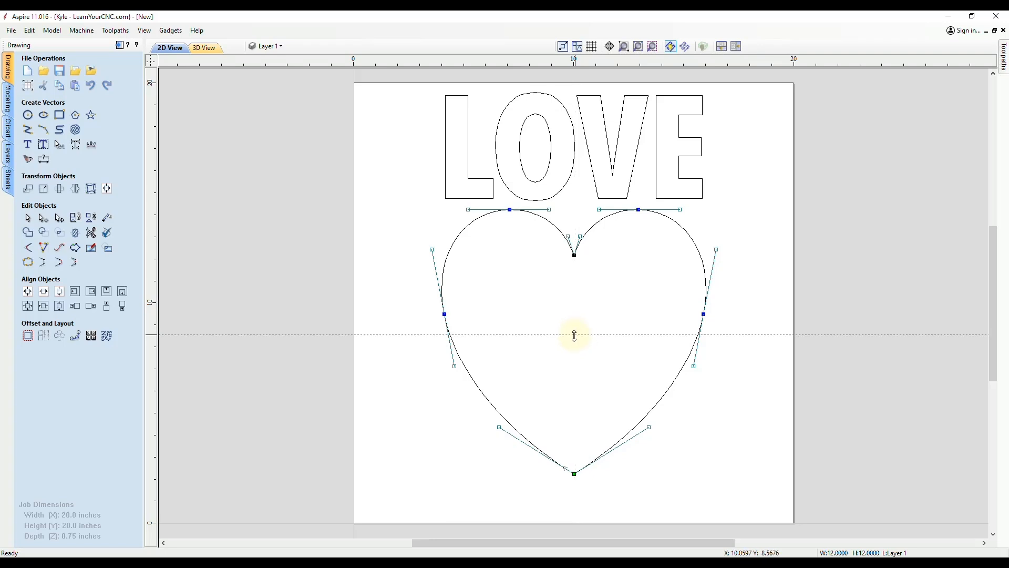
scroll(up, 3)
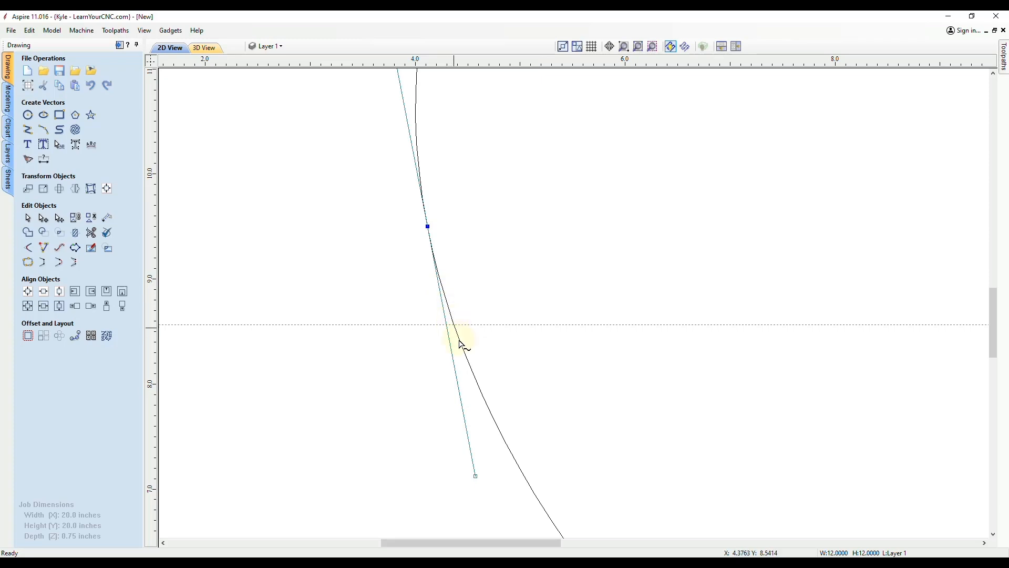
right_click(459, 321)
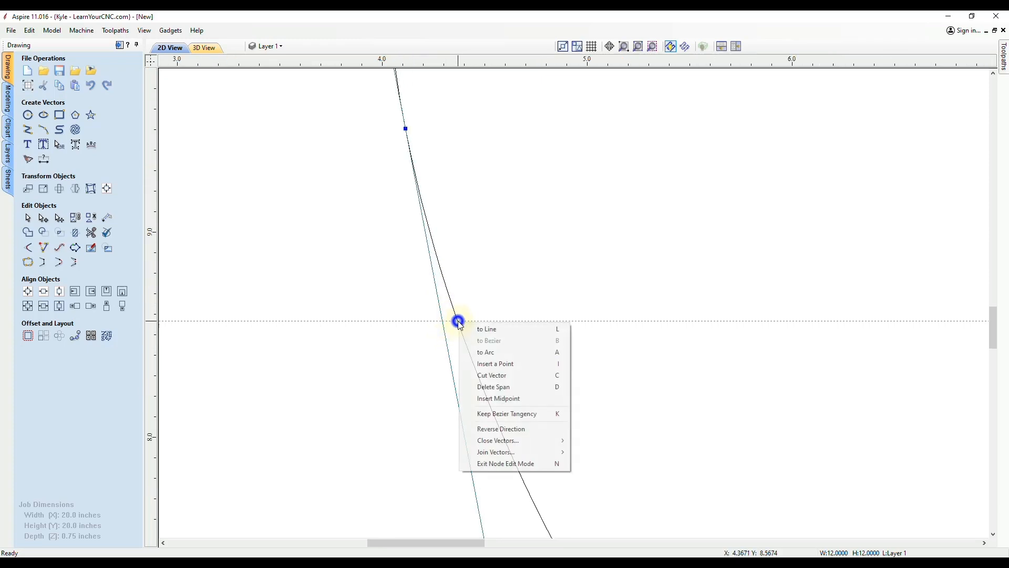
mouse_move(494, 375)
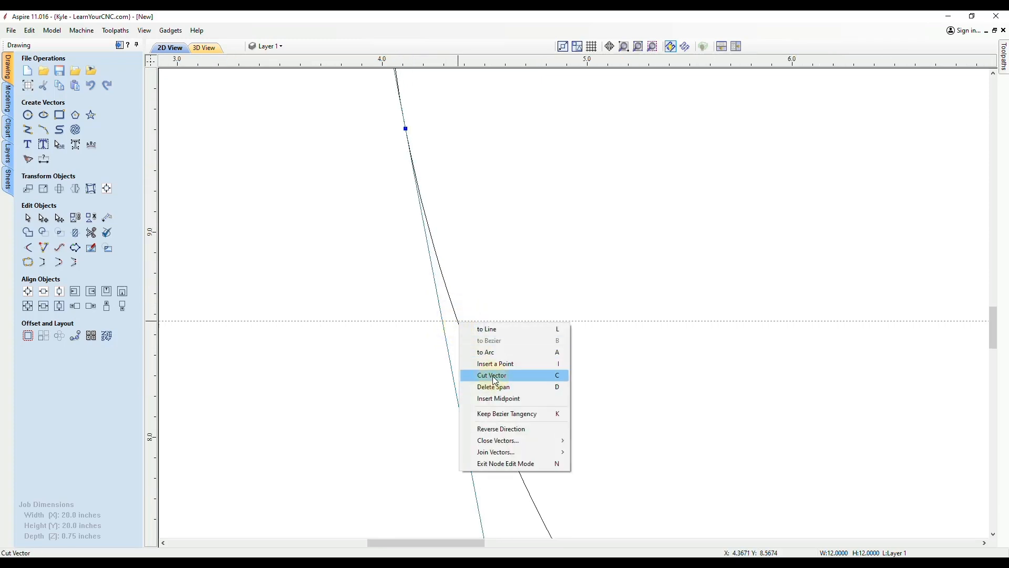
click(490, 376)
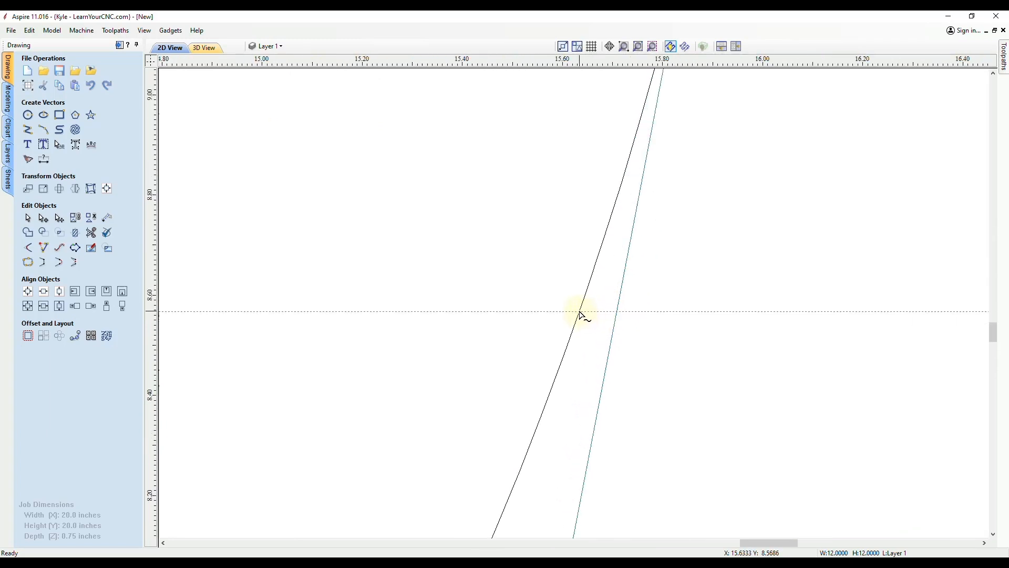
click(579, 311)
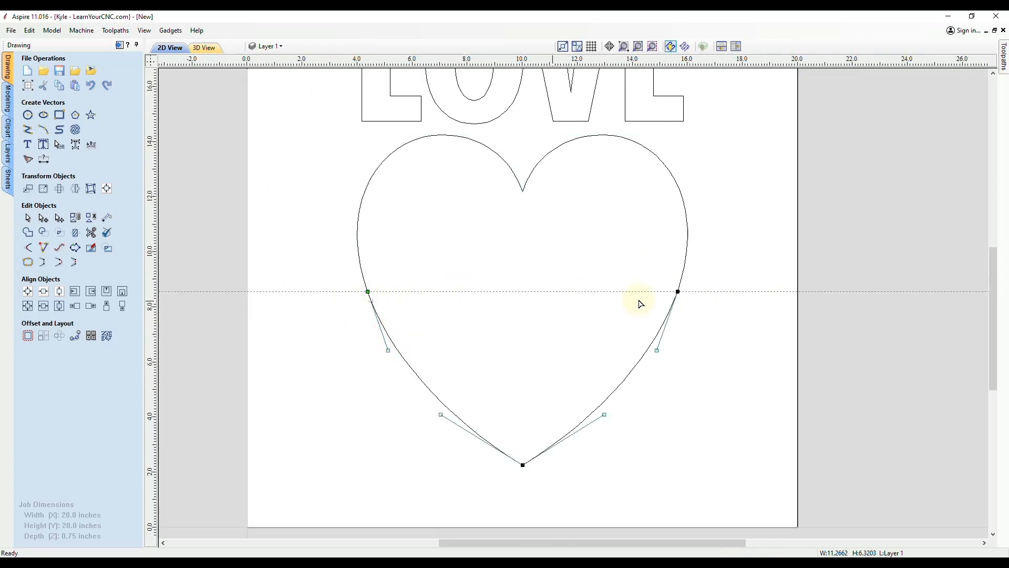
mouse_move(492, 326)
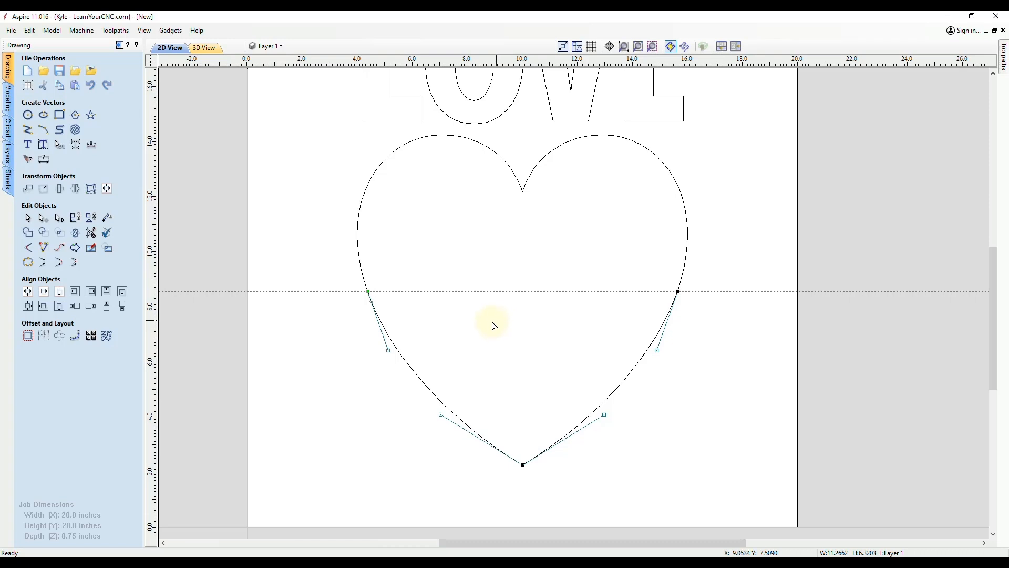
mouse_move(588, 273)
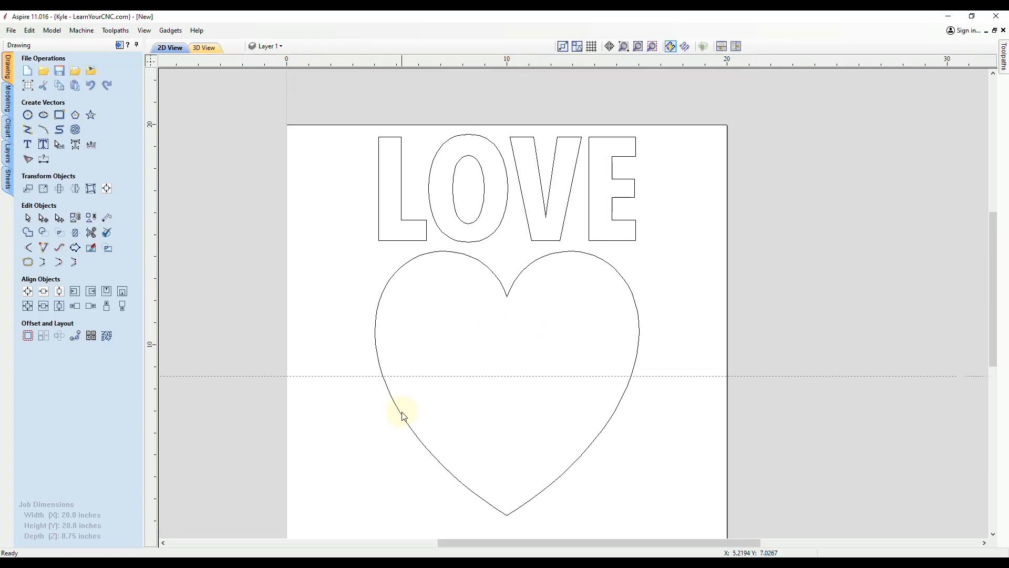
Distort LOVE Between Two Curves, picking the heart halves as edges, and apply.
click(405, 222)
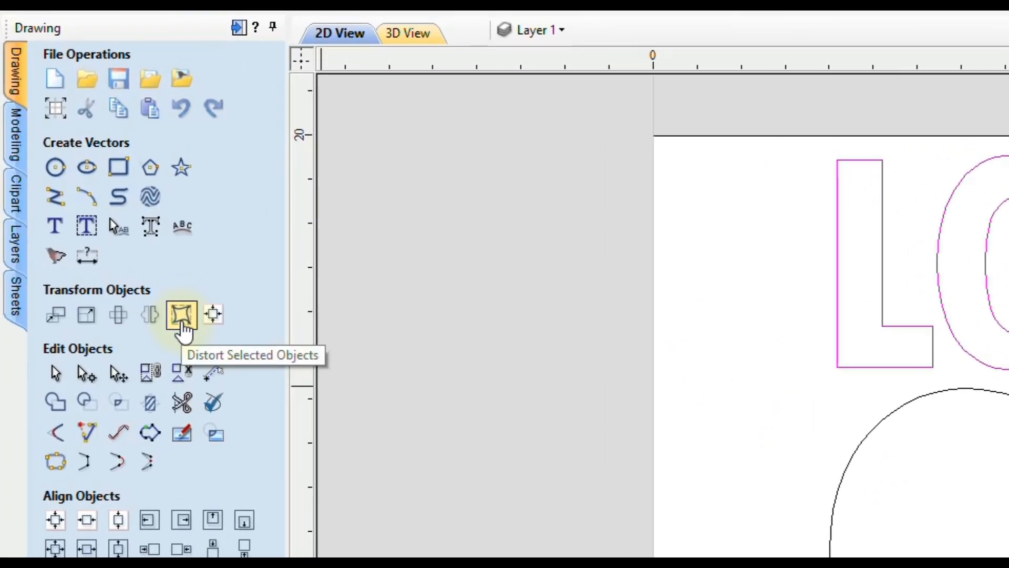
click(180, 314)
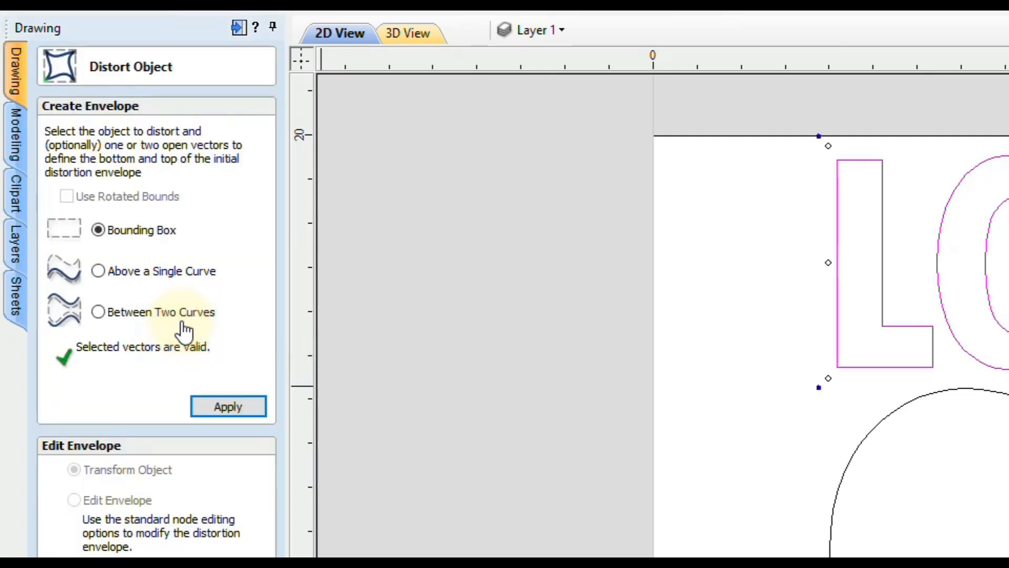
mouse_move(100, 321)
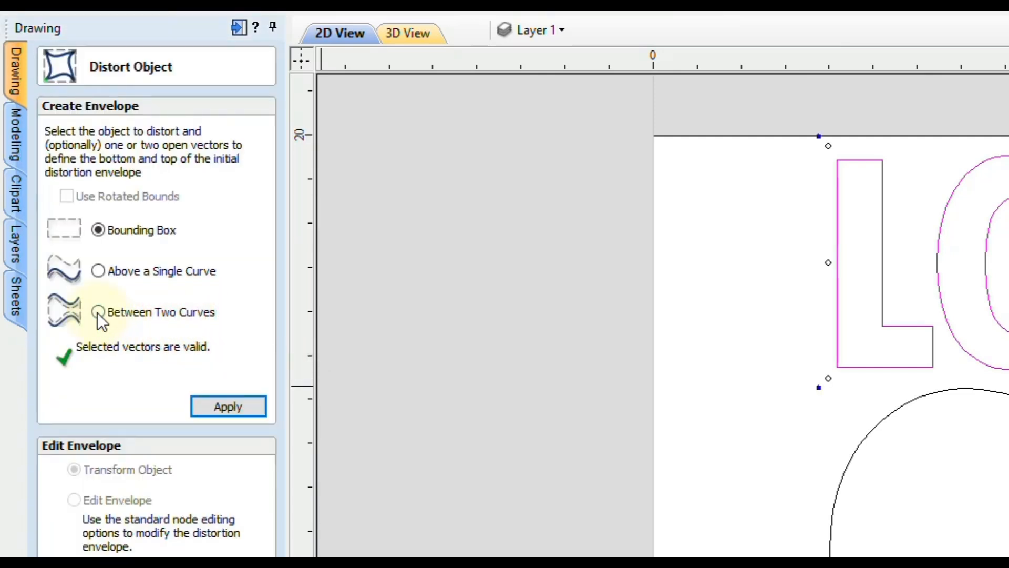
click(98, 311)
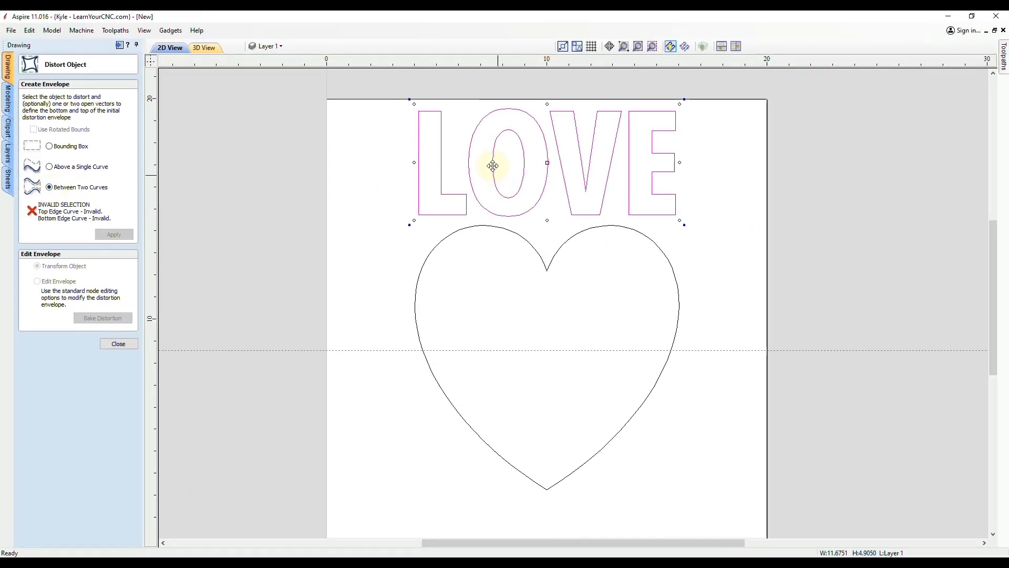
mouse_move(495, 143)
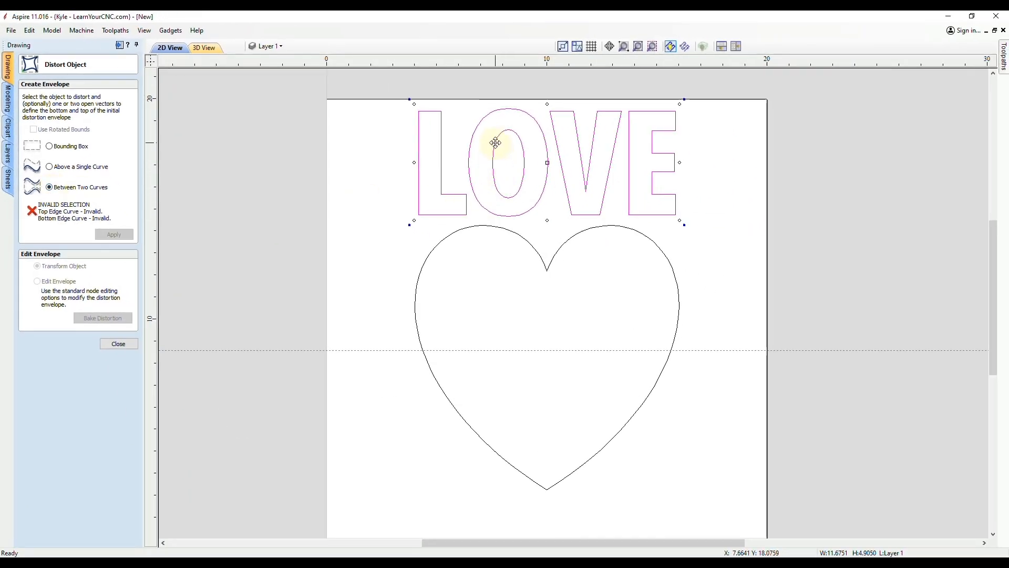
mouse_move(475, 273)
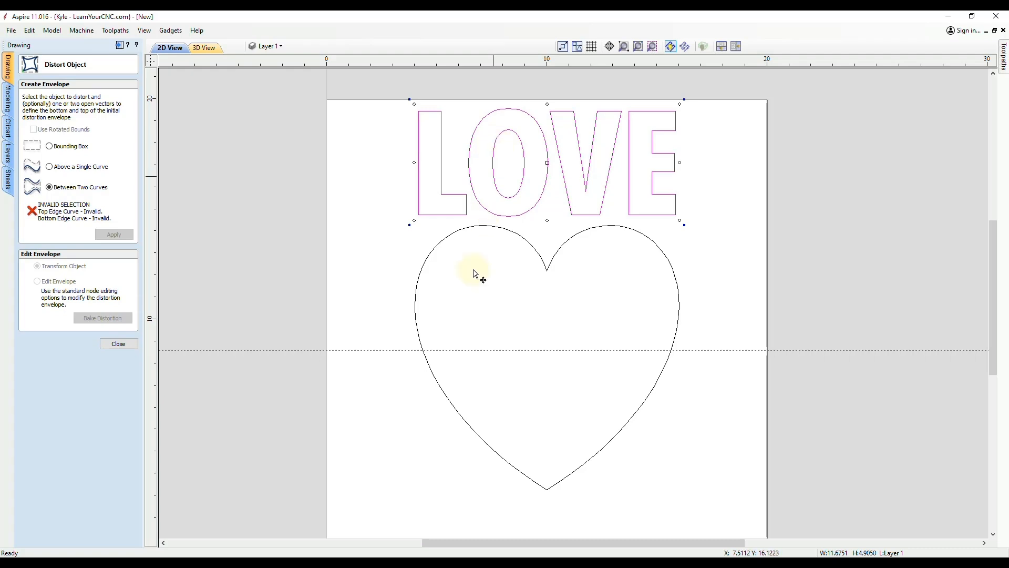
click(443, 390)
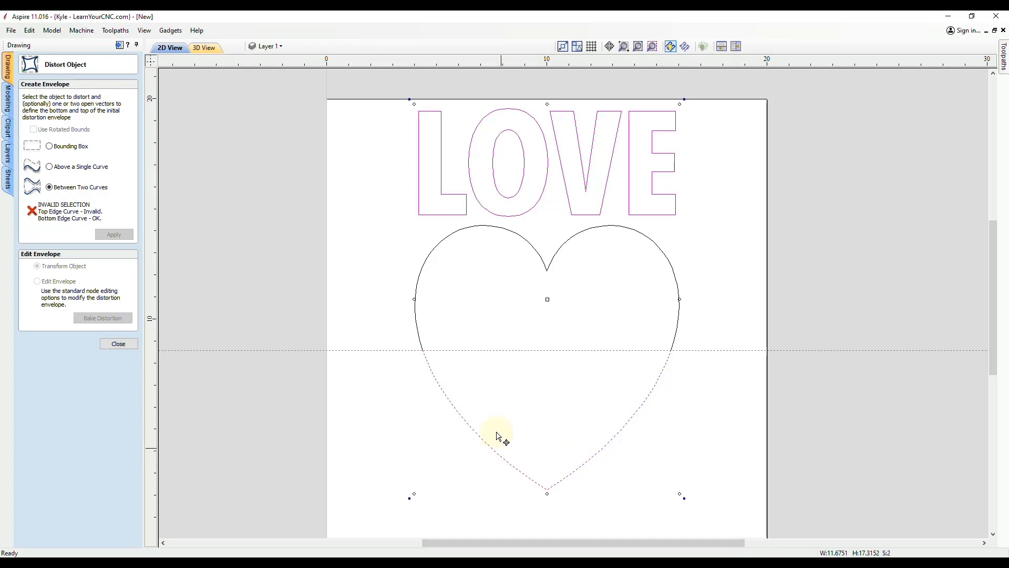
mouse_move(428, 264)
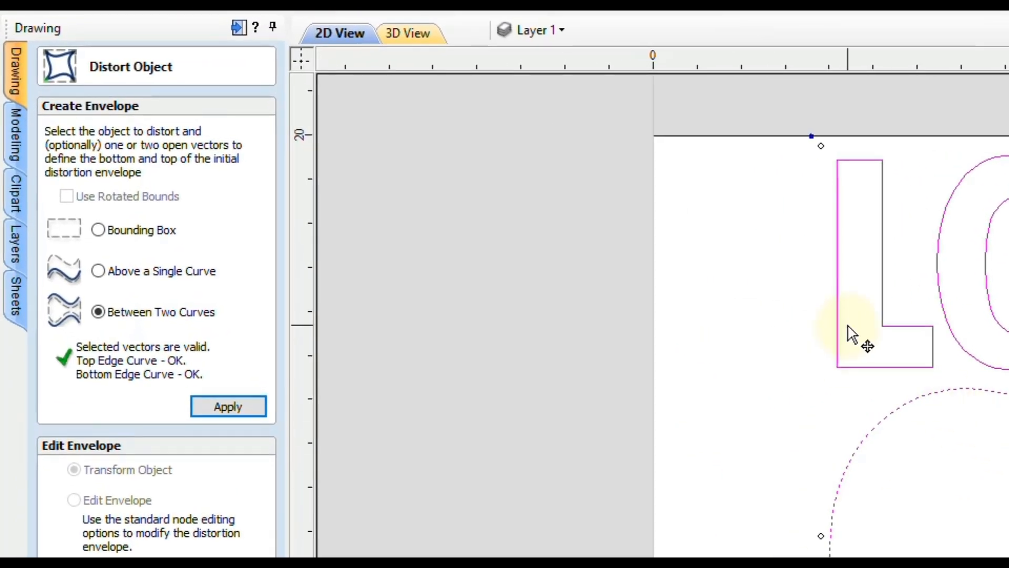
mouse_move(70, 361)
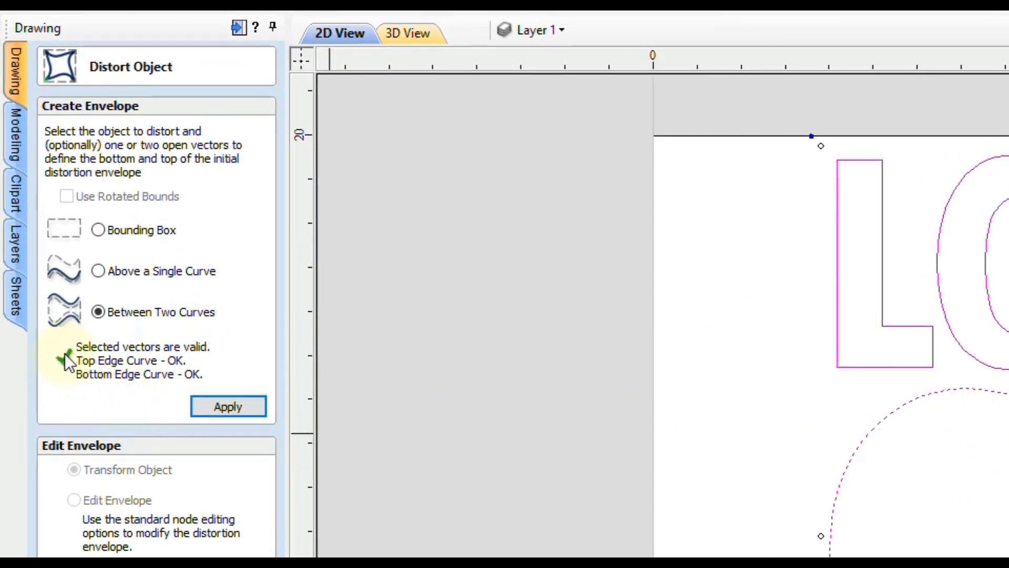
click(227, 406)
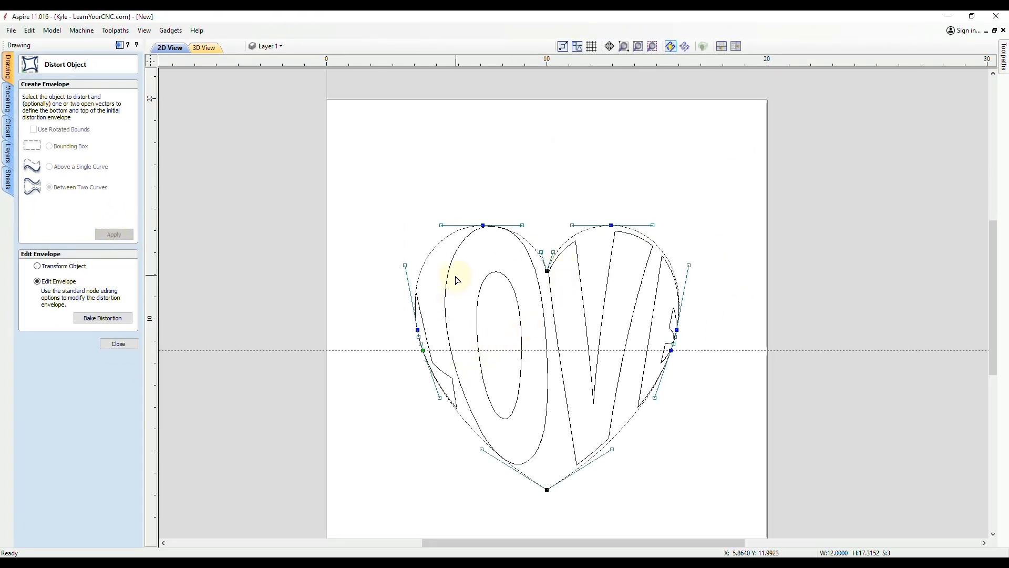
mouse_move(688, 330)
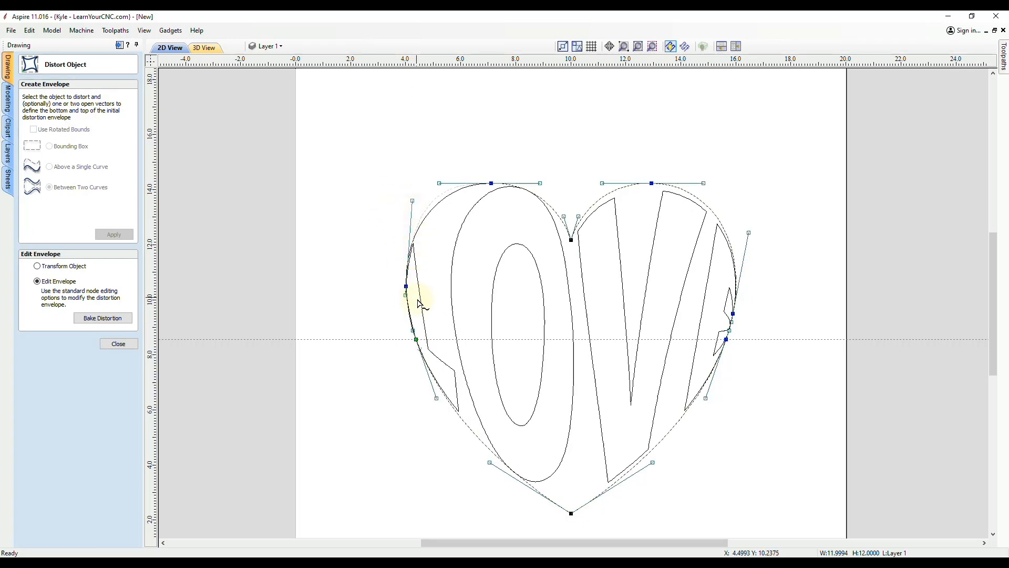
mouse_move(410, 203)
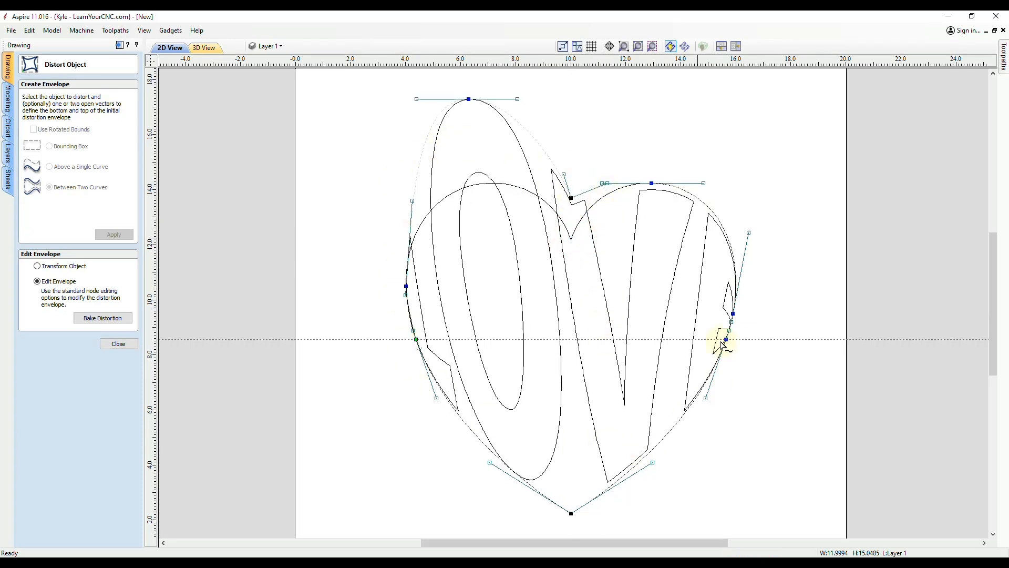
mouse_move(537, 315)
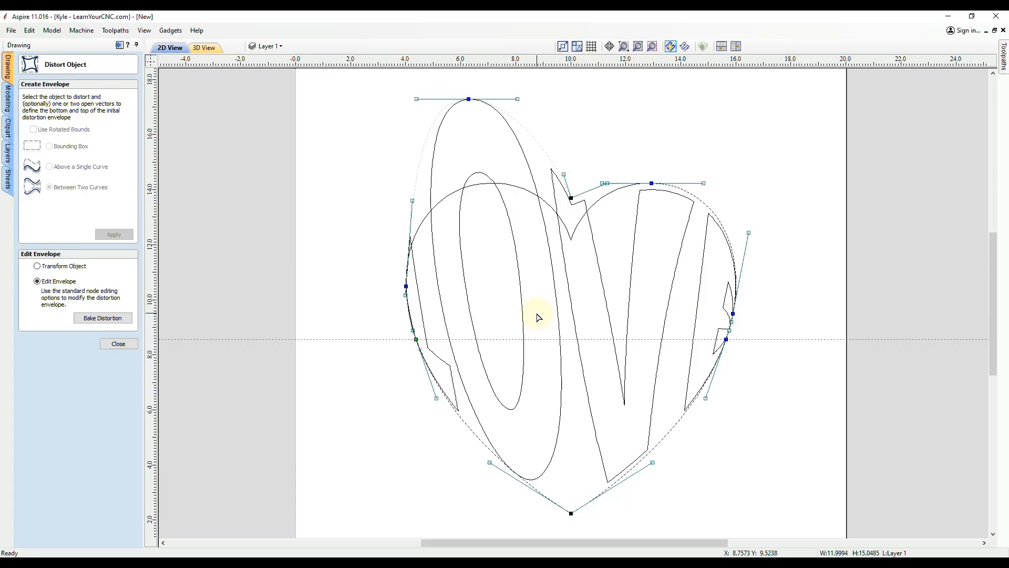
mouse_move(639, 205)
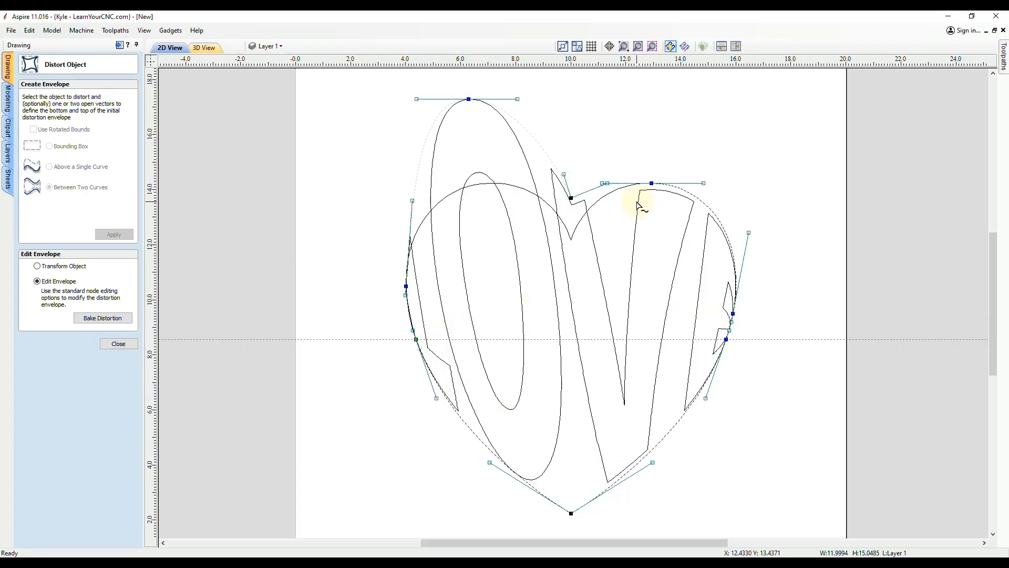
mouse_move(45, 46)
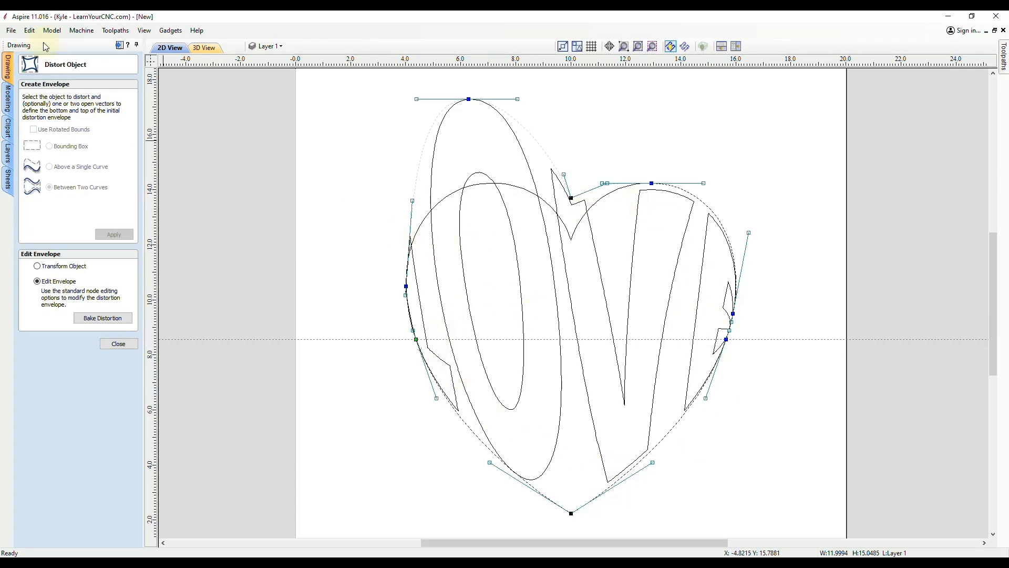
Undo the stray envelope node edit, bake the LOVE distortion, and close the tool.
click(29, 31)
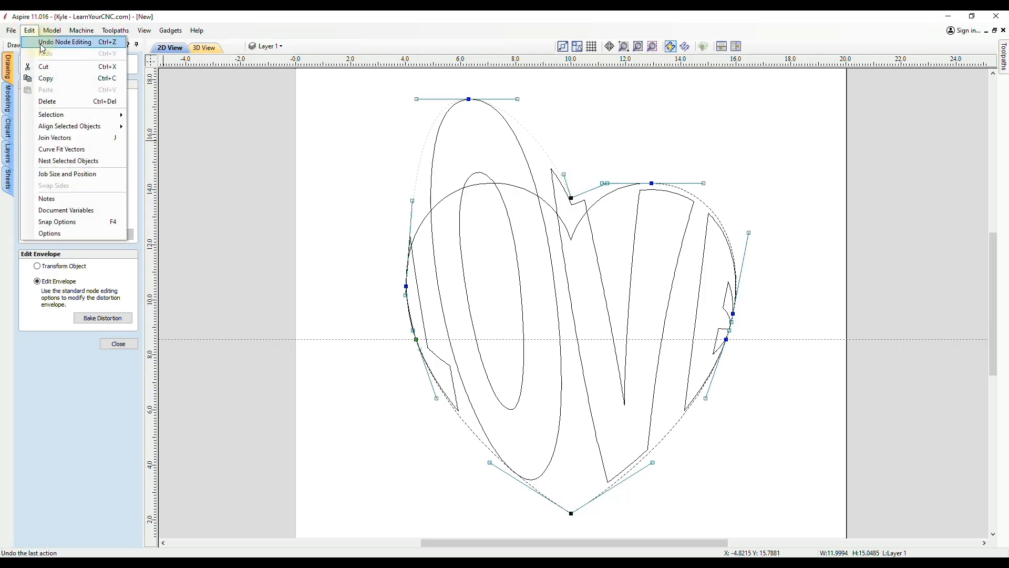
click(65, 42)
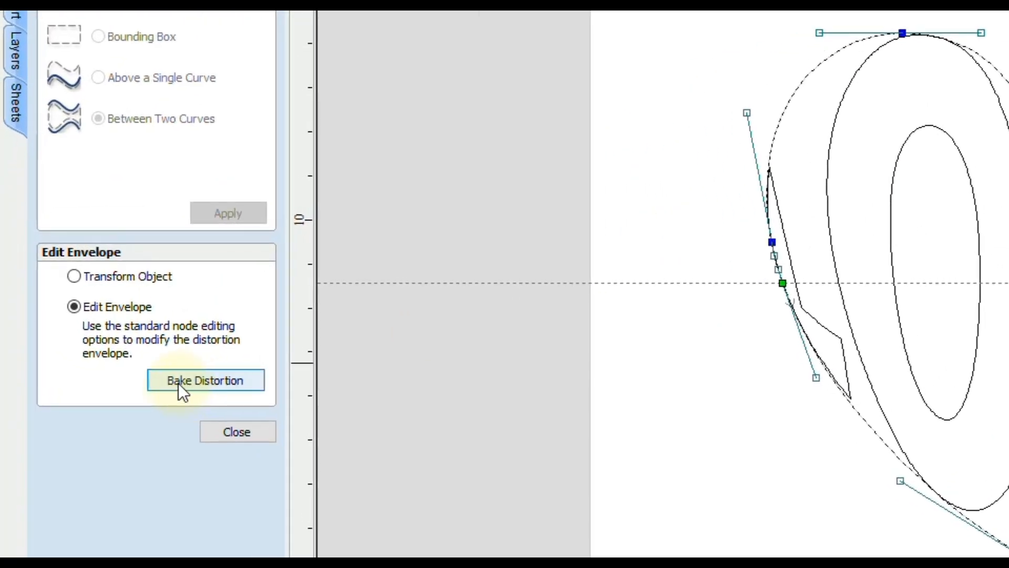
click(205, 379)
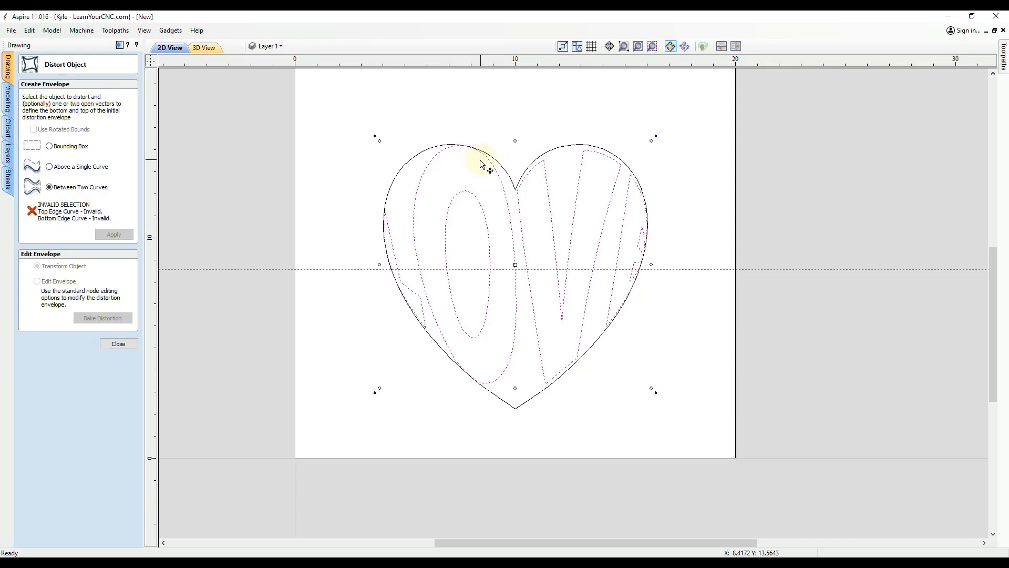
mouse_move(545, 239)
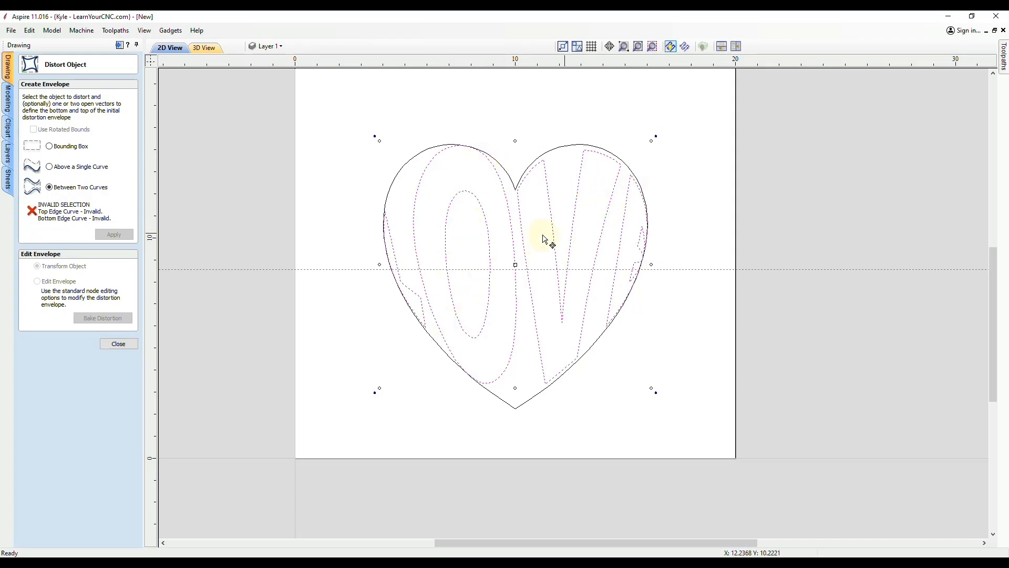
click(118, 343)
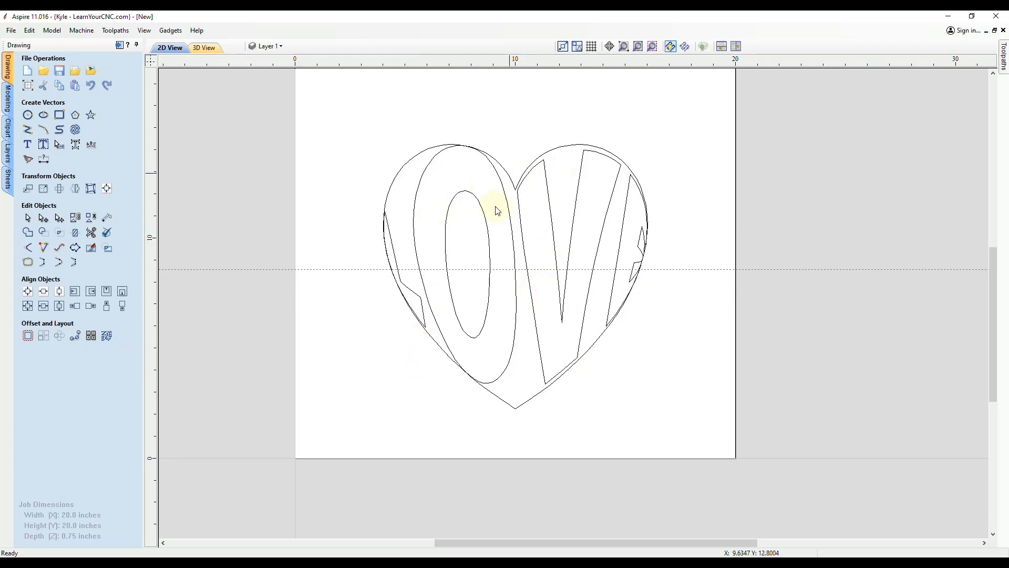
mouse_move(404, 283)
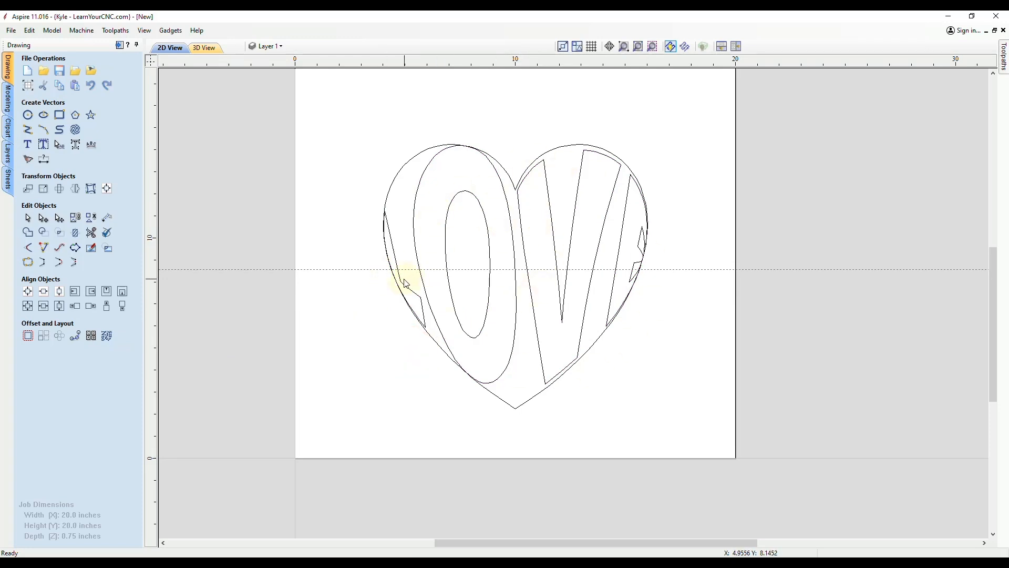
mouse_move(652, 230)
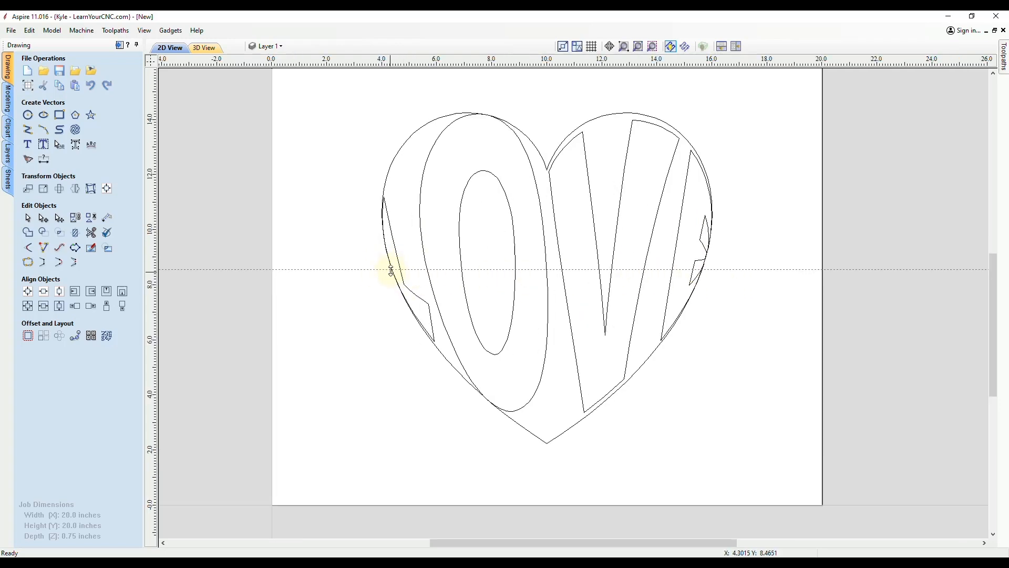
mouse_move(383, 189)
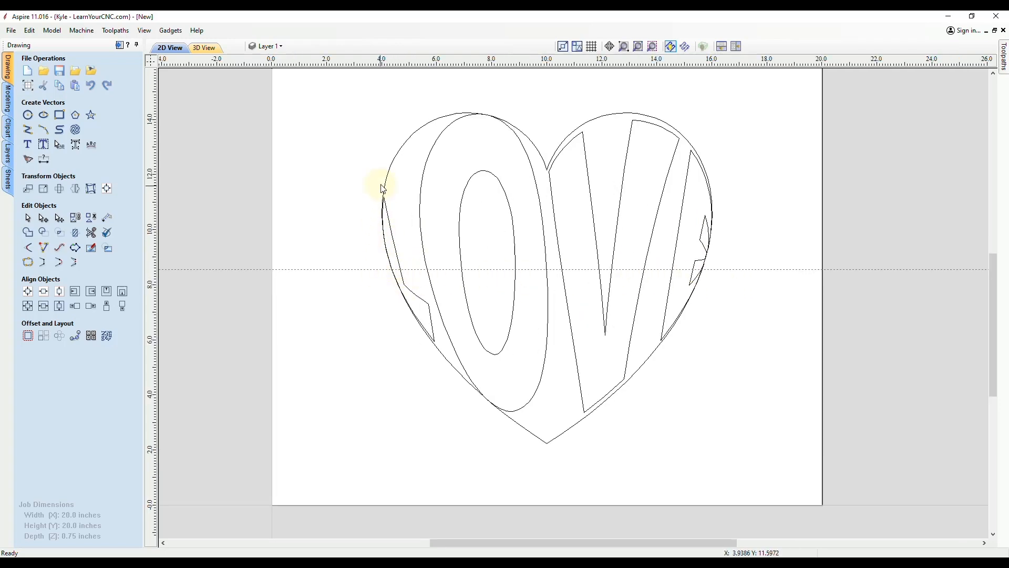
mouse_move(260, 85)
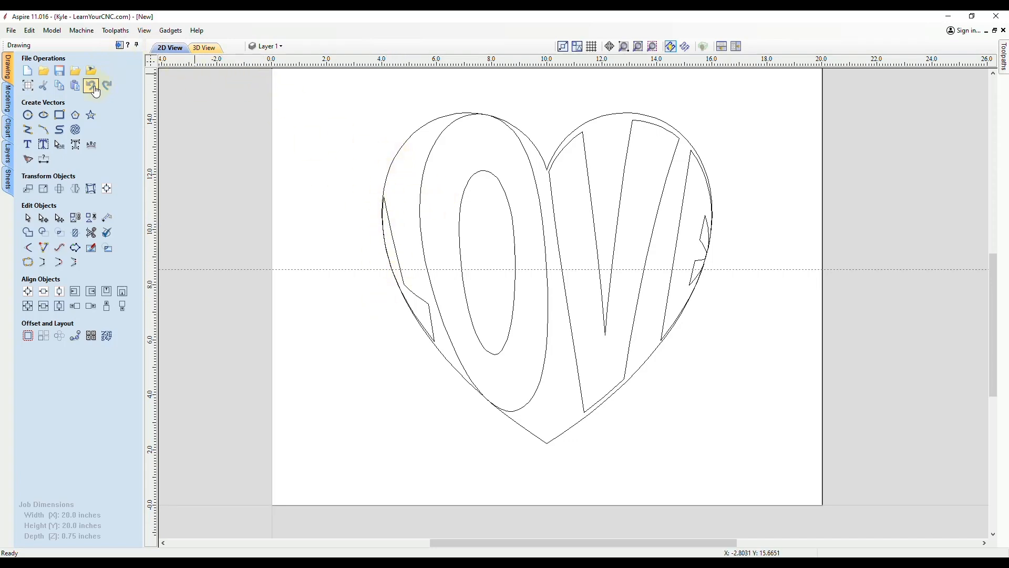
Undo the baked distortion, then select the heart and display its nodes.
click(91, 86)
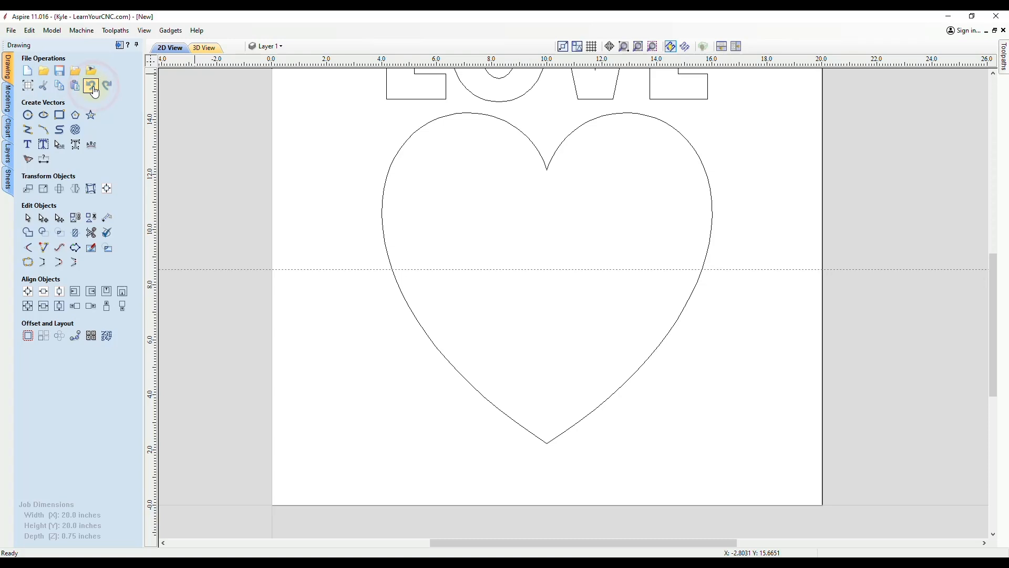
click(437, 120)
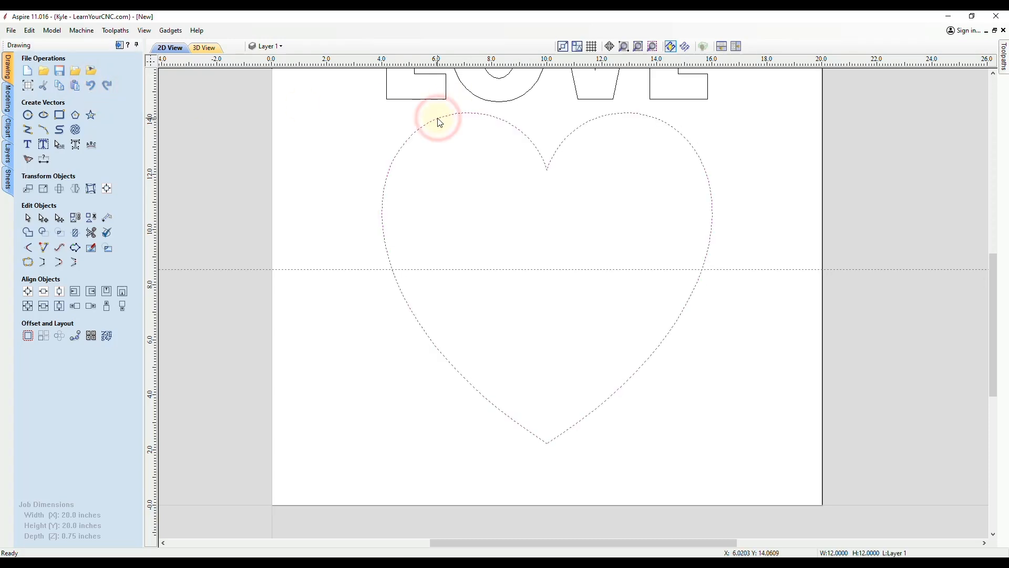
click(436, 121)
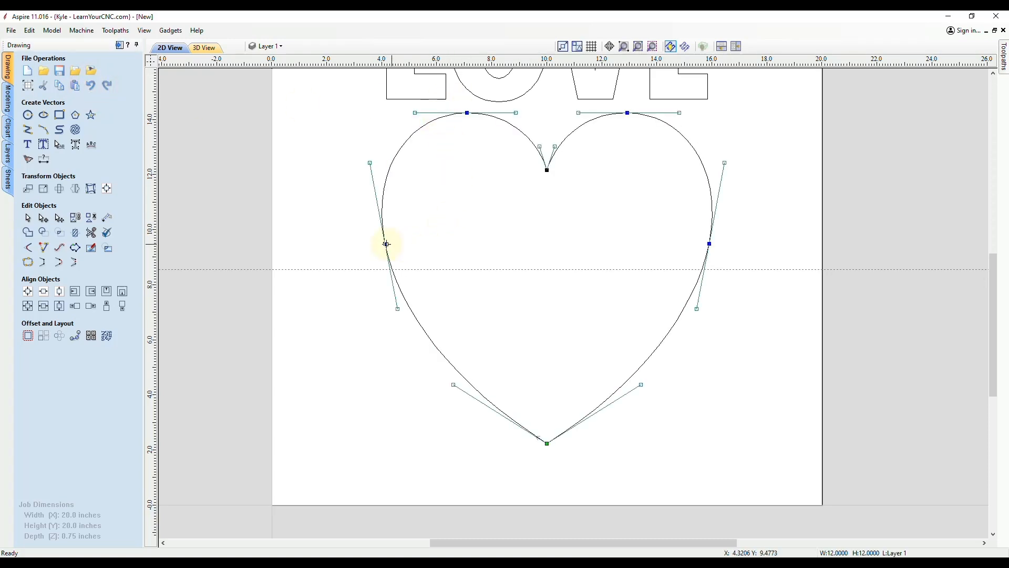
right_click(385, 244)
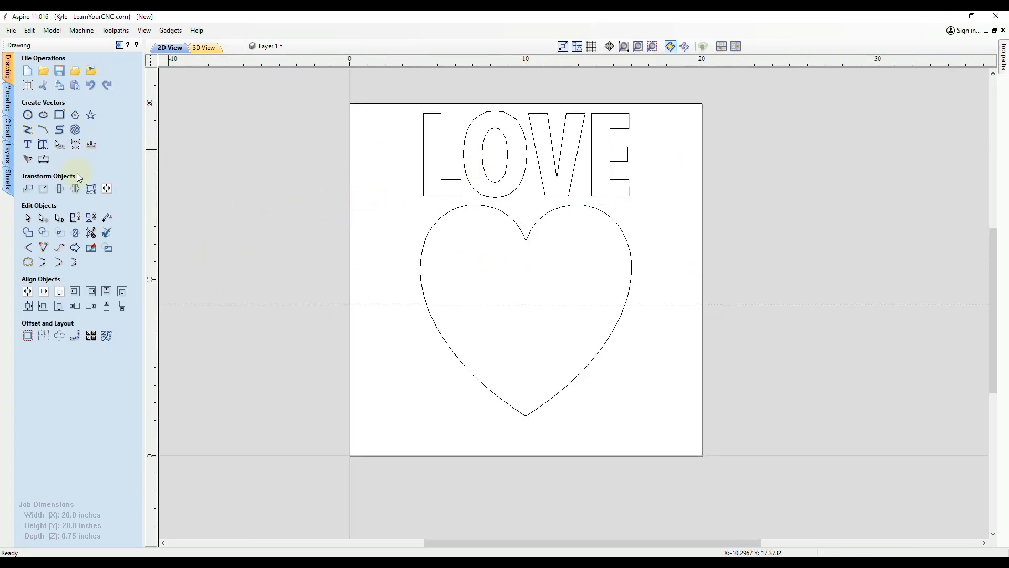
Warp LOVE between the heart's two curves, apply it, and bake the distortion.
click(91, 188)
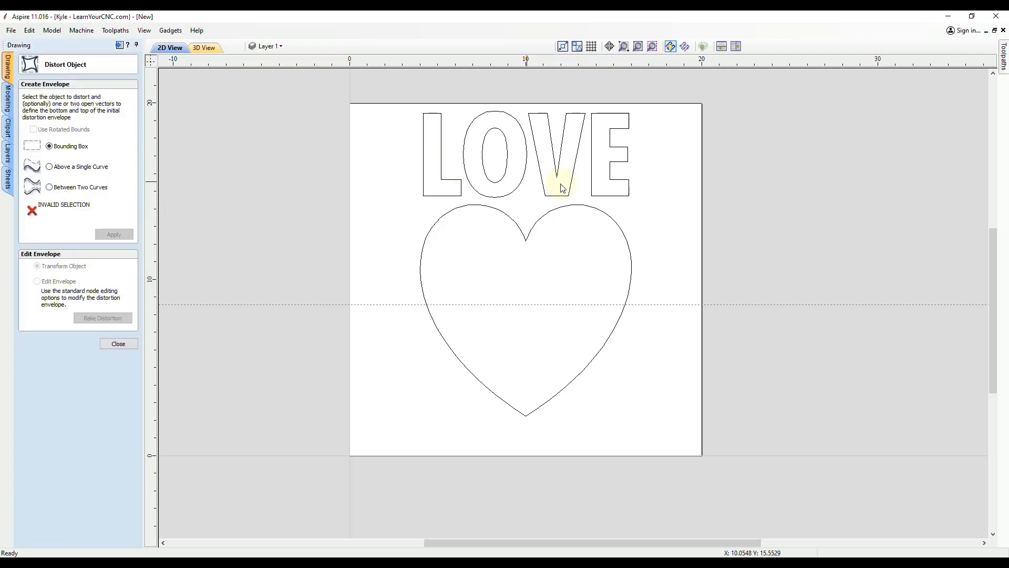
click(505, 180)
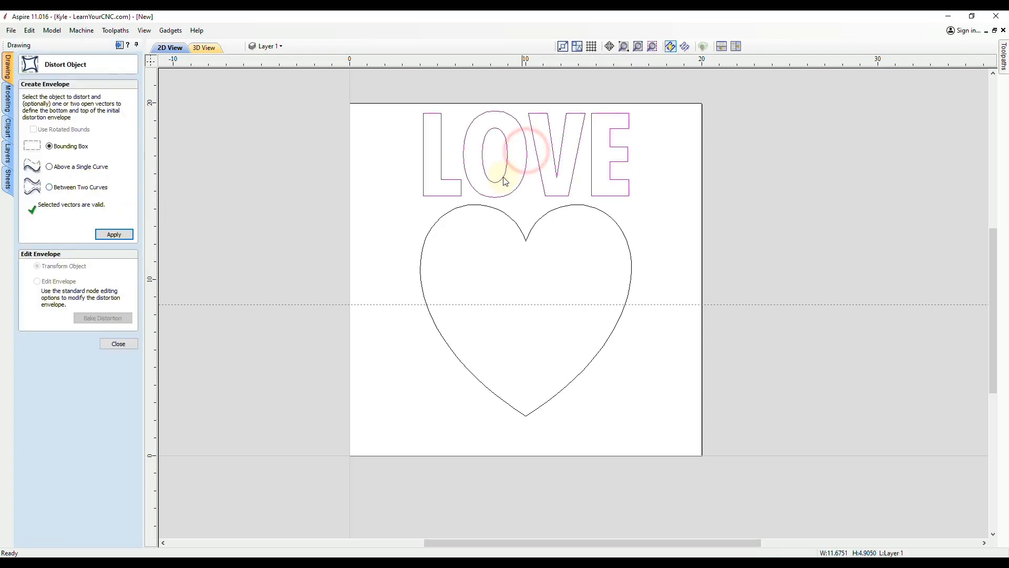
click(437, 320)
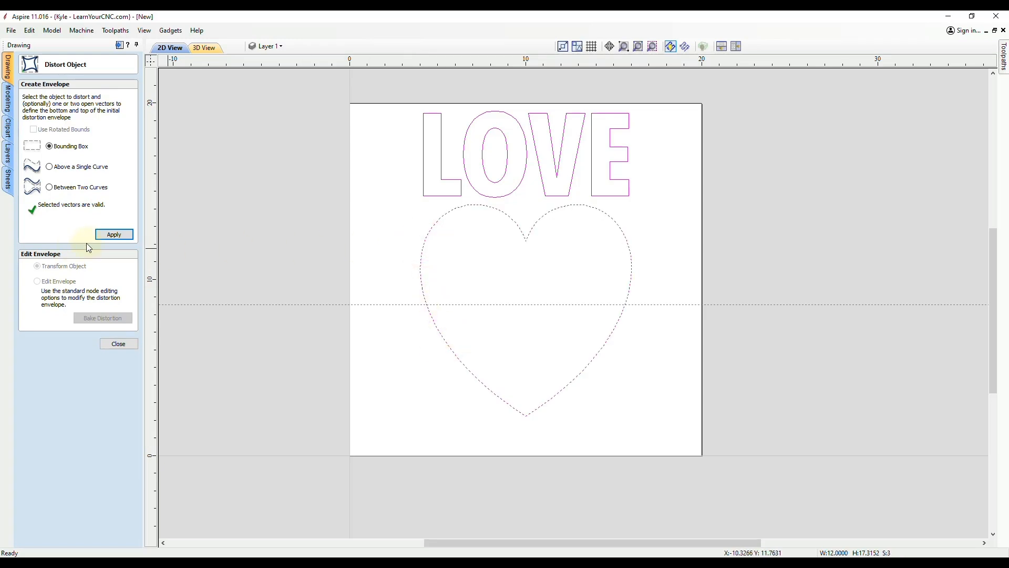
click(49, 187)
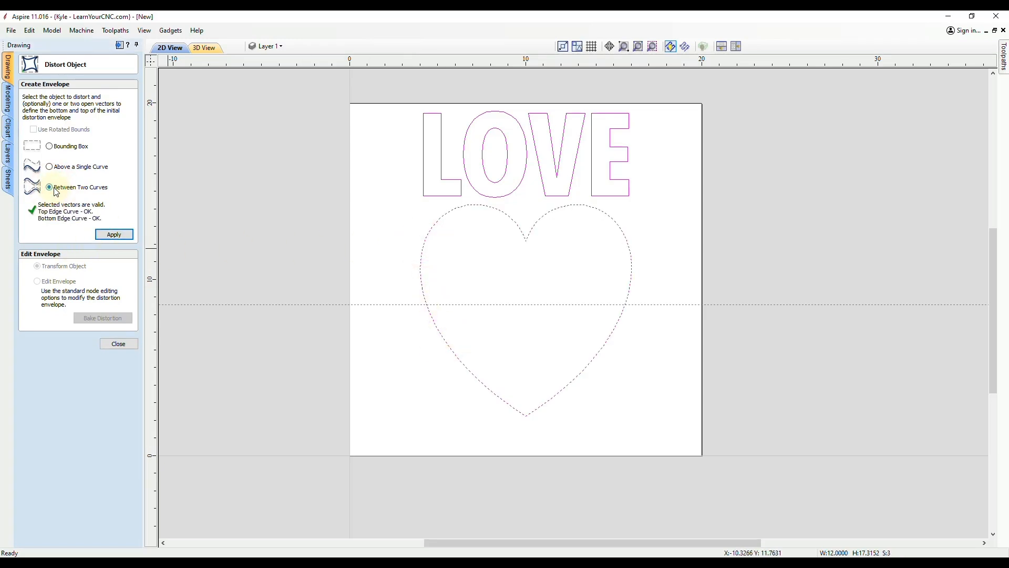
click(114, 233)
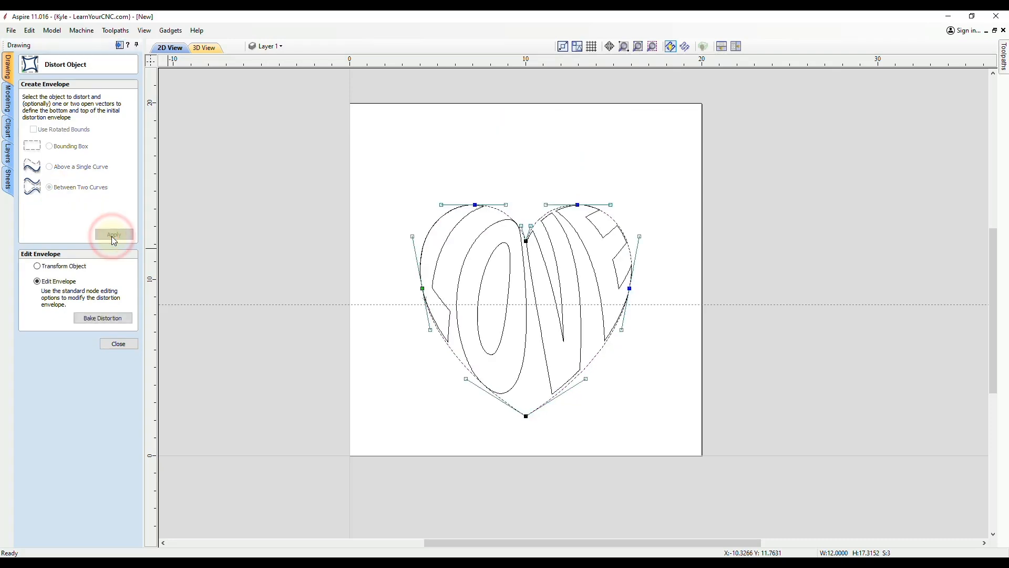
mouse_move(430, 264)
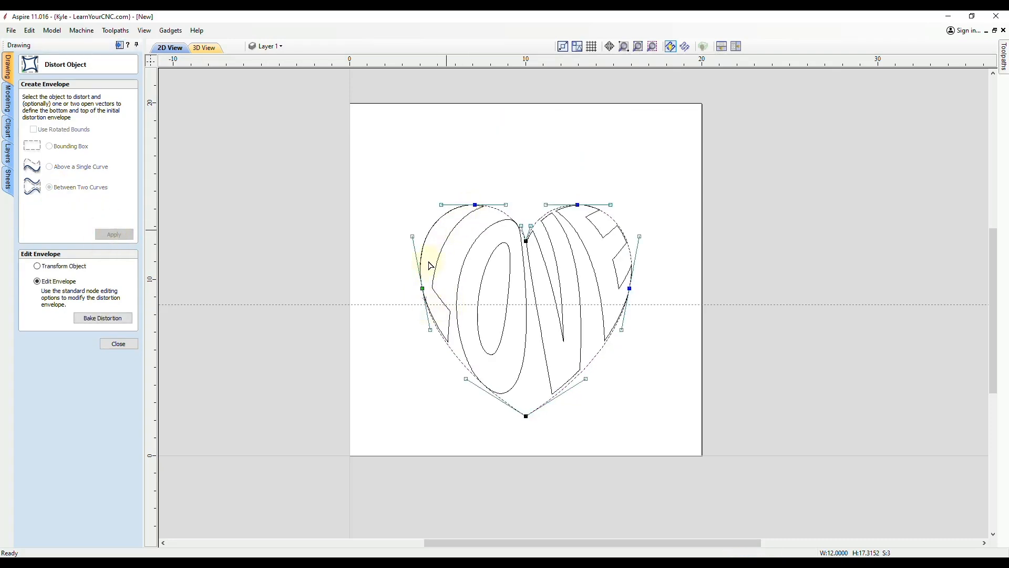
mouse_move(546, 236)
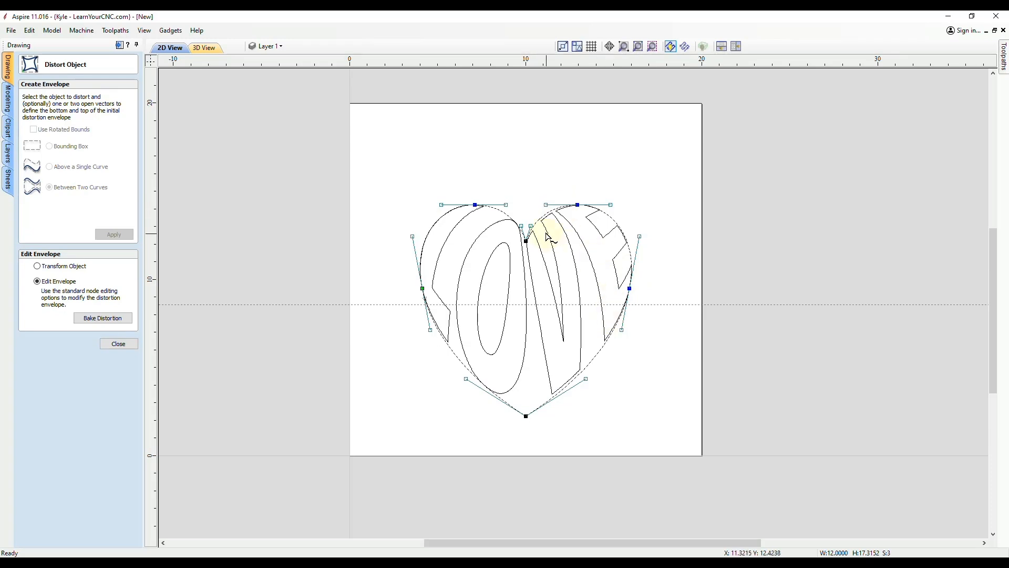
mouse_move(418, 288)
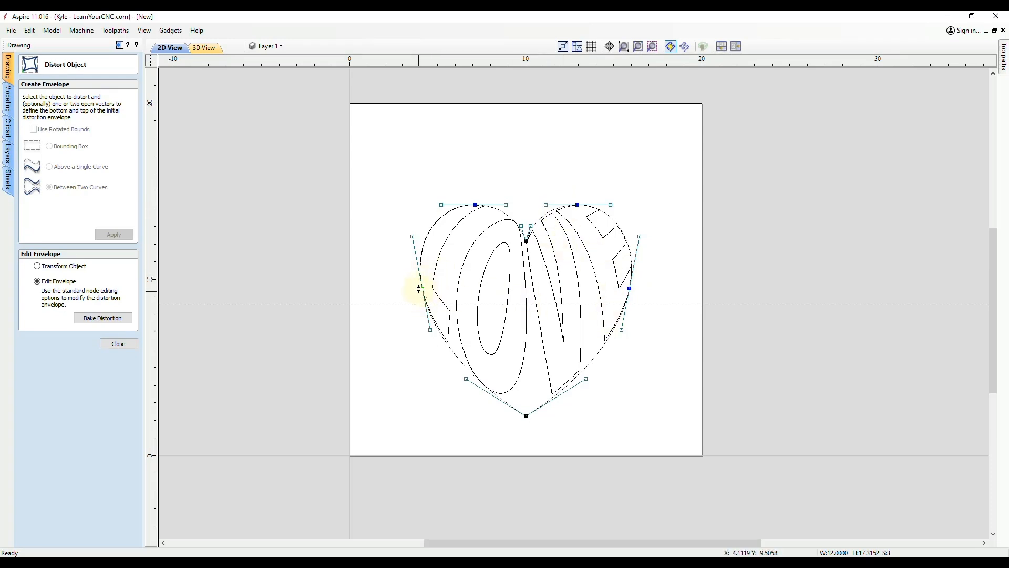
mouse_move(463, 219)
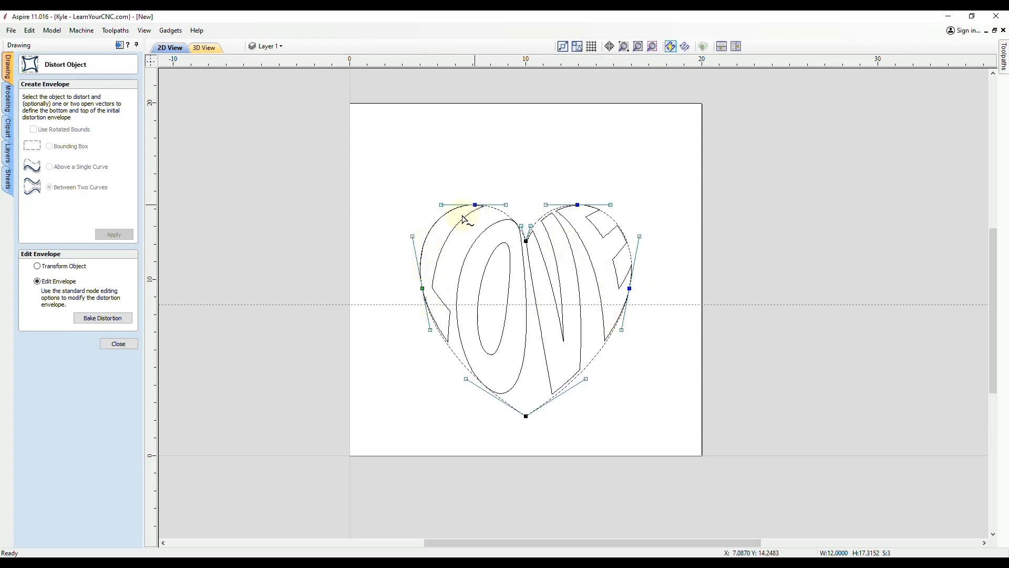
mouse_move(410, 289)
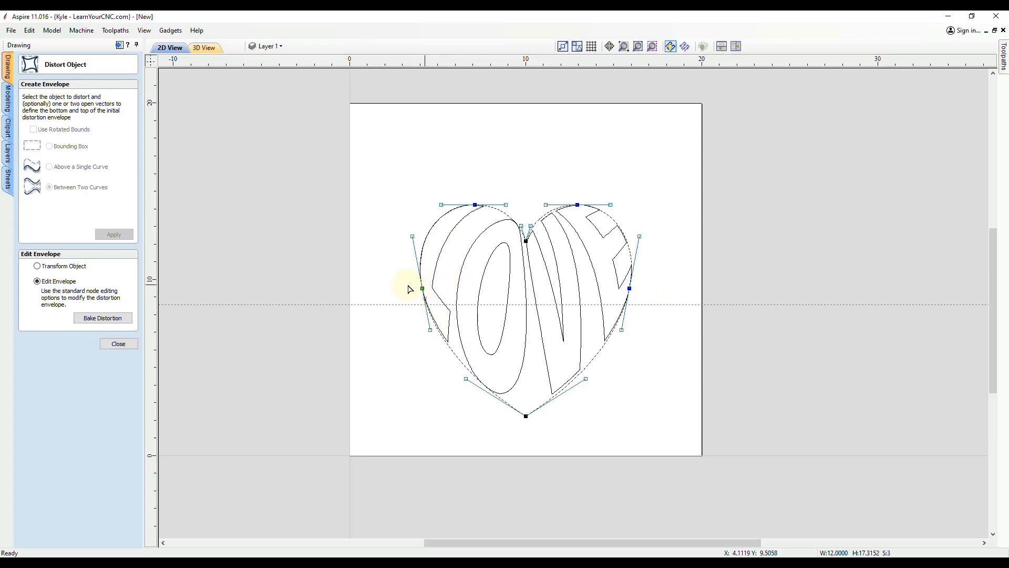
mouse_move(458, 297)
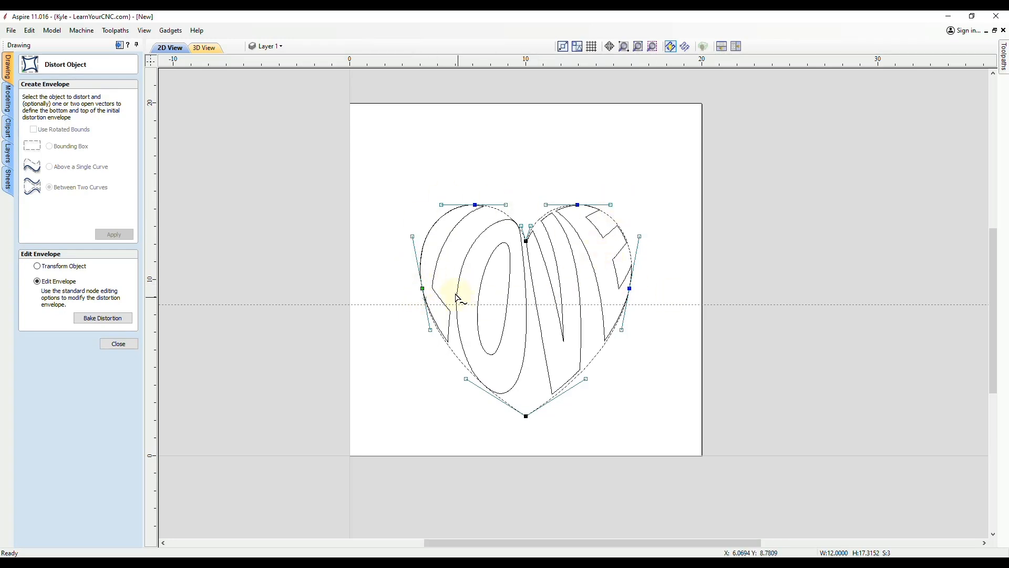
mouse_move(438, 270)
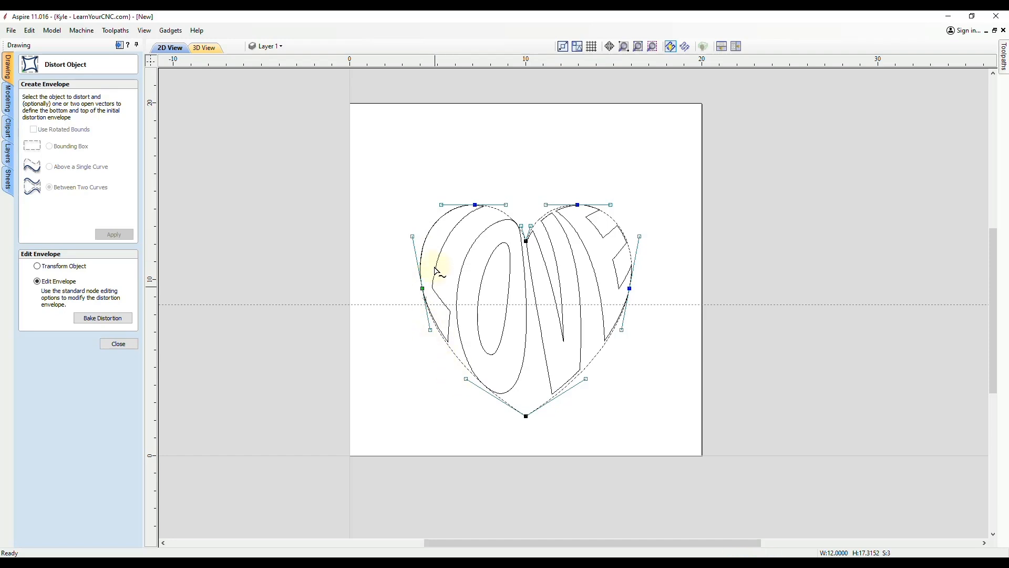
mouse_move(398, 305)
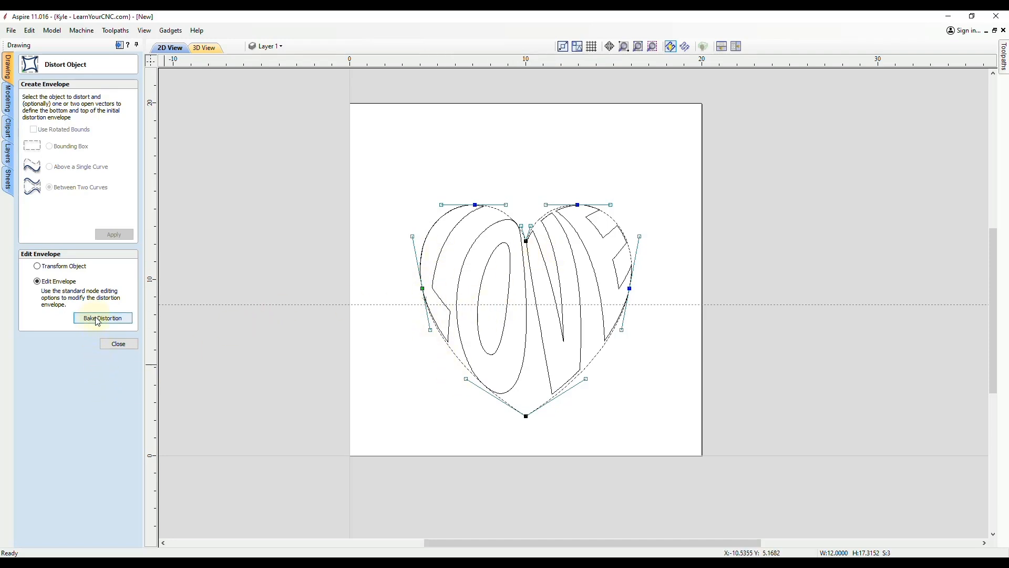
click(103, 318)
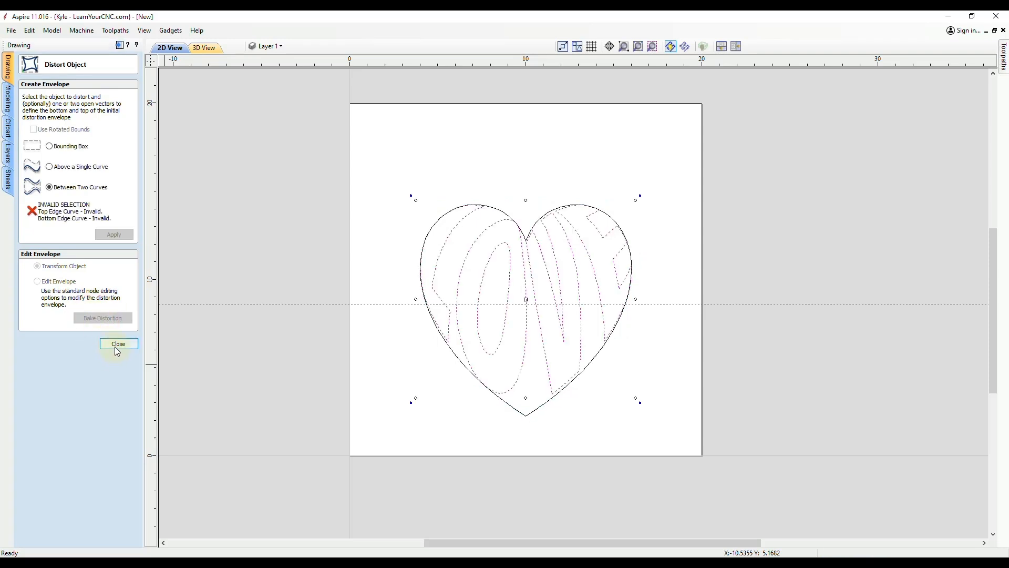
Close Distort Object and join both open heart halves into a single closed outline.
click(118, 343)
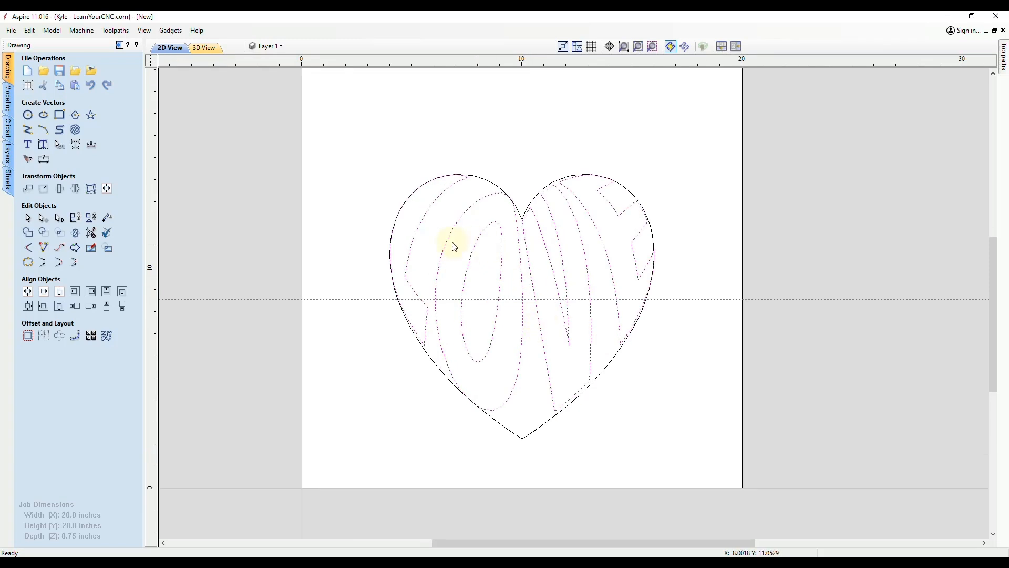
mouse_move(473, 192)
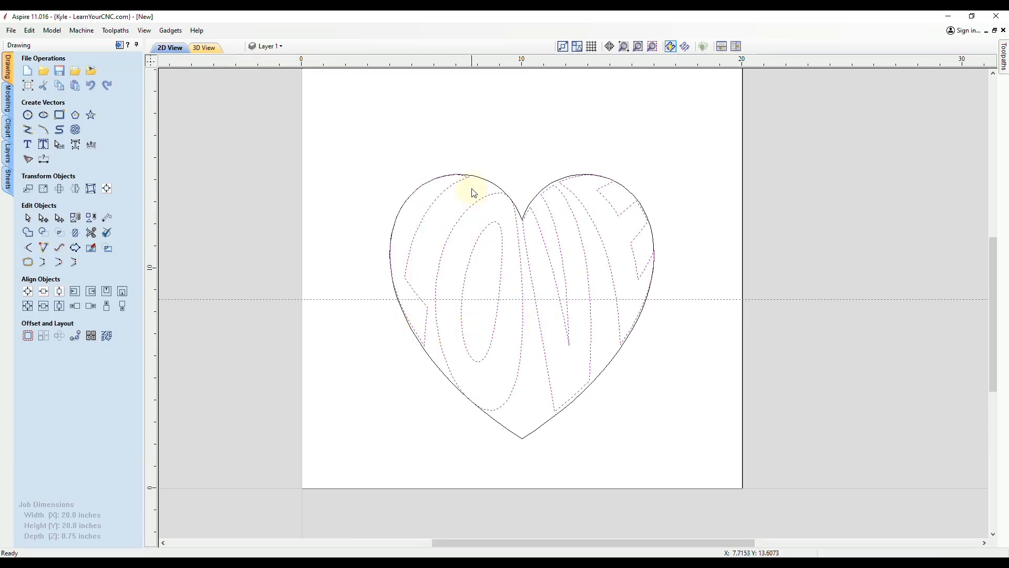
mouse_move(465, 205)
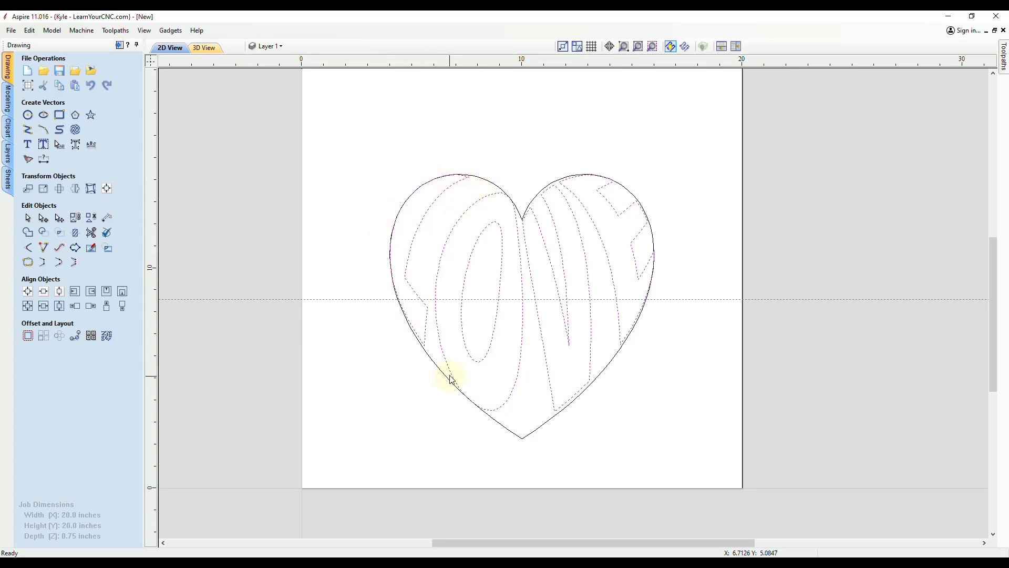
mouse_move(484, 173)
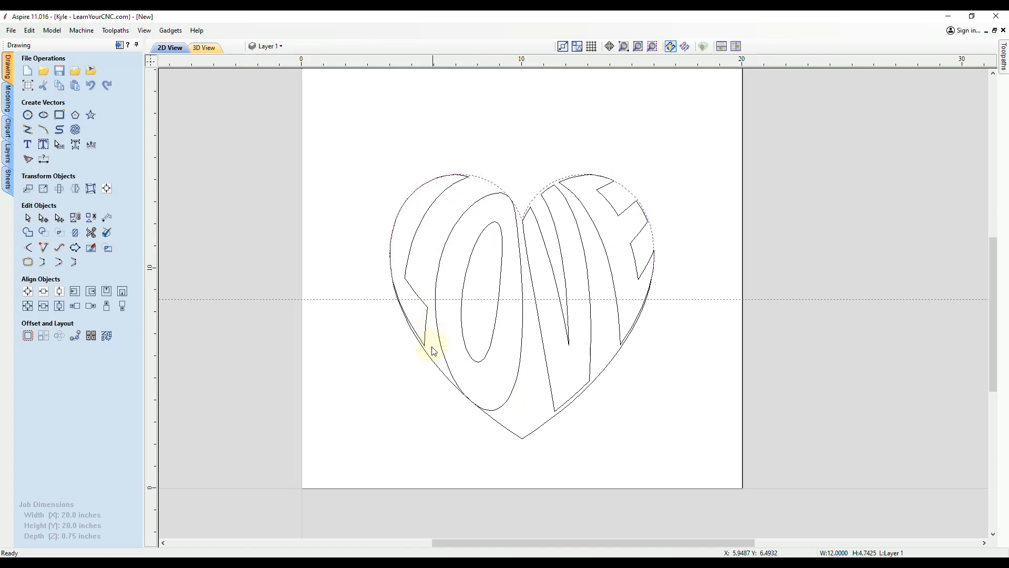
mouse_move(435, 368)
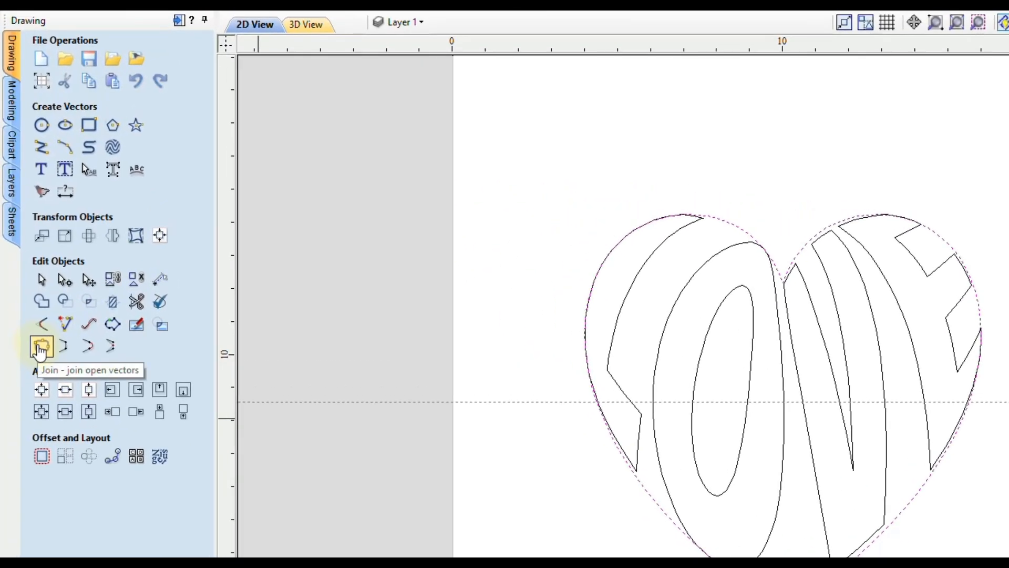
click(40, 346)
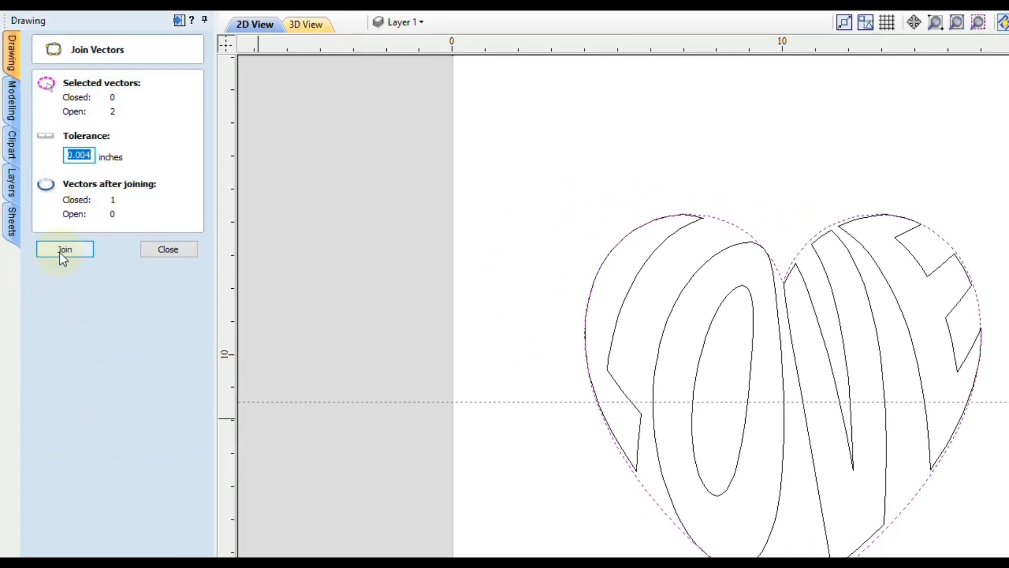
click(167, 249)
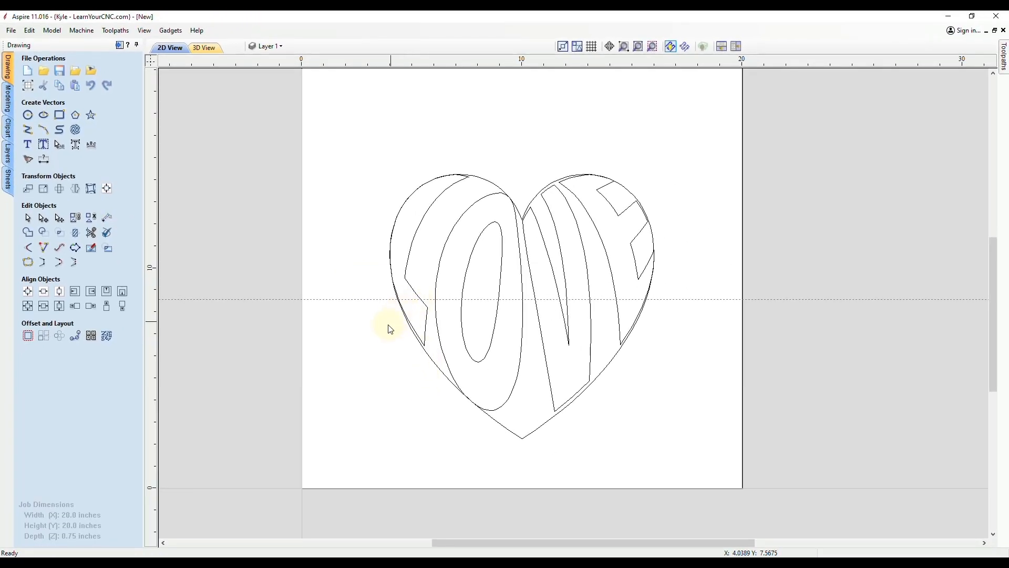
mouse_move(398, 212)
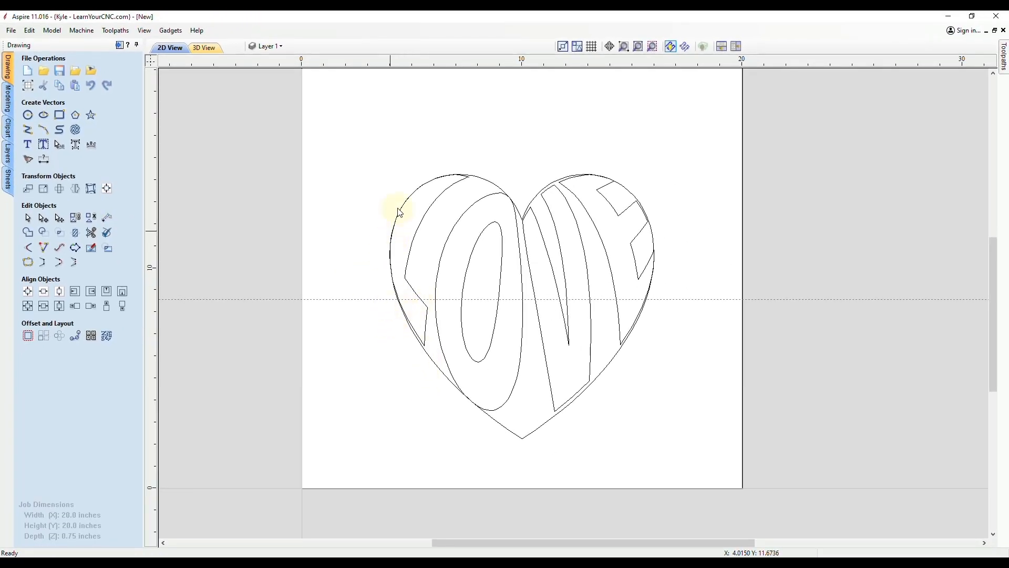
mouse_move(399, 287)
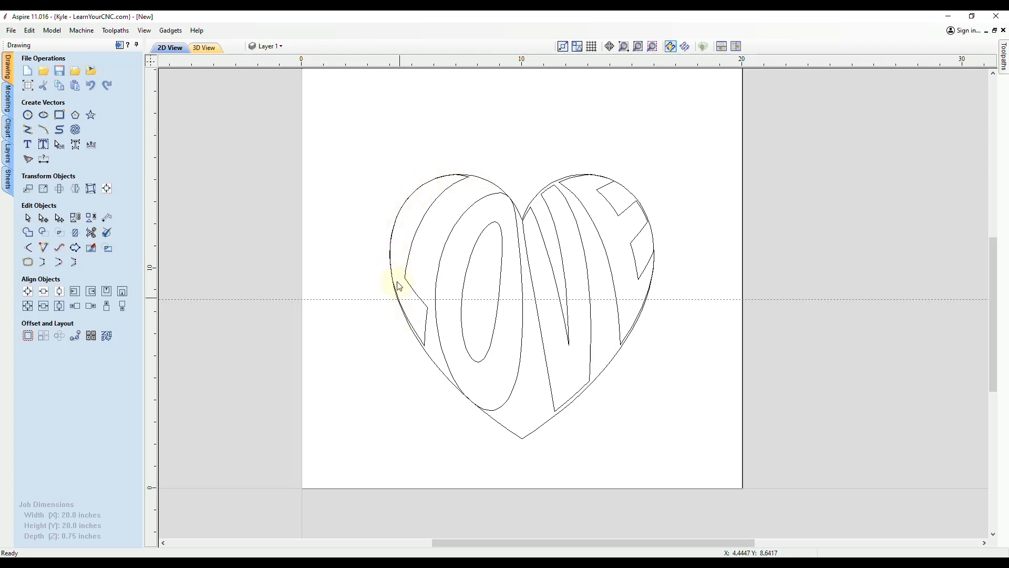
mouse_move(438, 368)
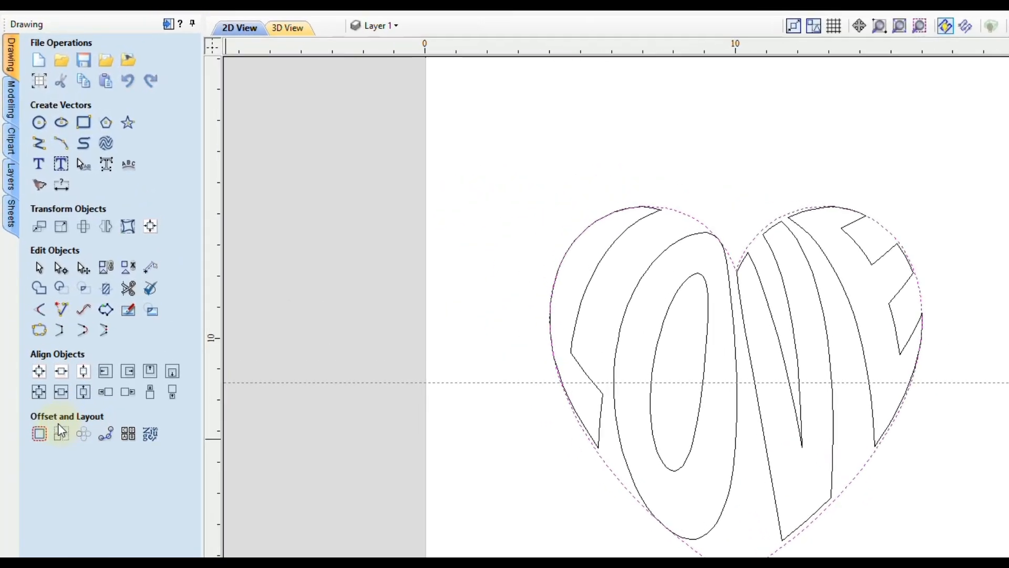
Offset the heart outwards by 0.25 inches, then close the offset tool.
click(38, 433)
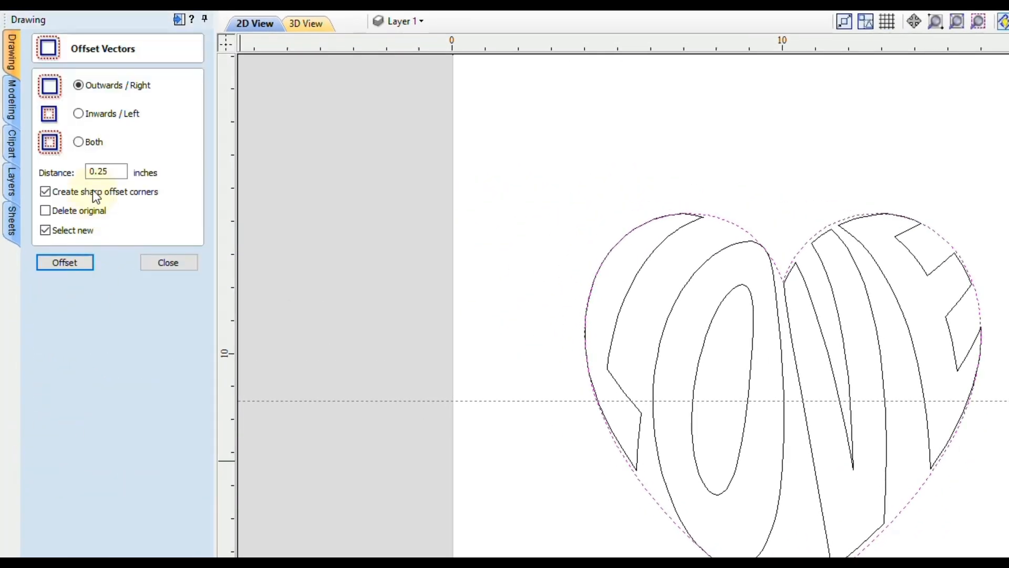
mouse_move(95, 199)
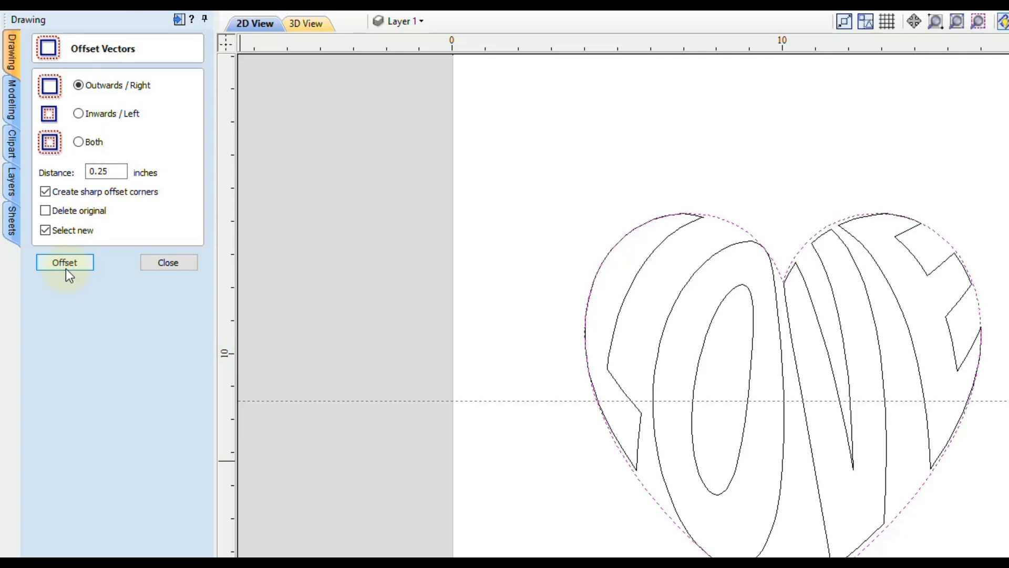
click(64, 261)
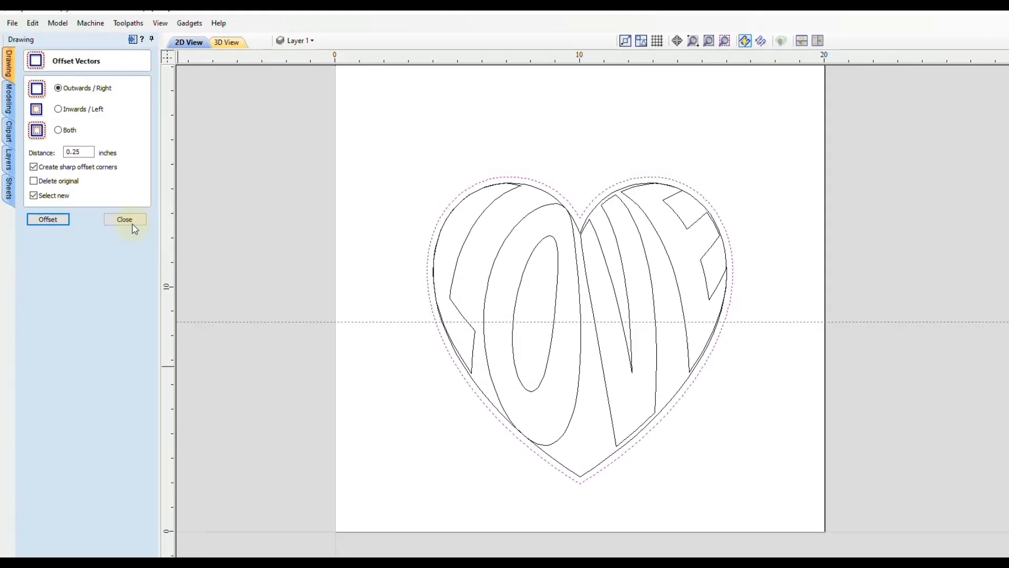
click(124, 219)
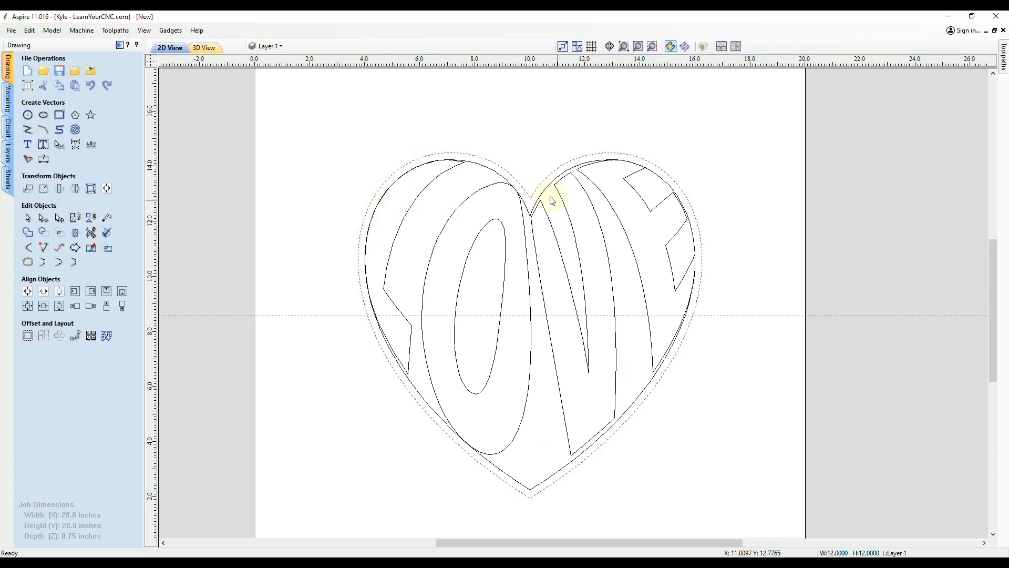
mouse_move(593, 472)
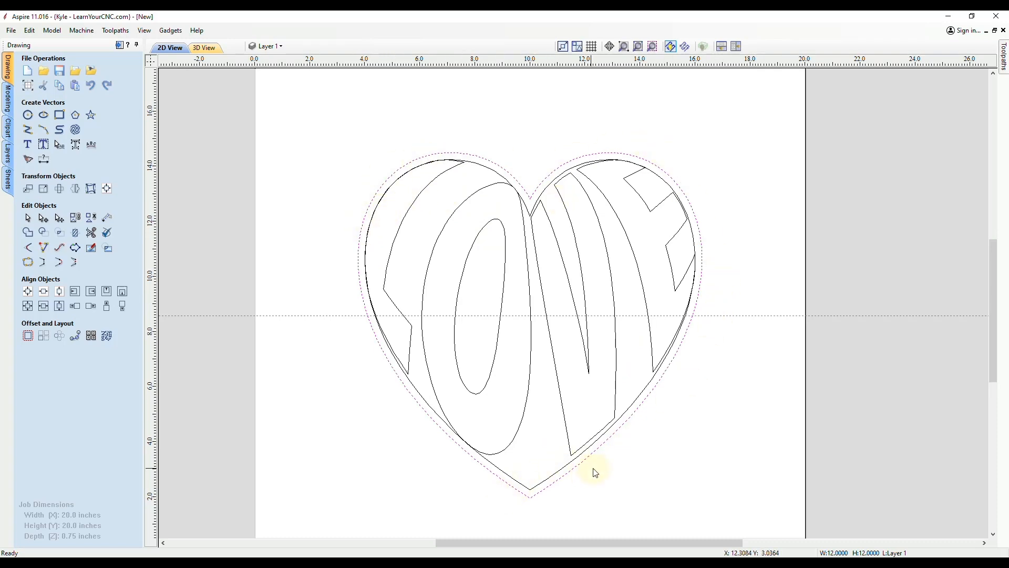
mouse_move(118, 60)
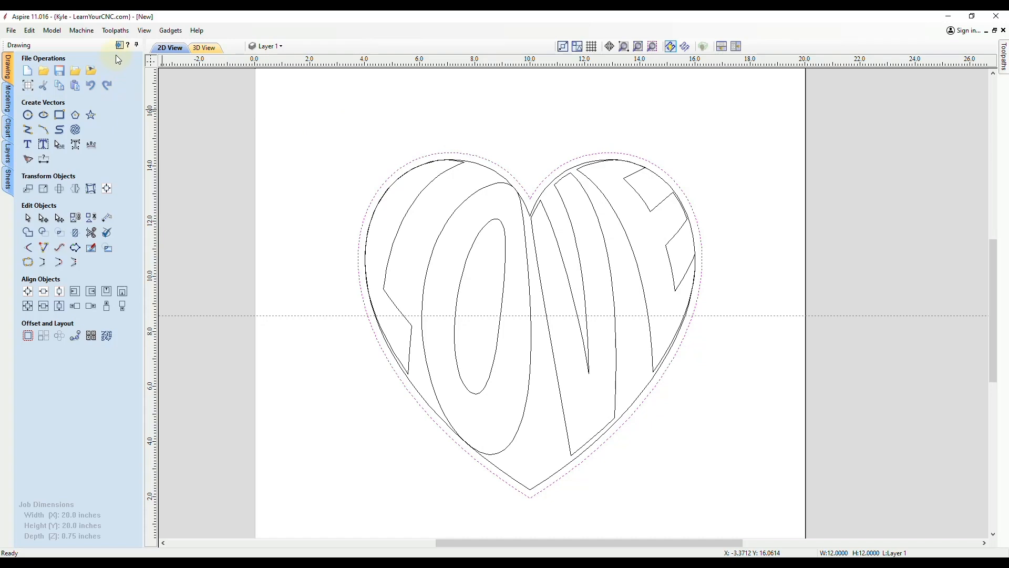
Start a V-Carve toolpath with 0.08 flat depth, 90° V-bit and 1/4" end mill.
click(115, 31)
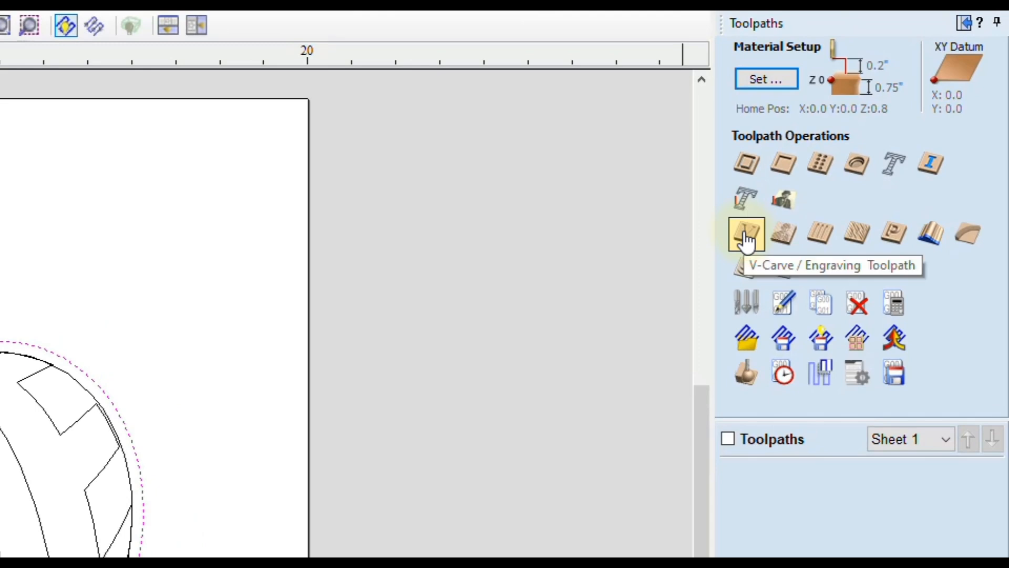
click(746, 233)
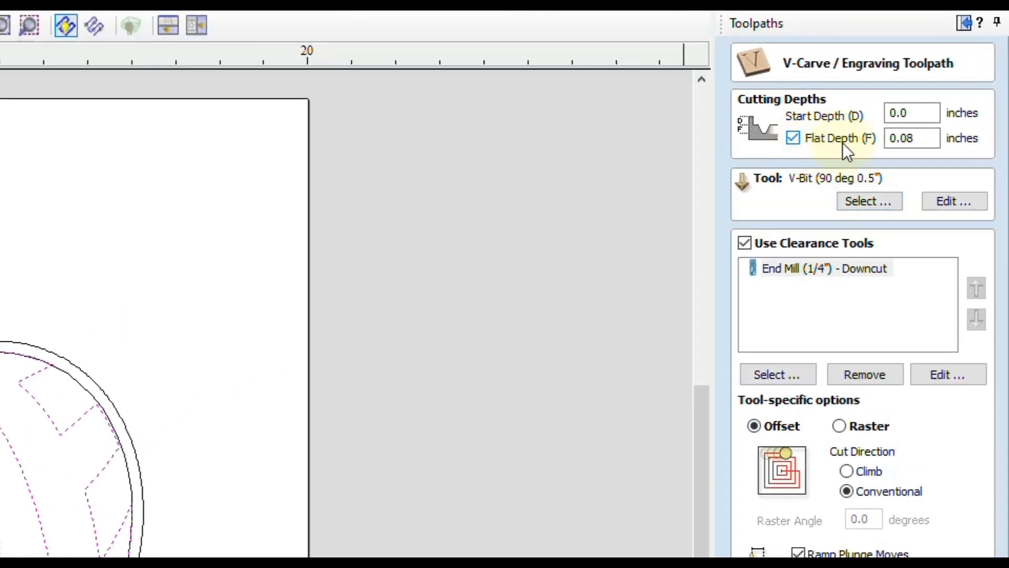
mouse_move(892, 184)
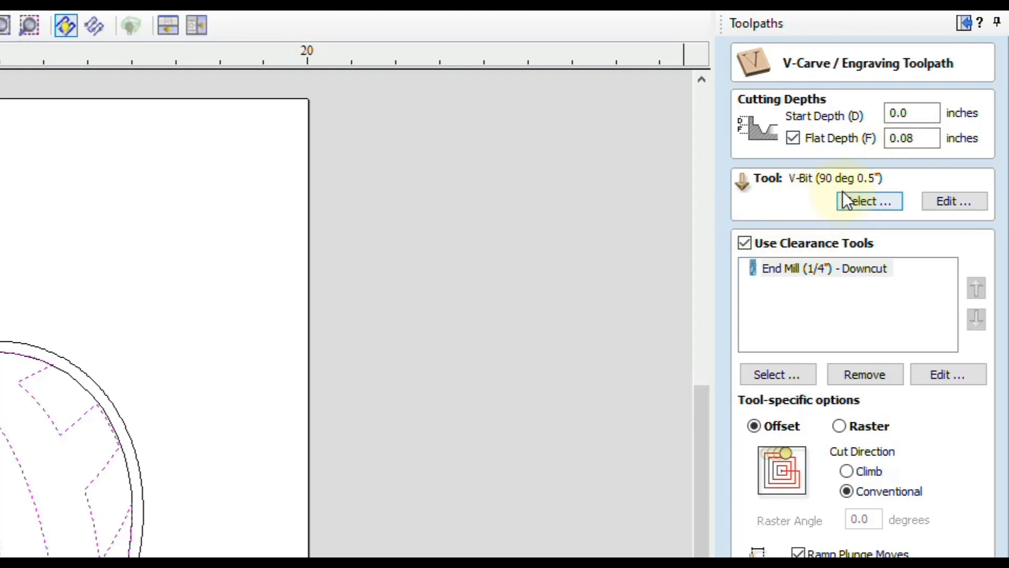
mouse_move(790, 291)
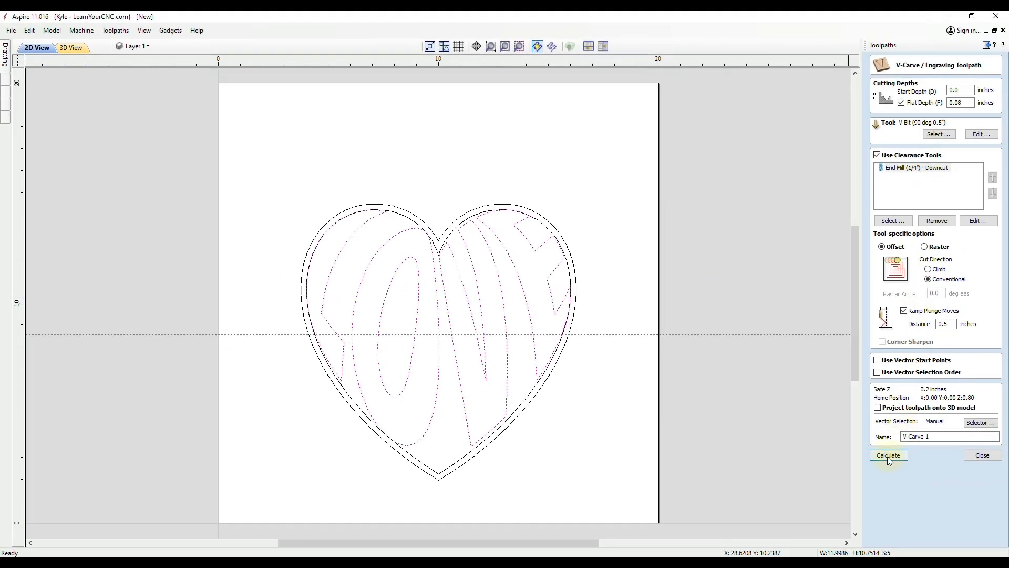
Preview all toolpaths to see LOVE V-carved in 3D, then return to 2D view.
click(888, 455)
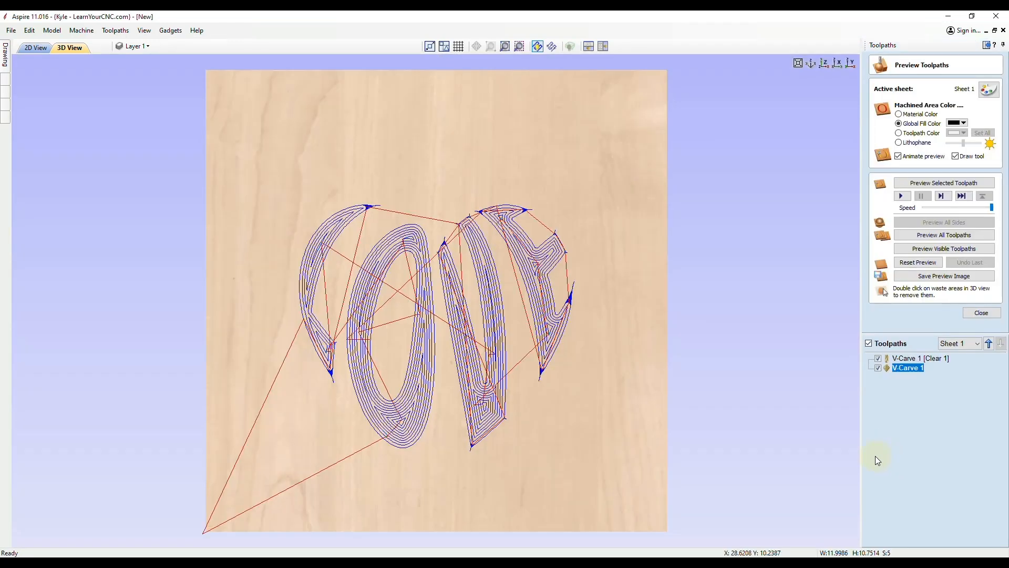
click(943, 234)
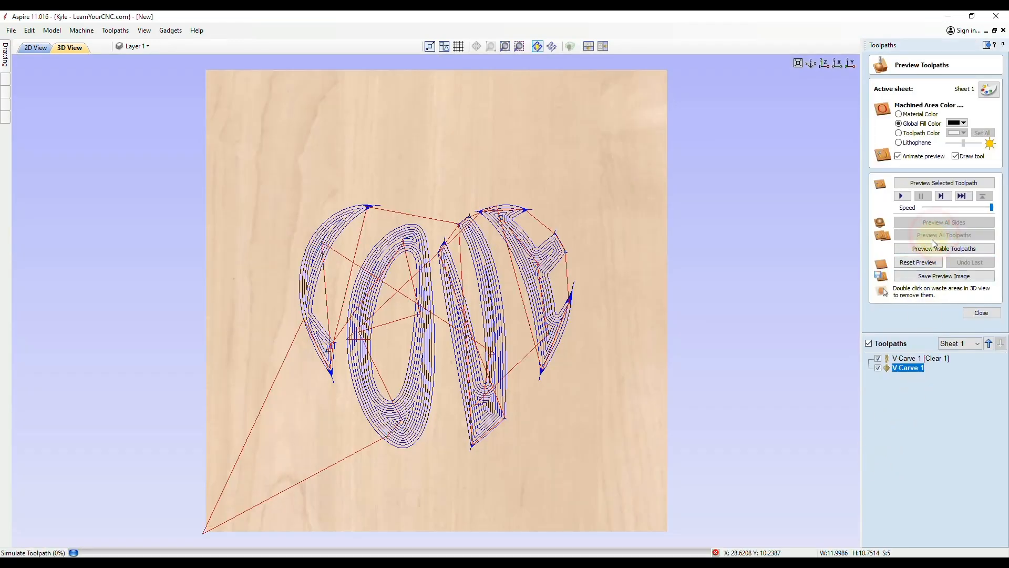
click(943, 247)
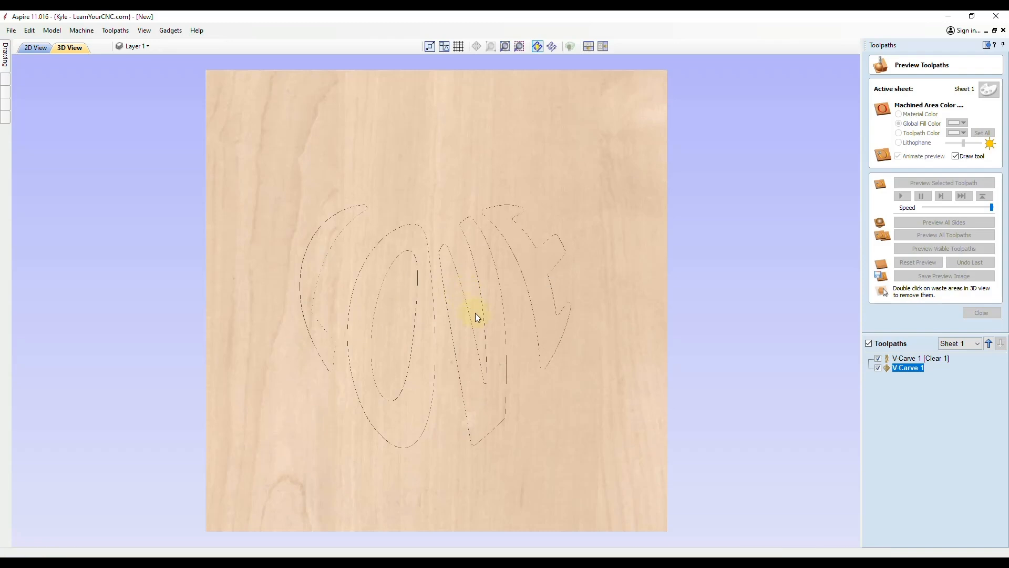
click(944, 235)
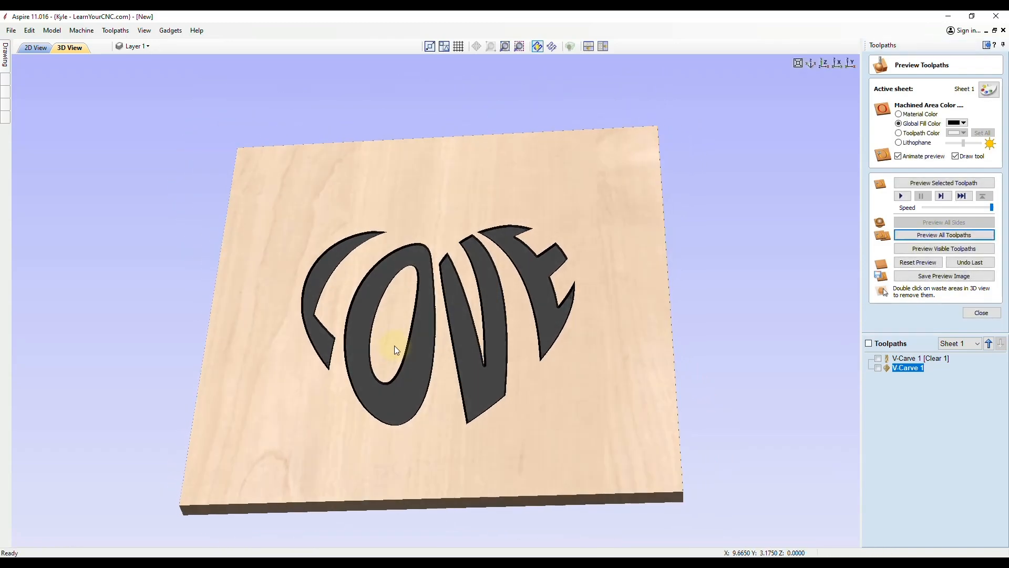
click(34, 47)
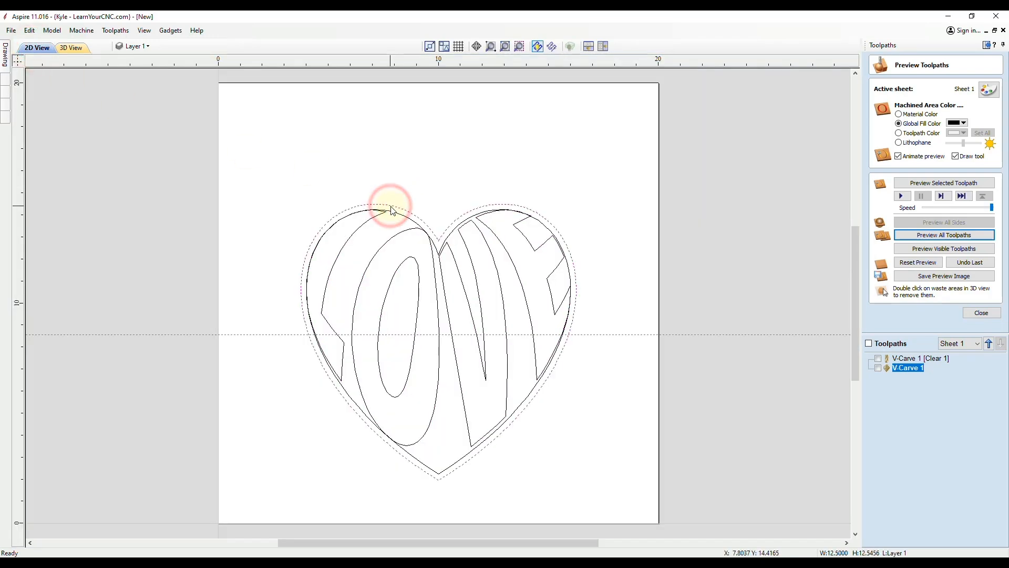
Calculate Profile 1, an outside 0.75-inch-deep profile cut around the heart.
click(981, 313)
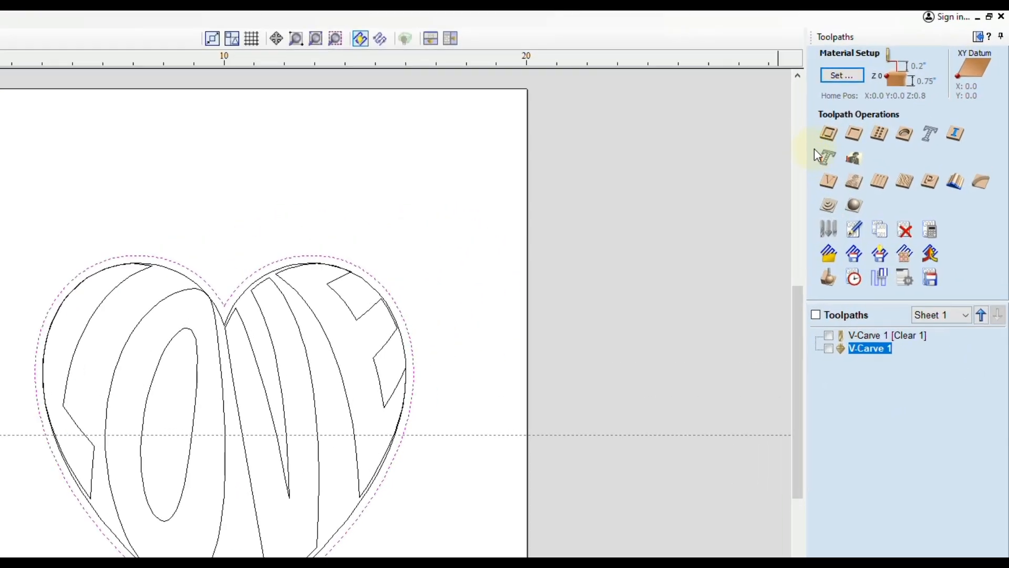
click(853, 134)
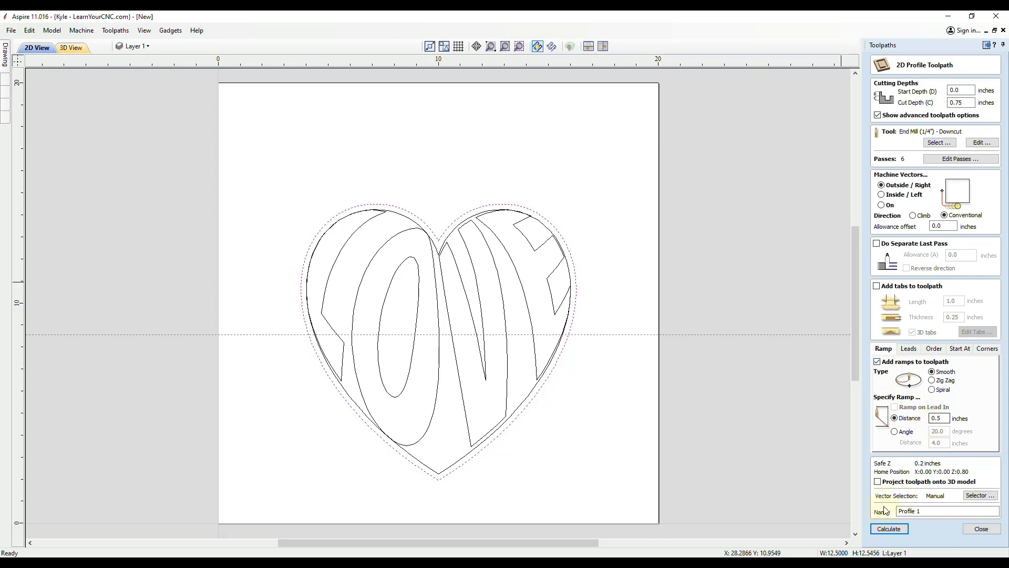
click(889, 528)
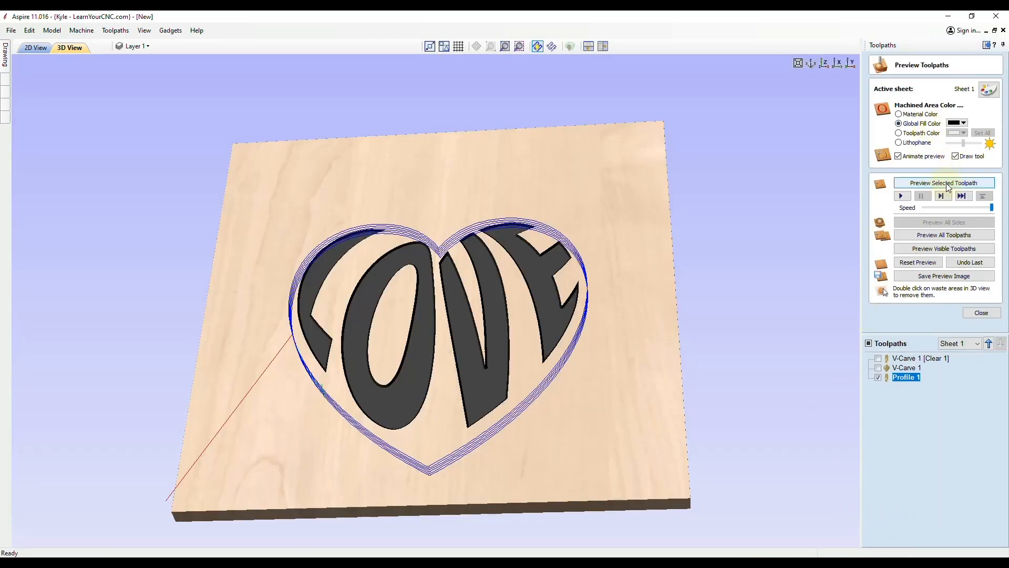
Preview Profile 1 to see the heart cut free in 3D, then return to 2D.
click(943, 183)
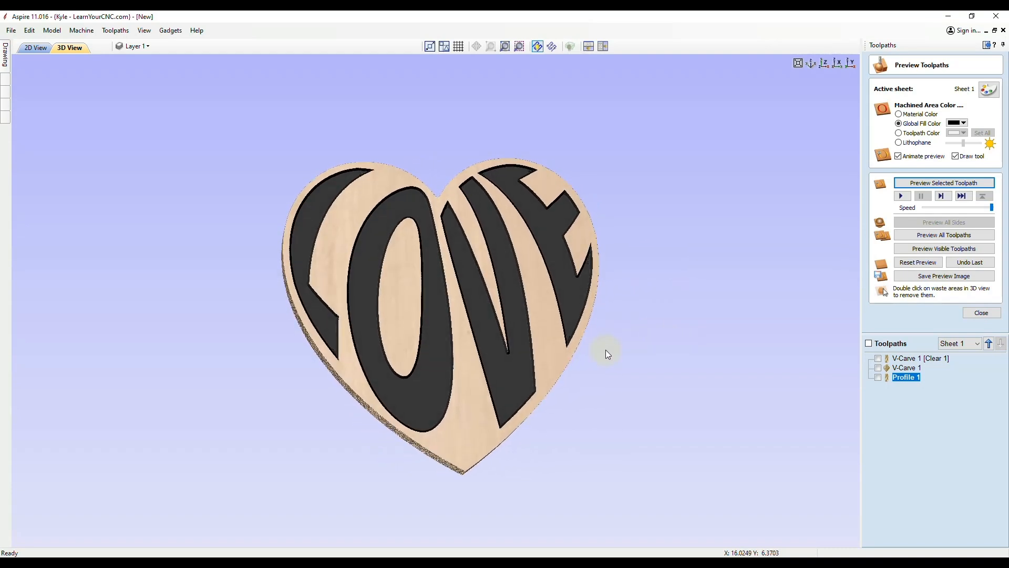
mouse_move(341, 291)
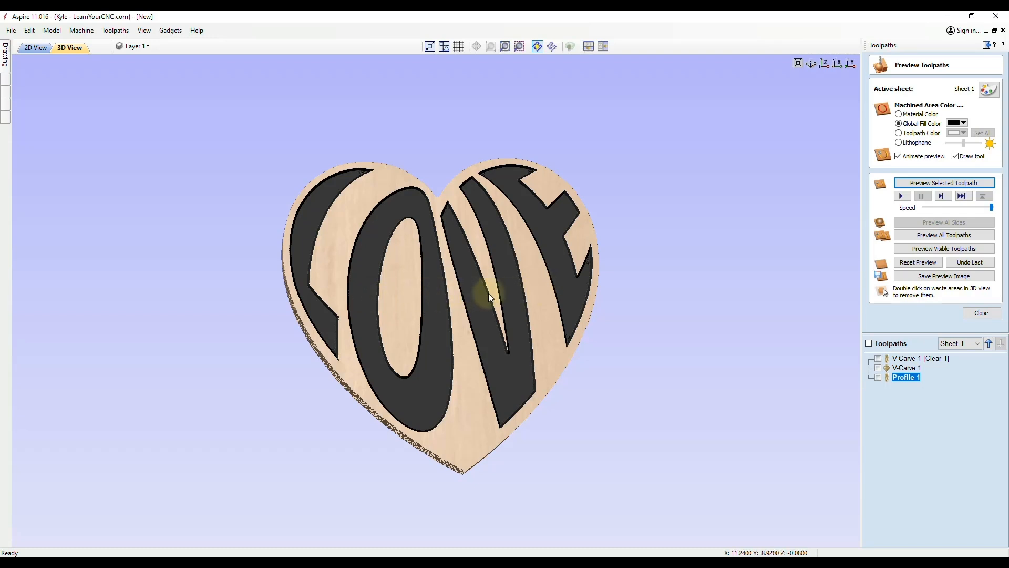
click(36, 46)
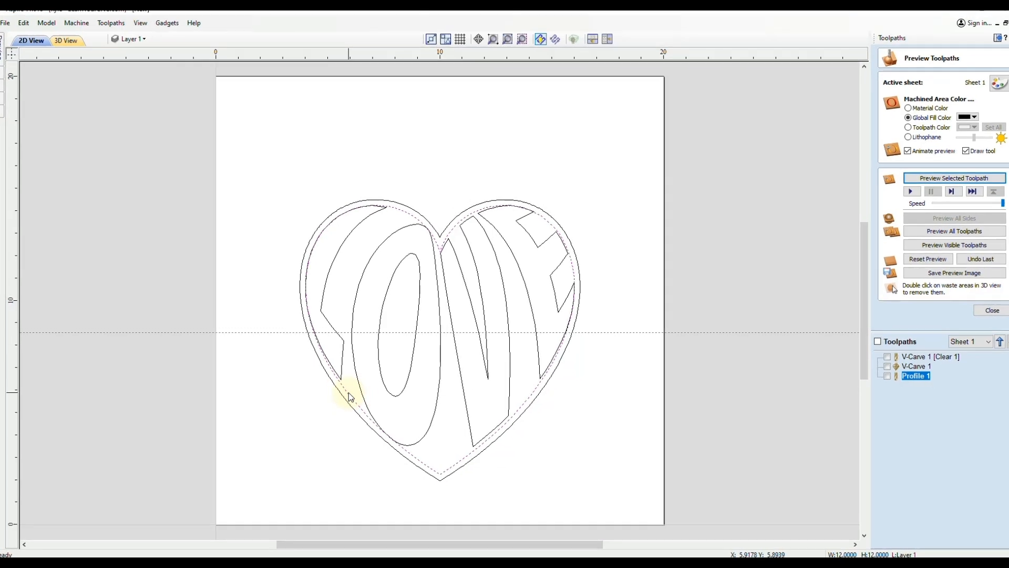
Use the heart's node-editing context menu to leave only the two heart outlines.
right_click(283, 247)
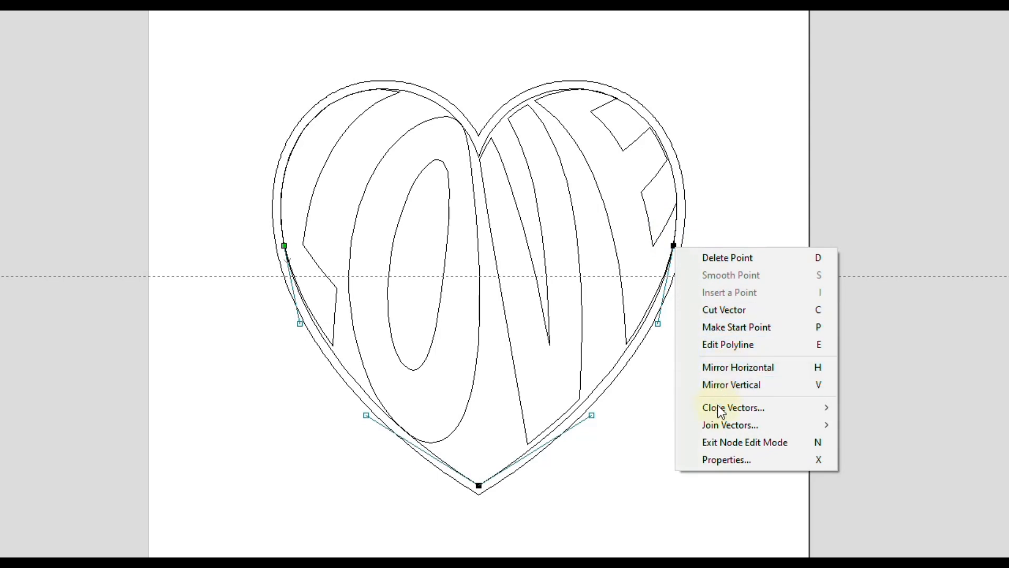
mouse_move(727, 344)
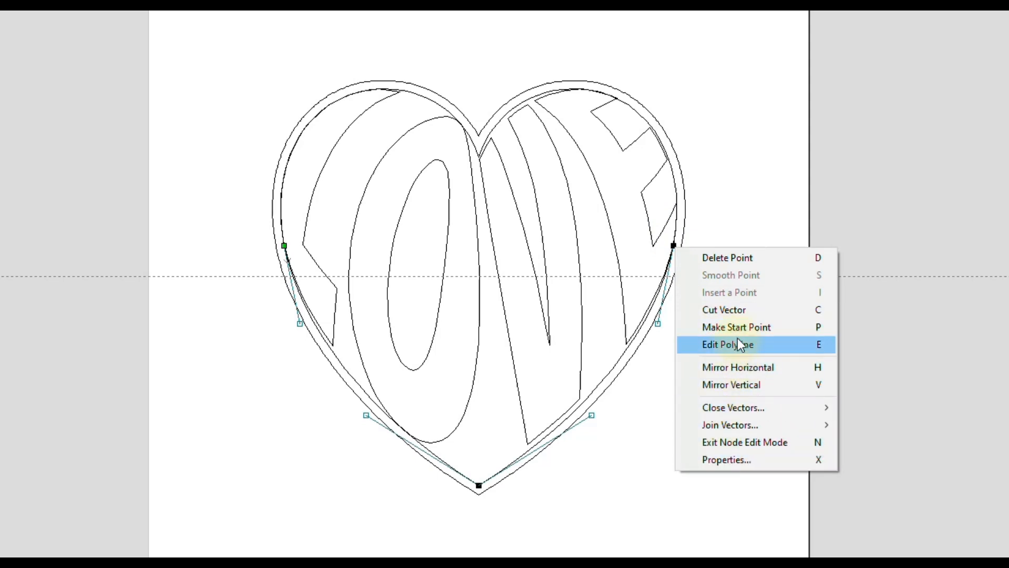
click(728, 344)
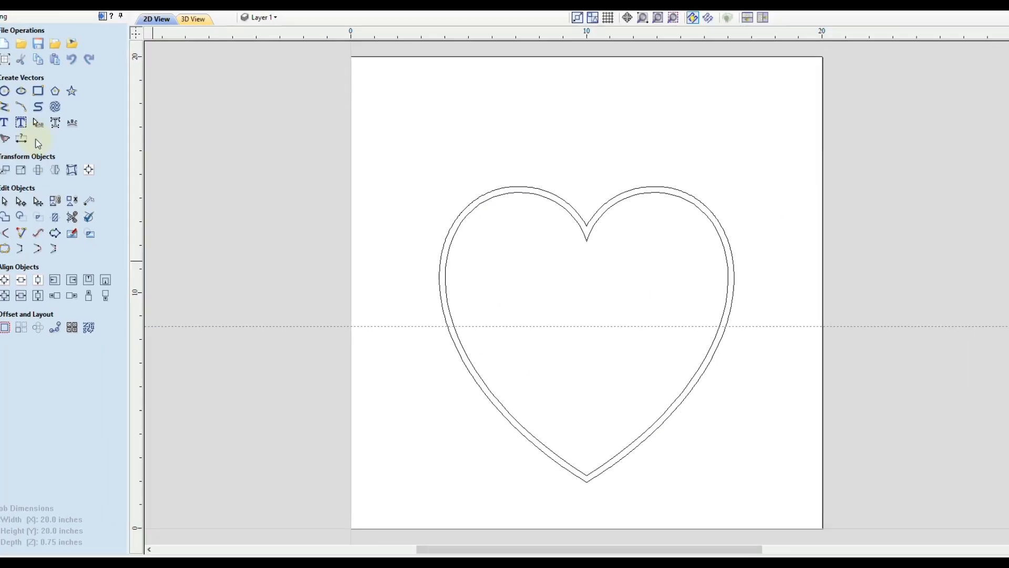
Create the text 'LOVE' above the double heart outline.
click(5, 123)
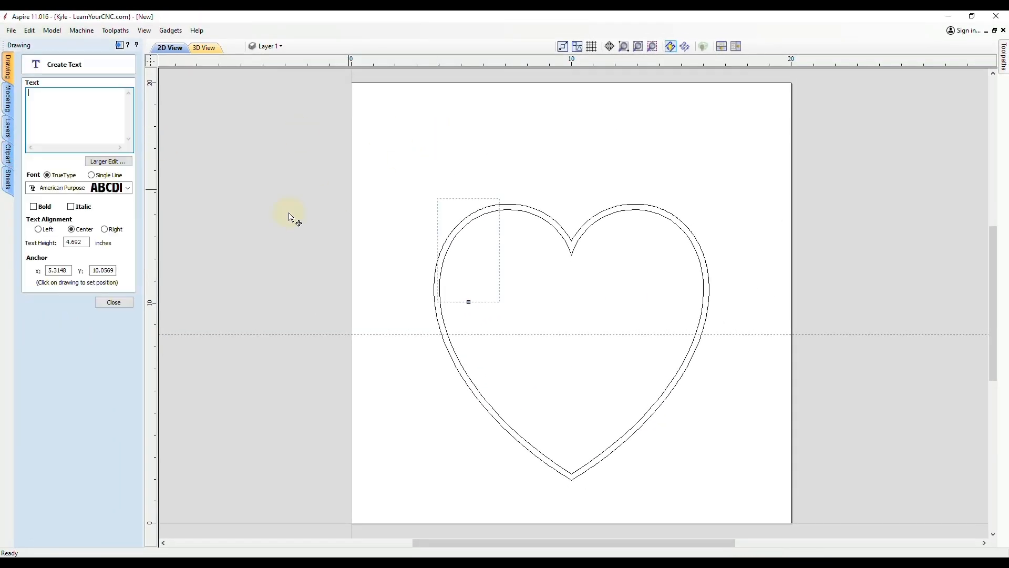
text(LOVE)
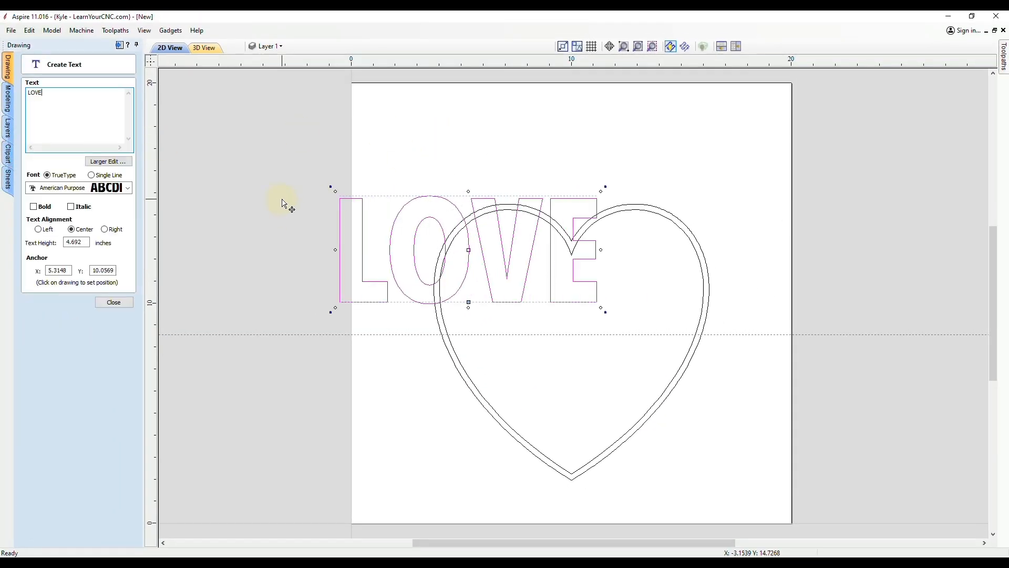
click(113, 302)
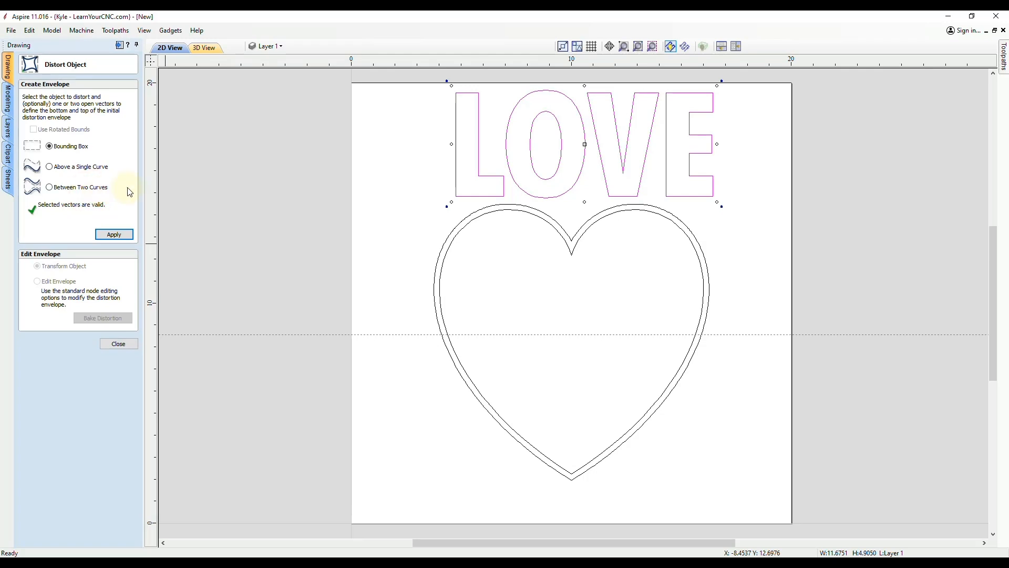
Try distorting LOVE between the heart's curves, then undo the garbled result.
click(49, 186)
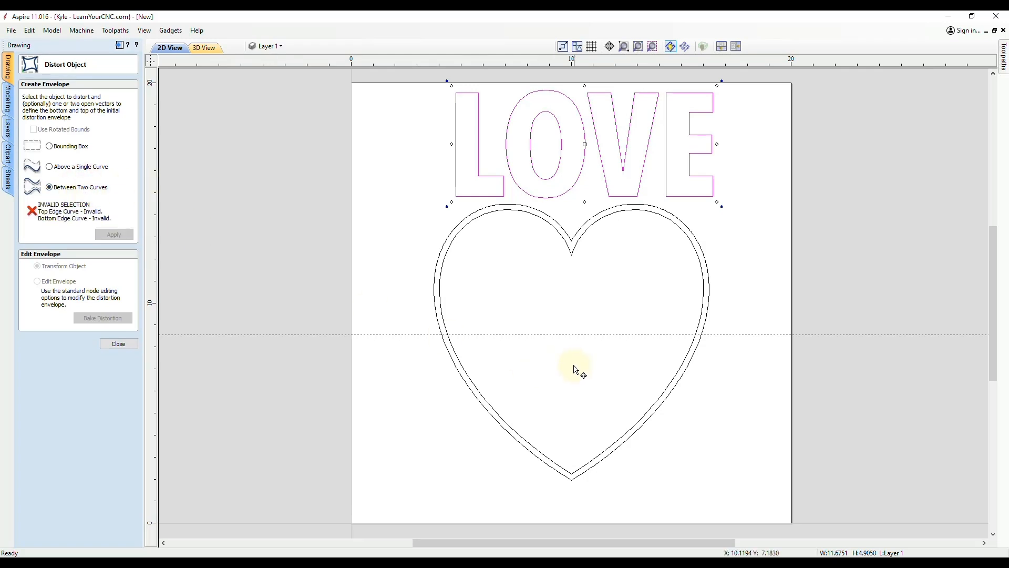
click(442, 270)
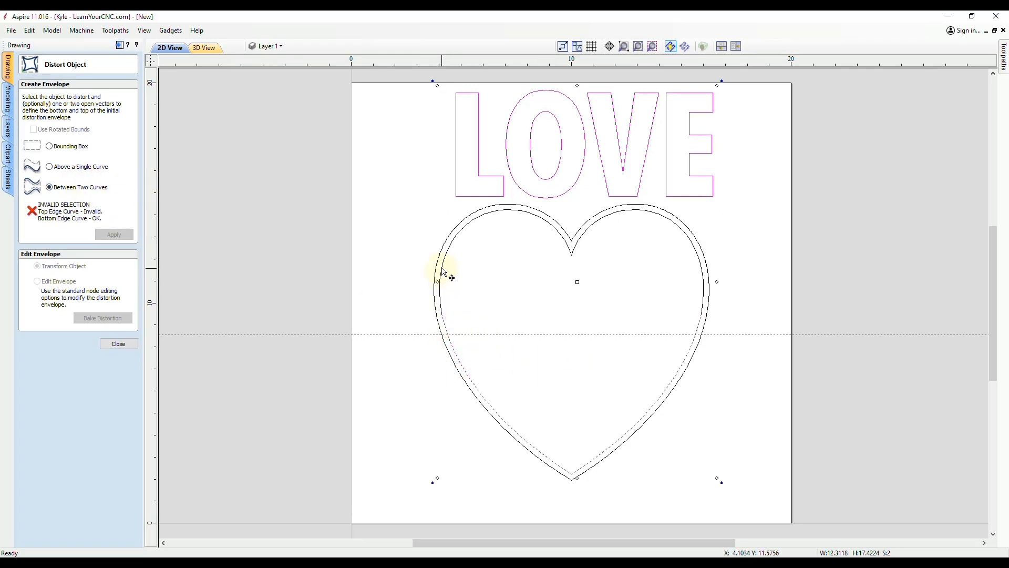
click(113, 234)
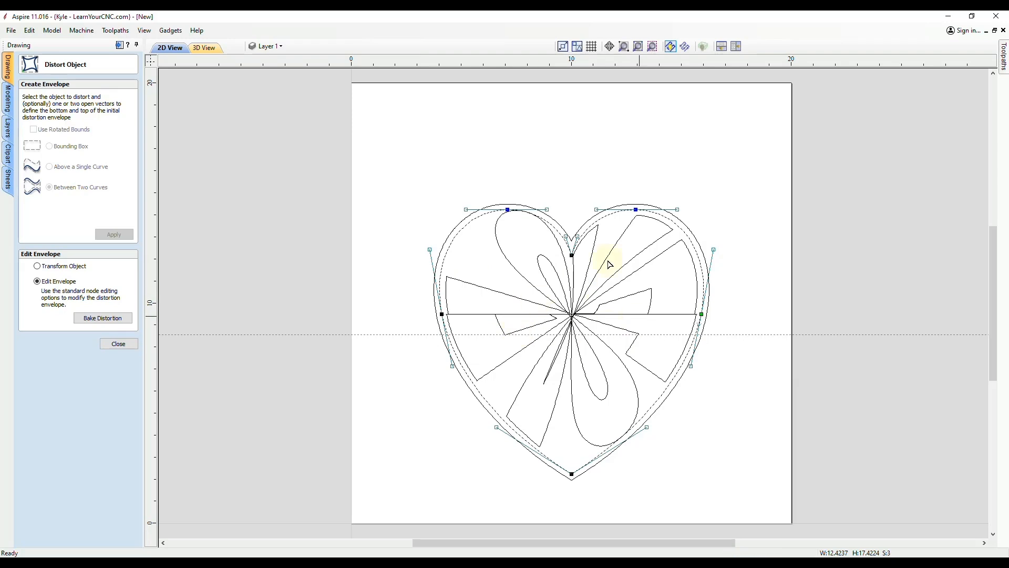
mouse_move(587, 336)
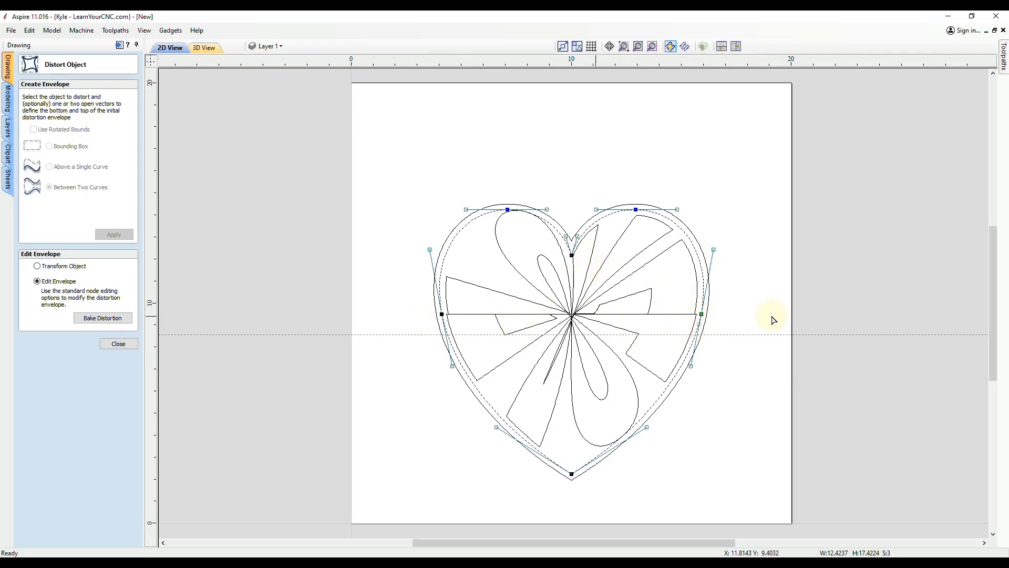
mouse_move(433, 278)
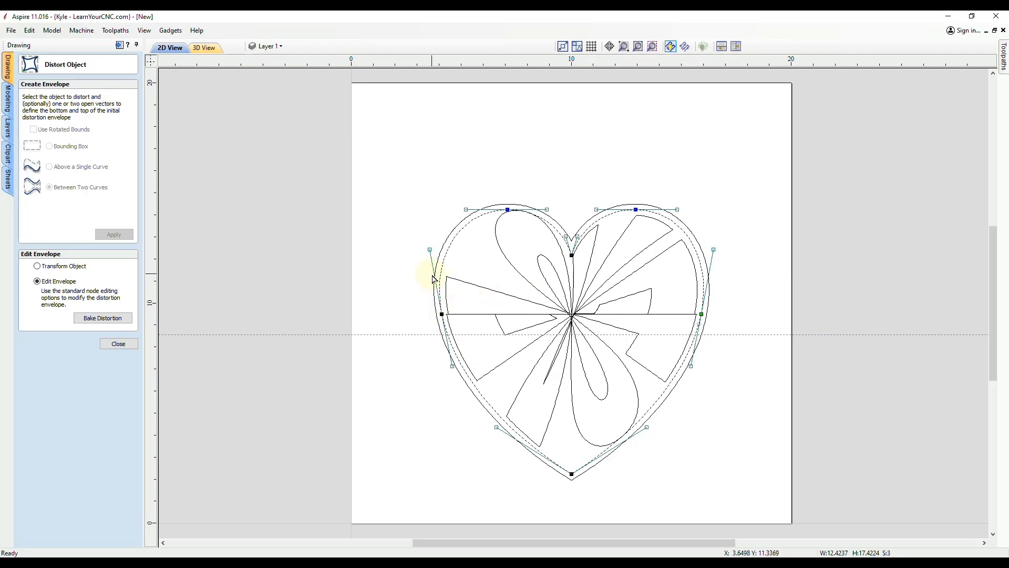
mouse_move(57, 49)
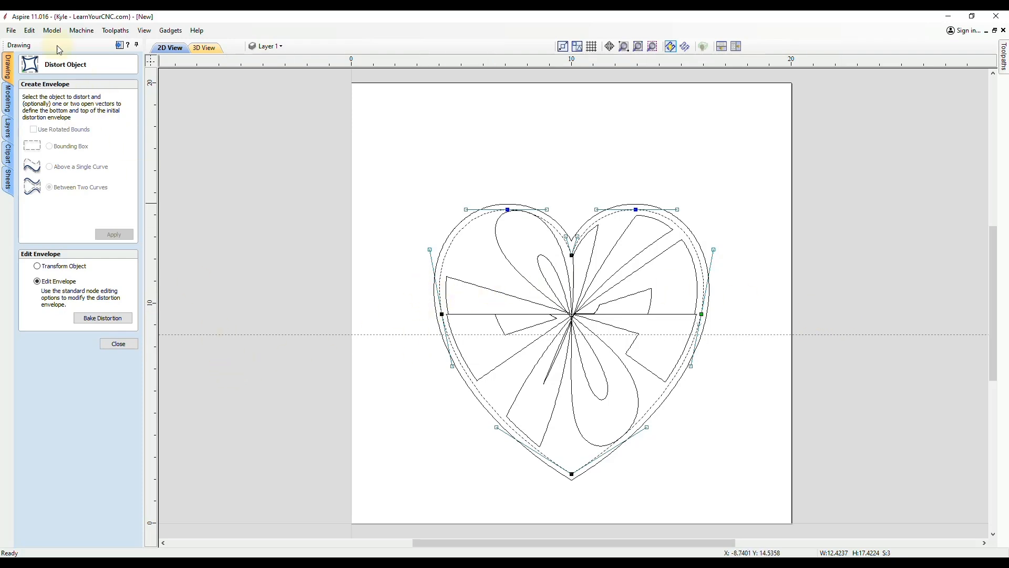
click(49, 187)
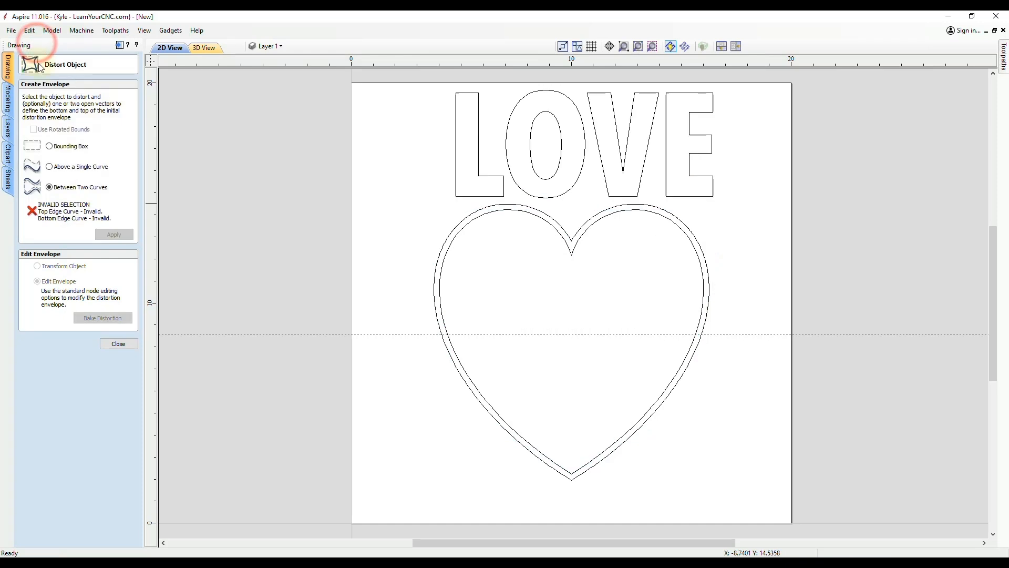
Select the inner heart and cut its outline at a side node in node editing.
click(118, 344)
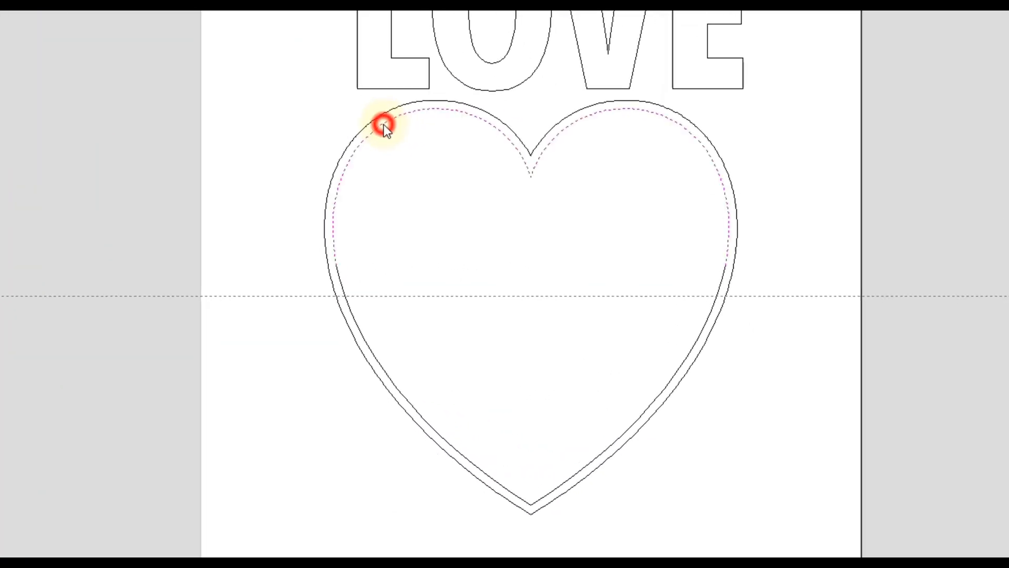
click(382, 123)
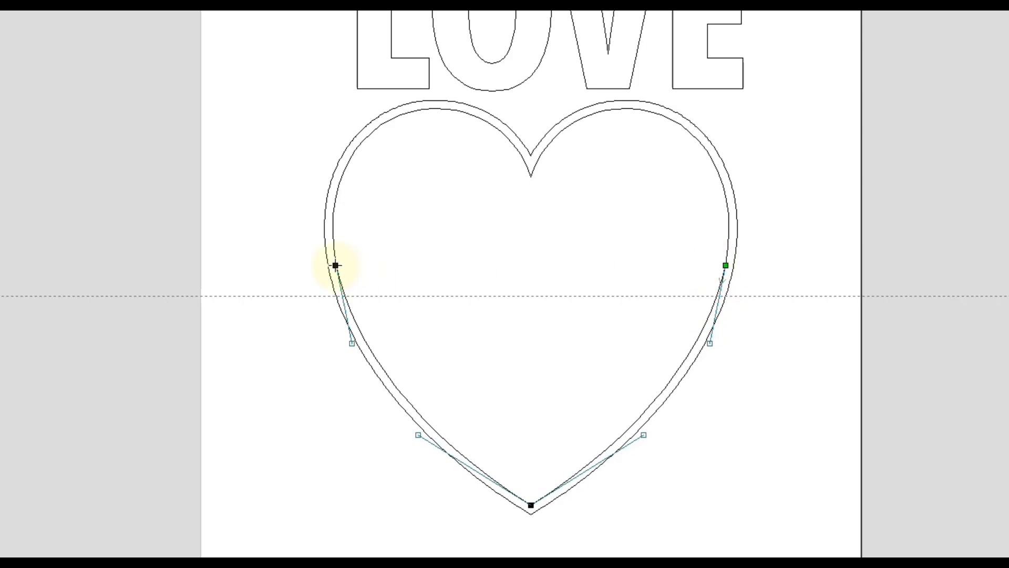
right_click(335, 264)
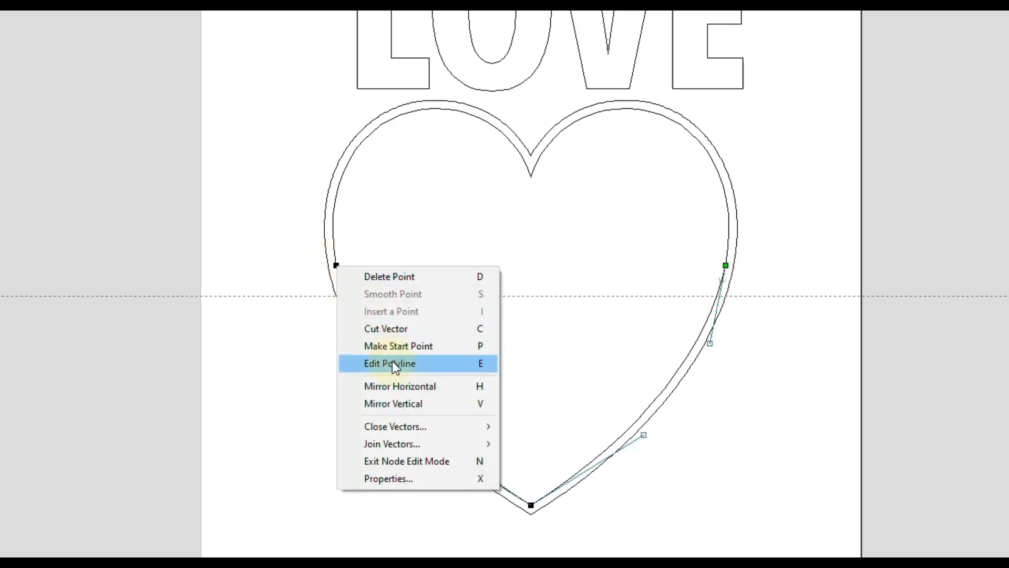
click(390, 363)
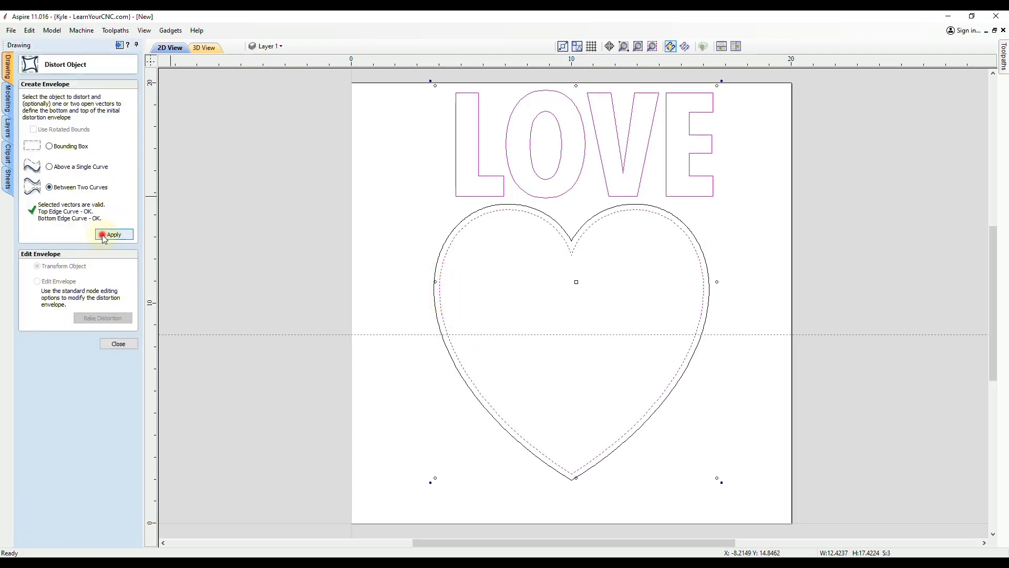
Apply and bake the LOVE distortion inside the heart, then preview the carving in 3D.
click(114, 233)
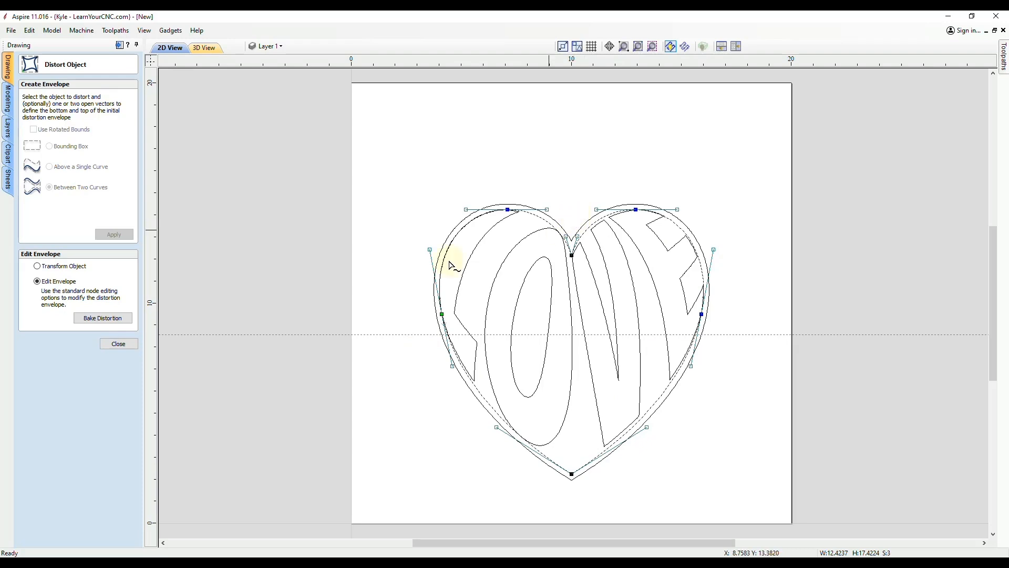
click(119, 344)
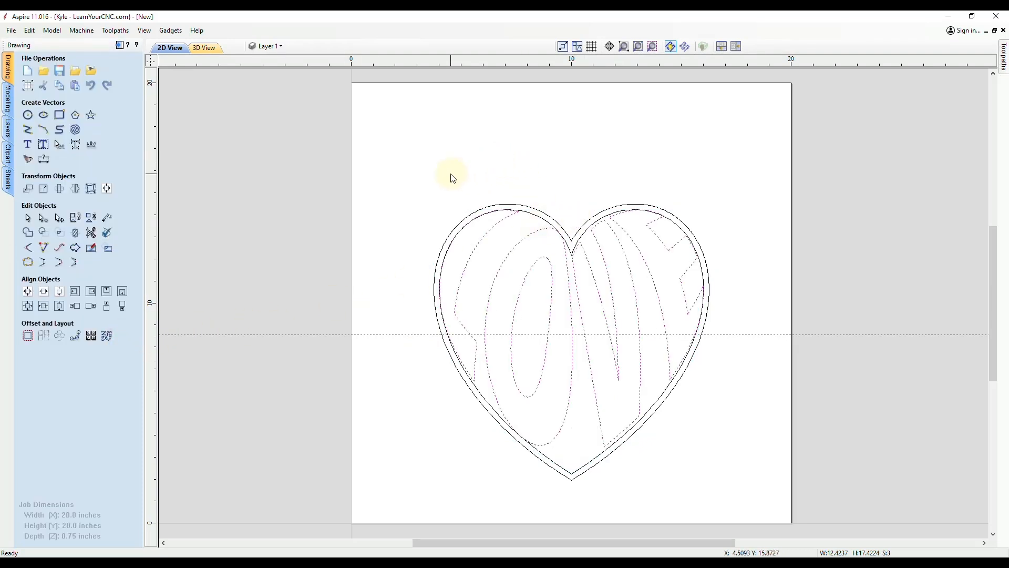
mouse_move(548, 133)
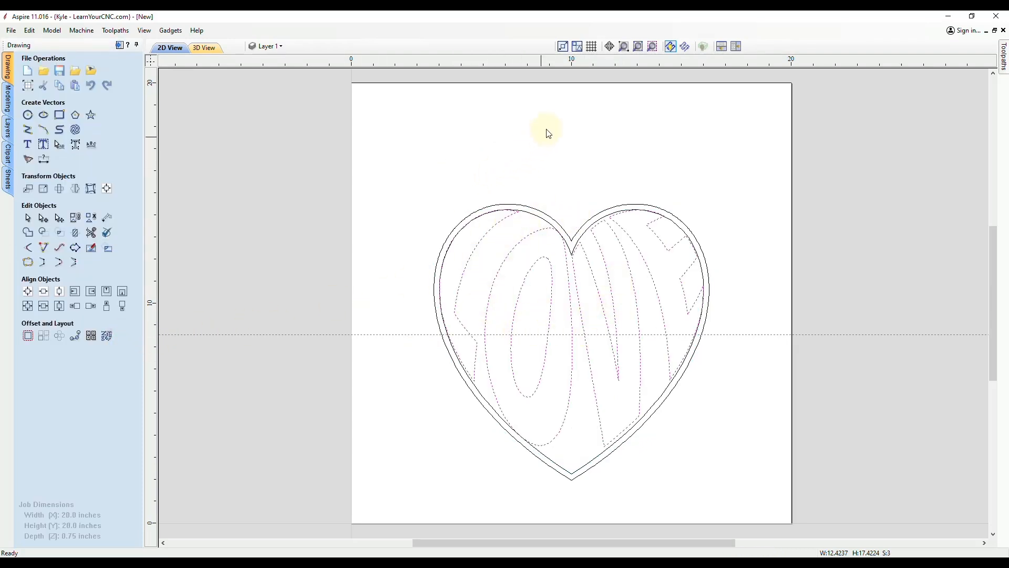
click(203, 47)
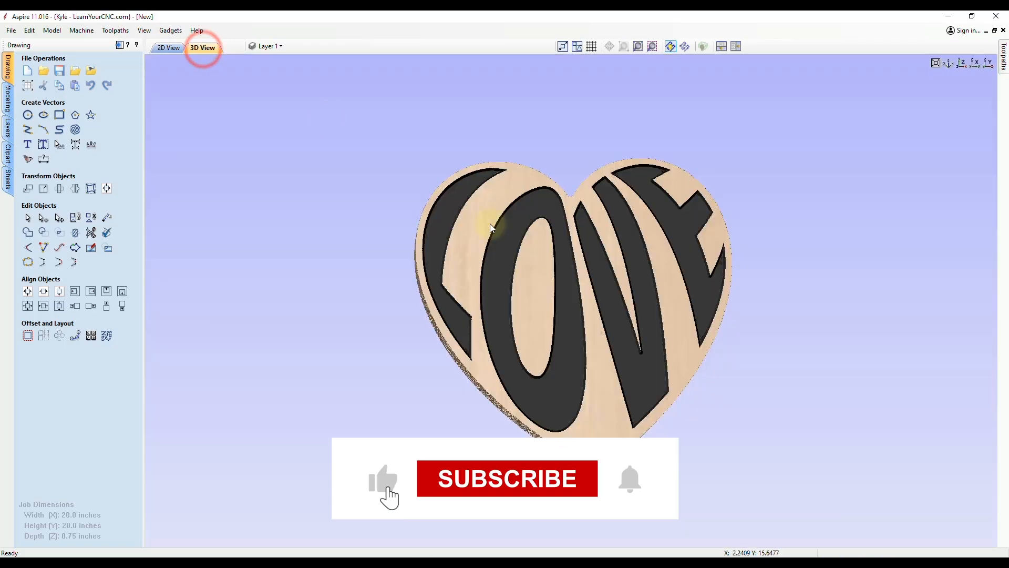